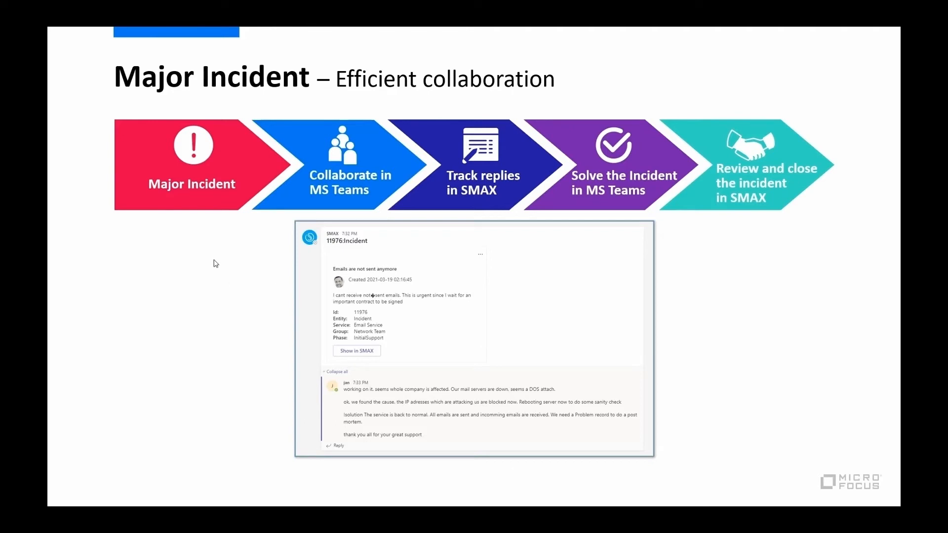
pyautogui.moveTo(179, 204)
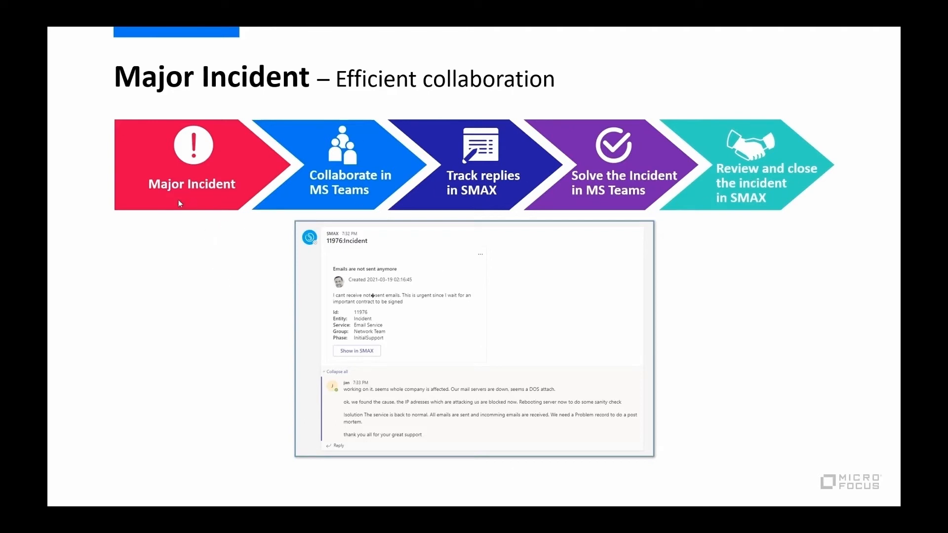
pyautogui.moveTo(342, 165)
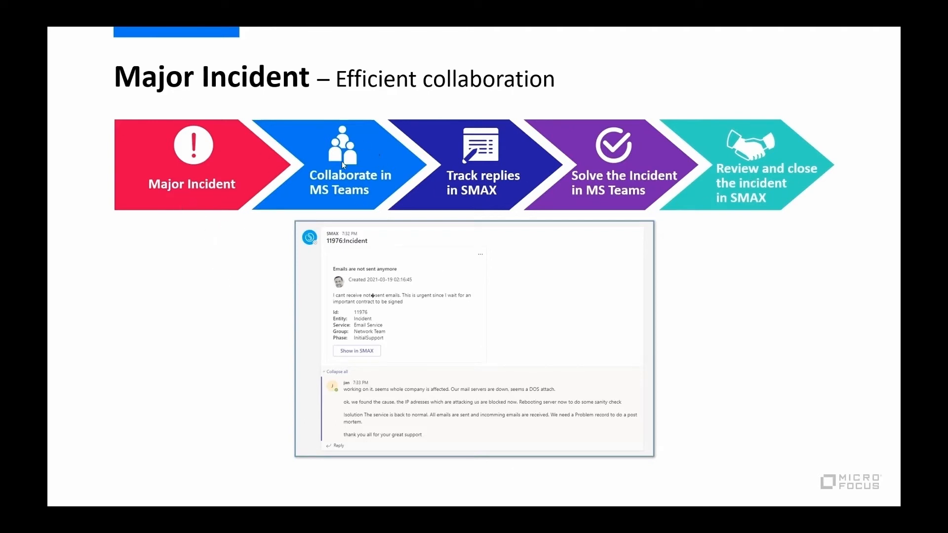
pyautogui.moveTo(472, 198)
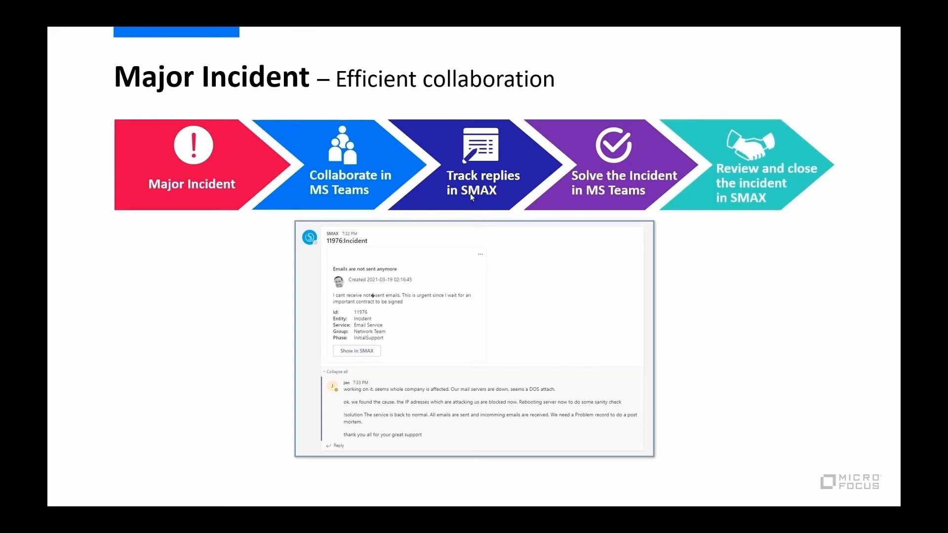
pyautogui.moveTo(595, 203)
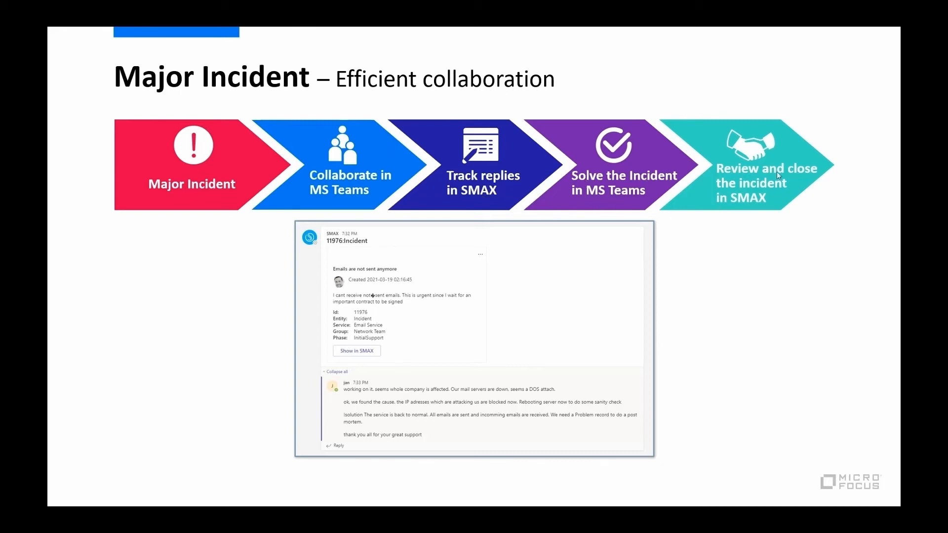
pyautogui.moveTo(743, 207)
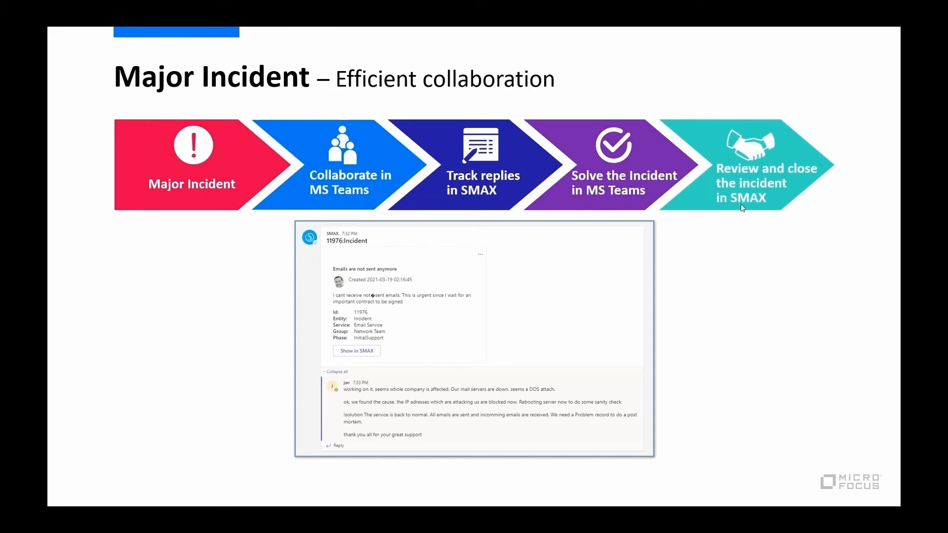
pyautogui.moveTo(766, 204)
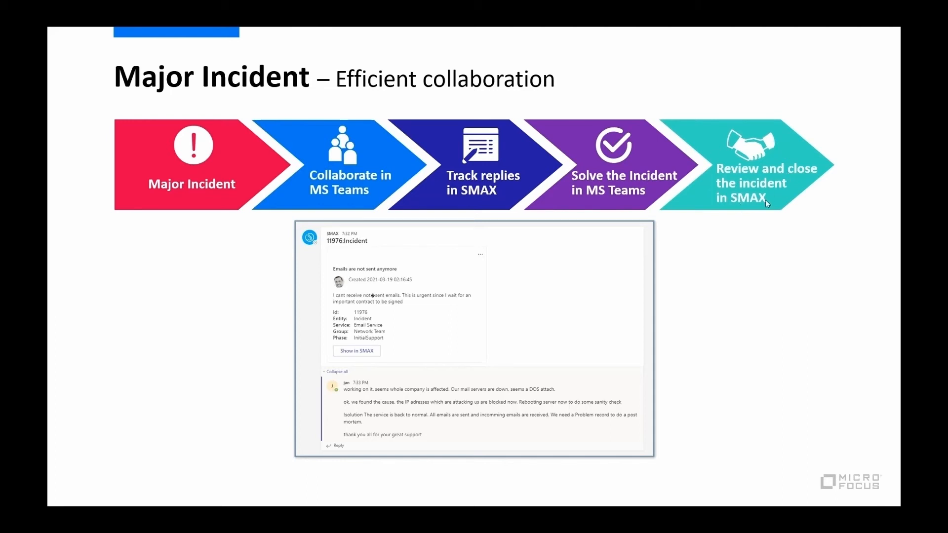
pyautogui.moveTo(339, 247)
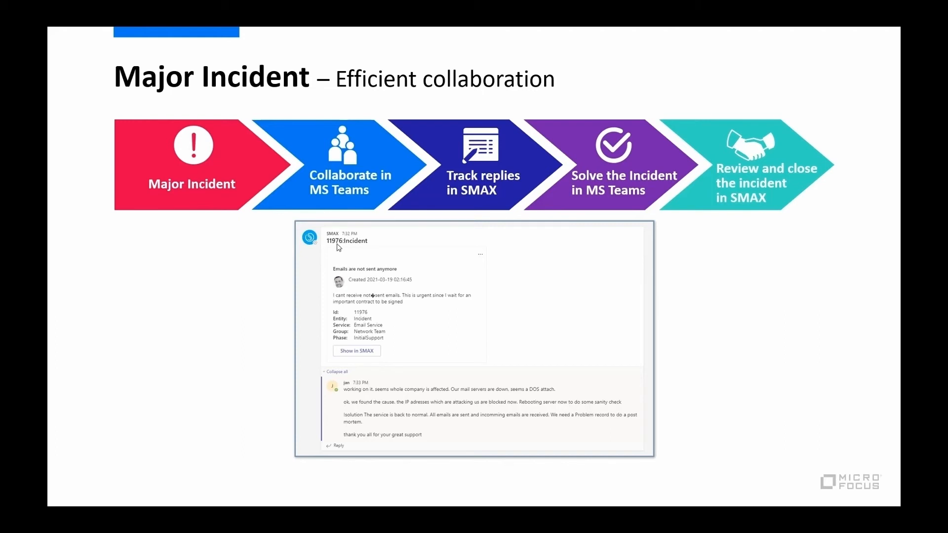
pyautogui.moveTo(323, 260)
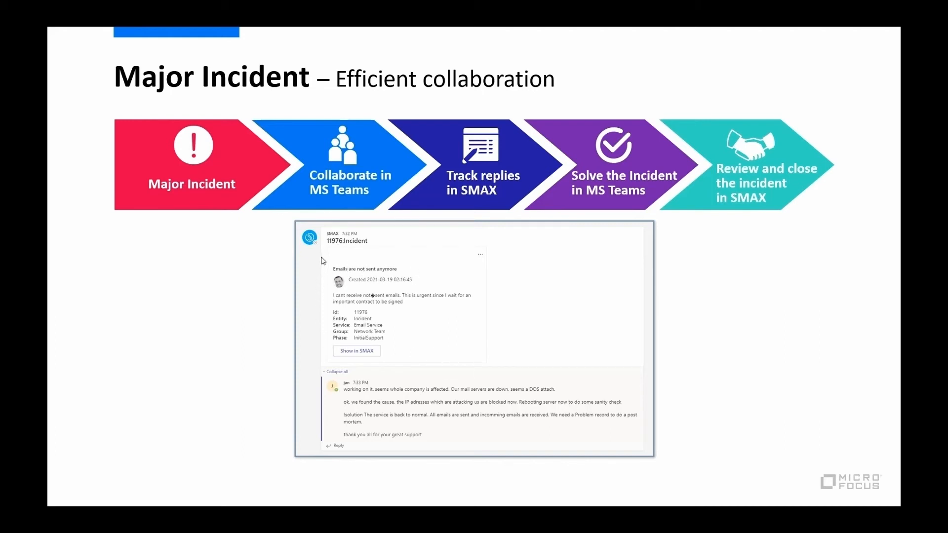
pyautogui.moveTo(303, 339)
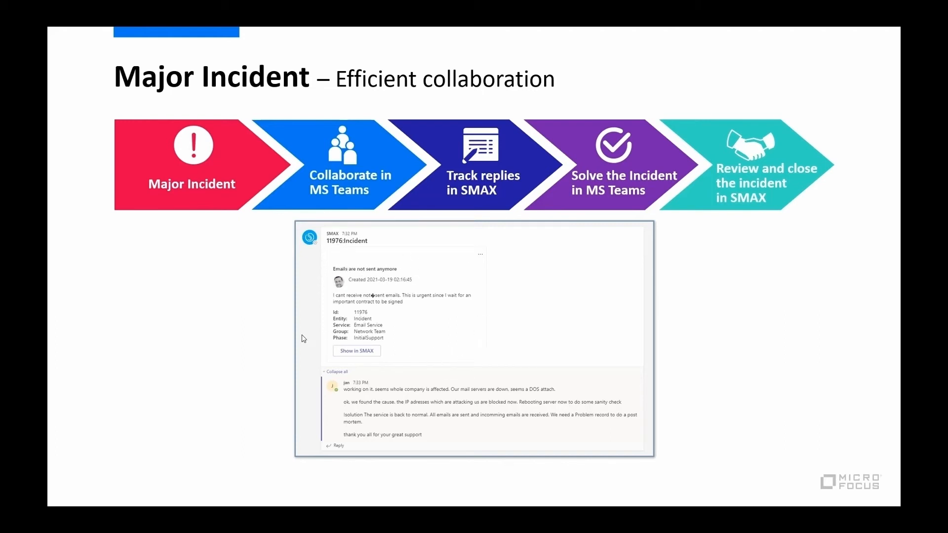
pyautogui.moveTo(405, 441)
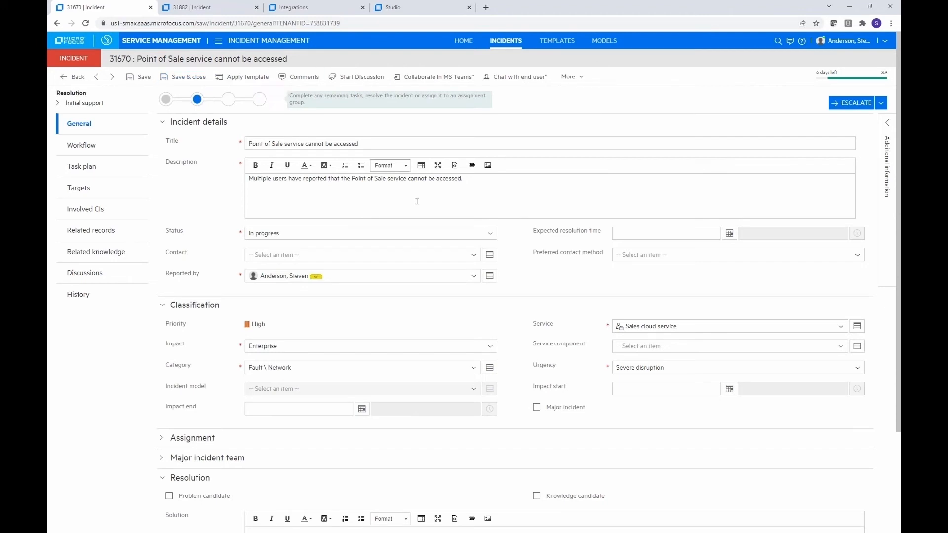
pyautogui.moveTo(590, 346)
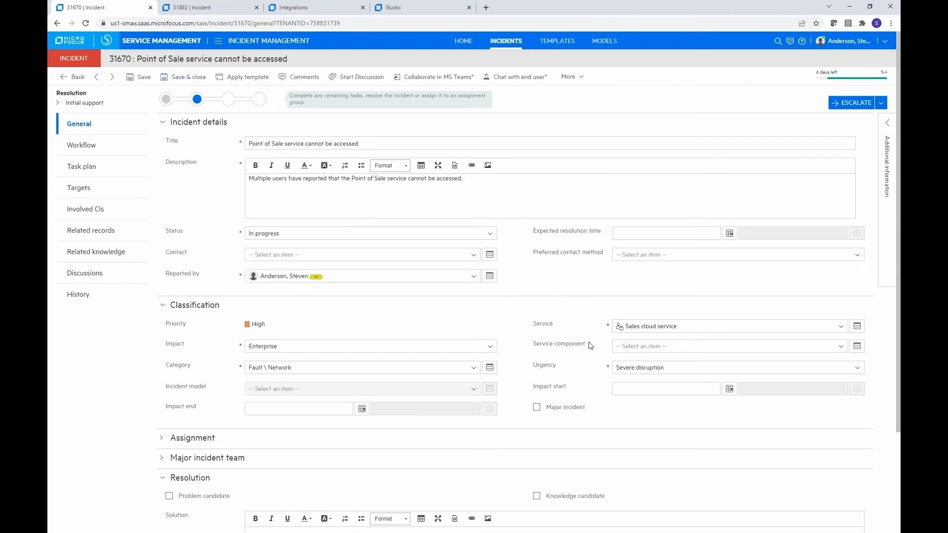
pyautogui.moveTo(582, 362)
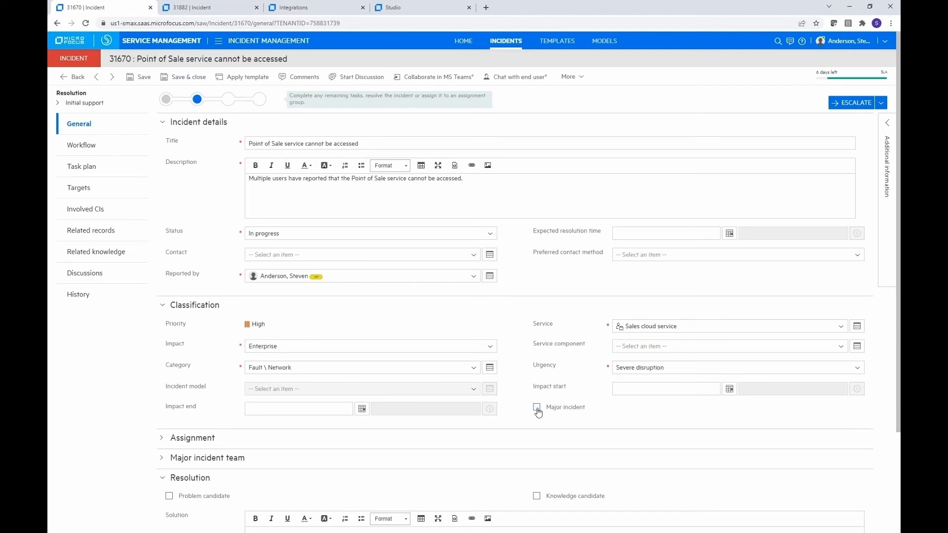
# Flag incident 31670 as a major incident and save it
pyautogui.click(537, 407)
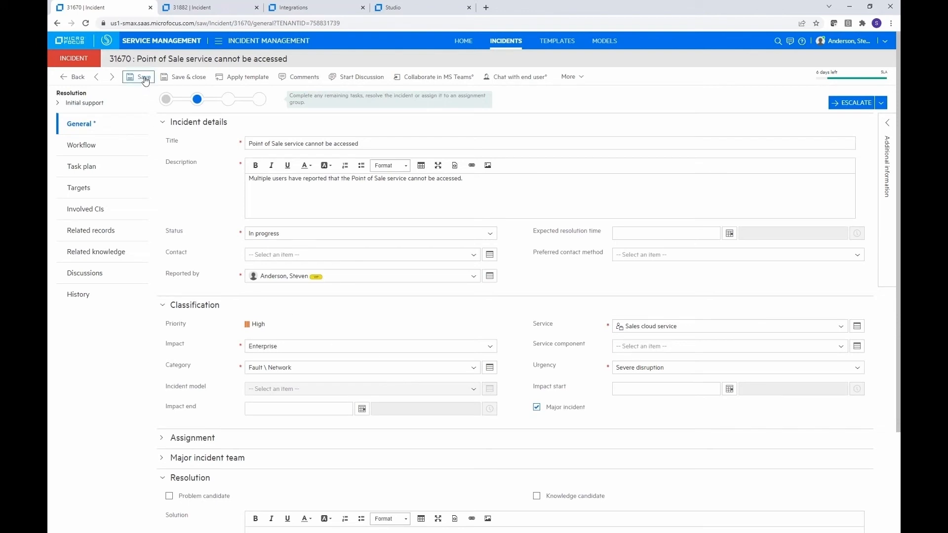
pyautogui.click(138, 77)
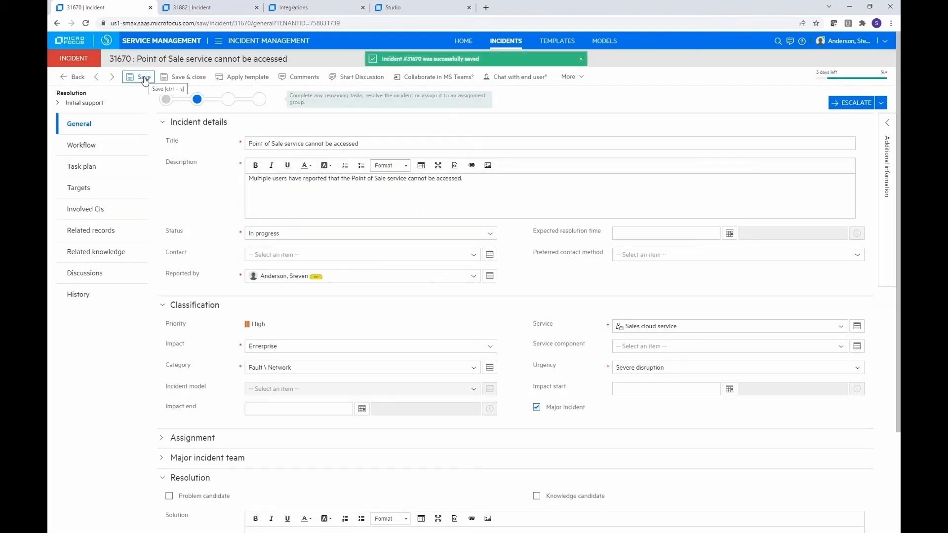
pyautogui.moveTo(481, 233)
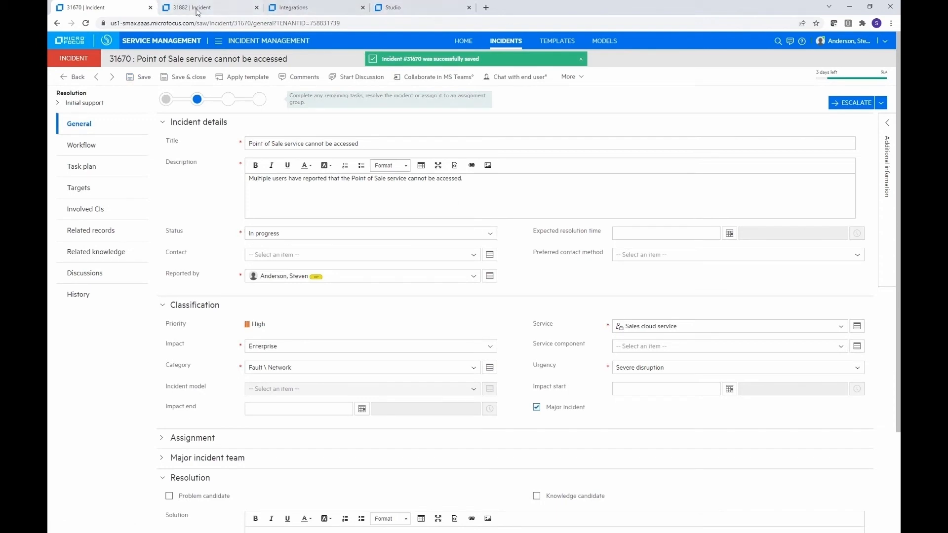
pyautogui.moveTo(437, 95)
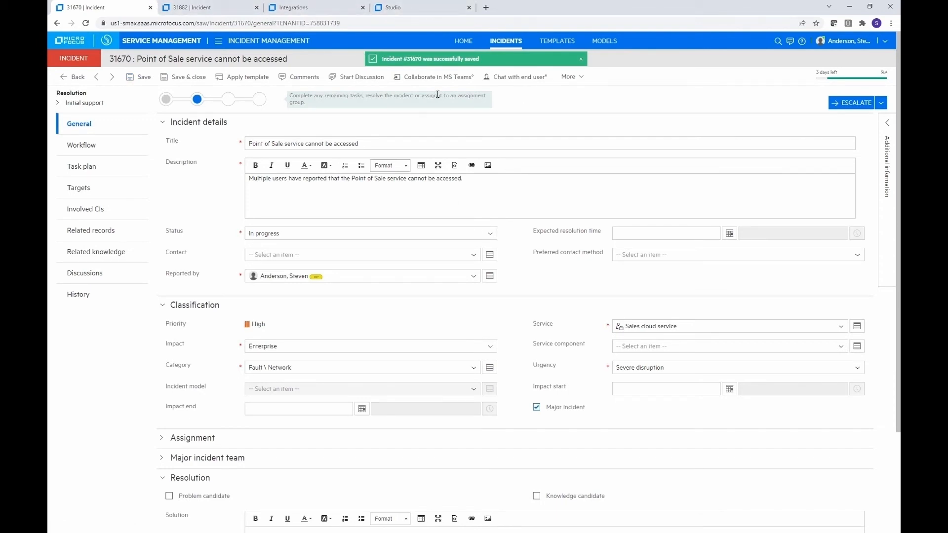
pyautogui.moveTo(434, 76)
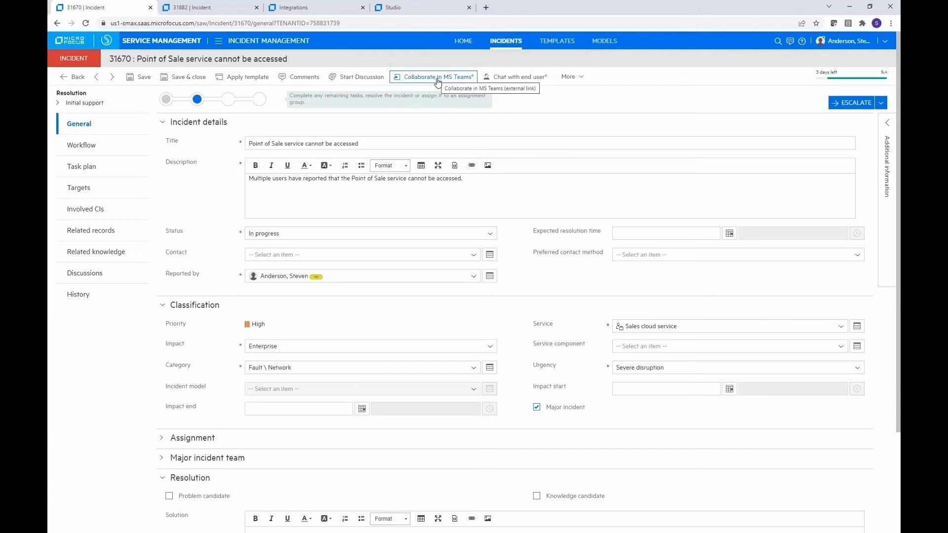
# Launch Collaborate in MS Teams and continue to the Teams web app
pyautogui.click(434, 77)
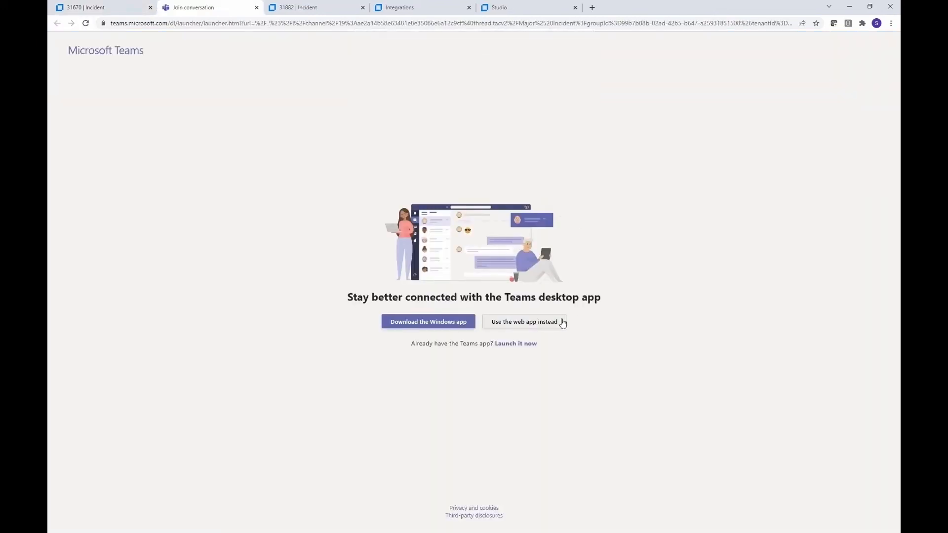
pyautogui.click(523, 322)
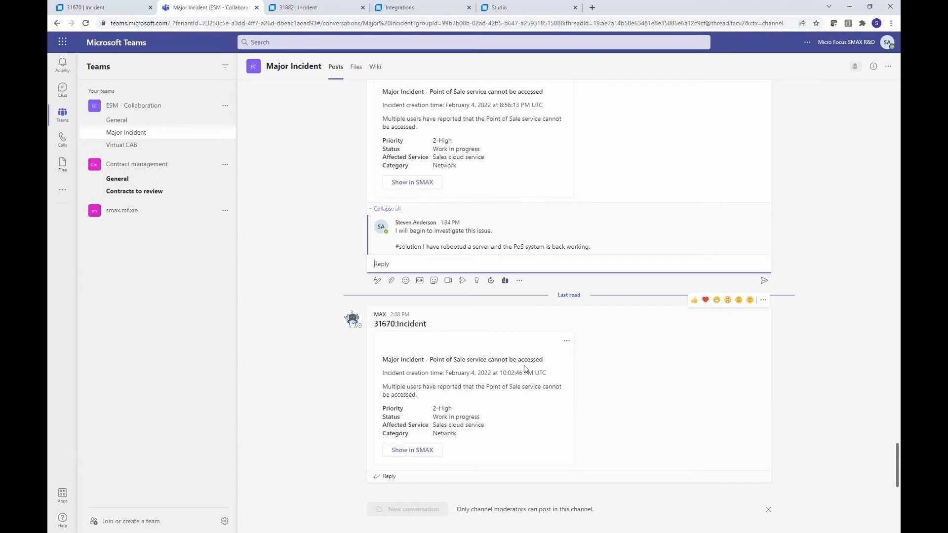
pyautogui.moveTo(511, 421)
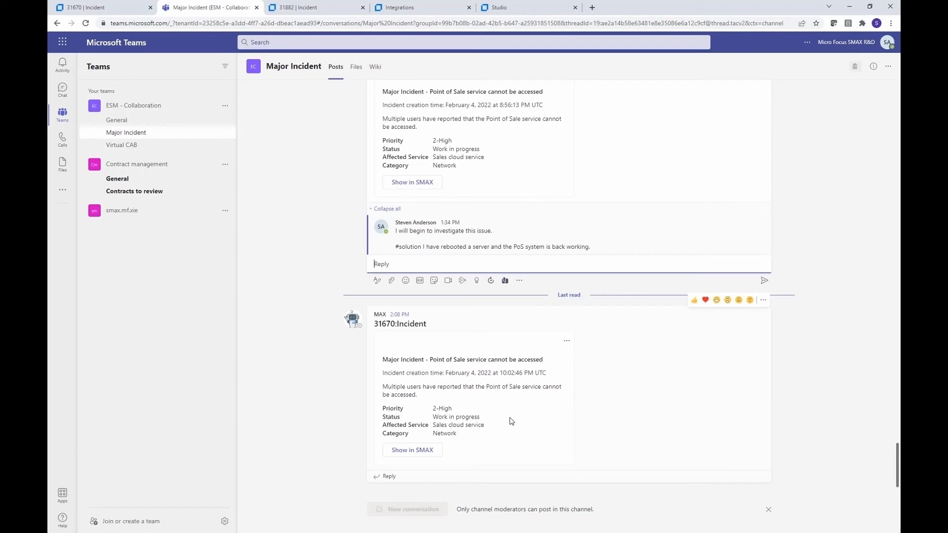
pyautogui.moveTo(394, 475)
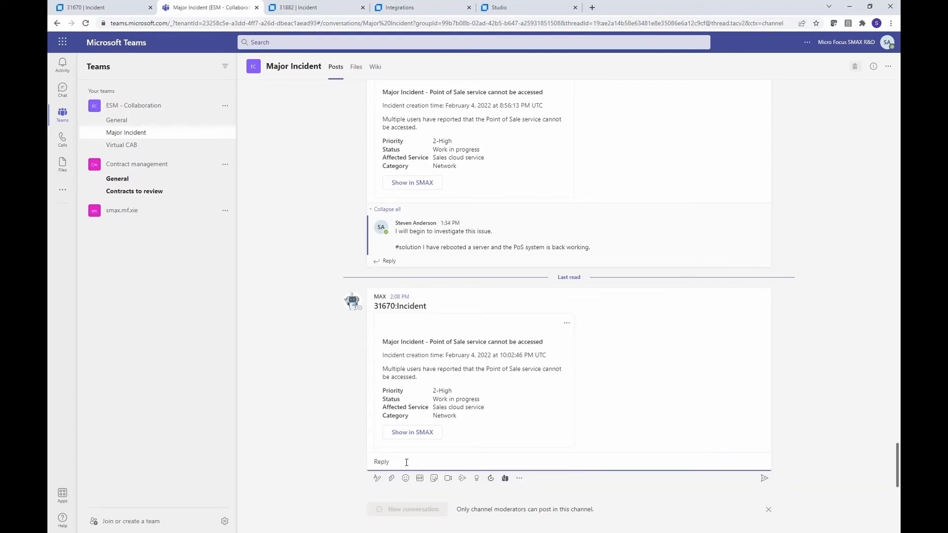
# Reply 'I will begin to investigate this issue.' on the 31670 post, then return to SMAX
pyautogui.write('I will begin')
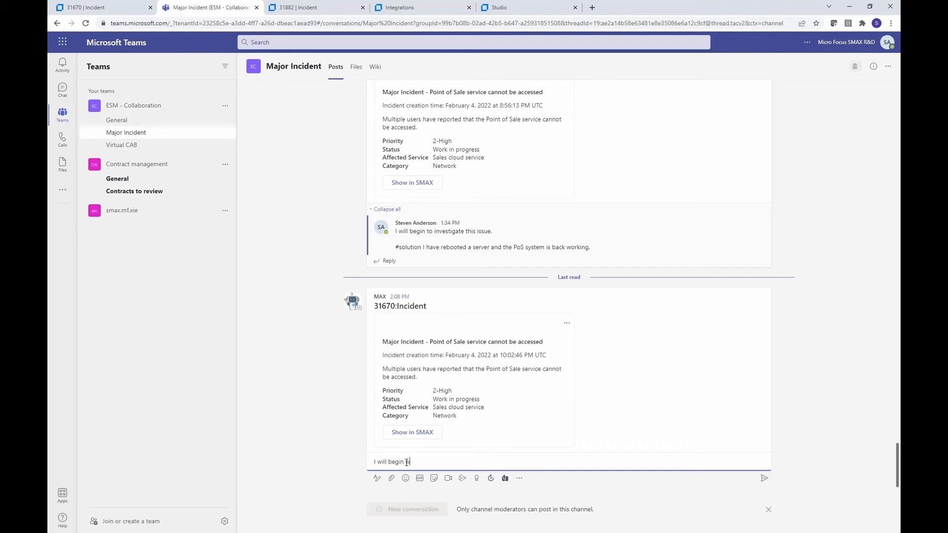
pyautogui.write('to investigate this iss')
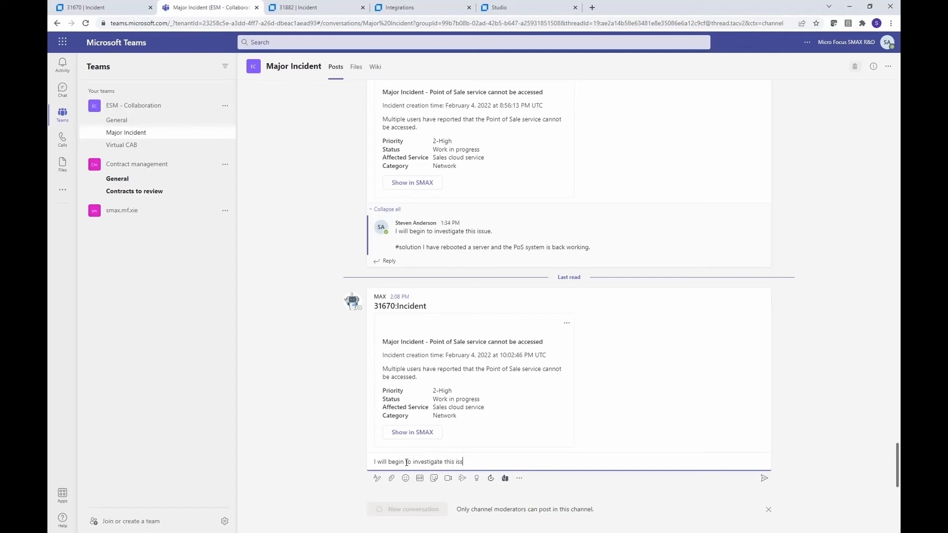
pyautogui.write('ue.')
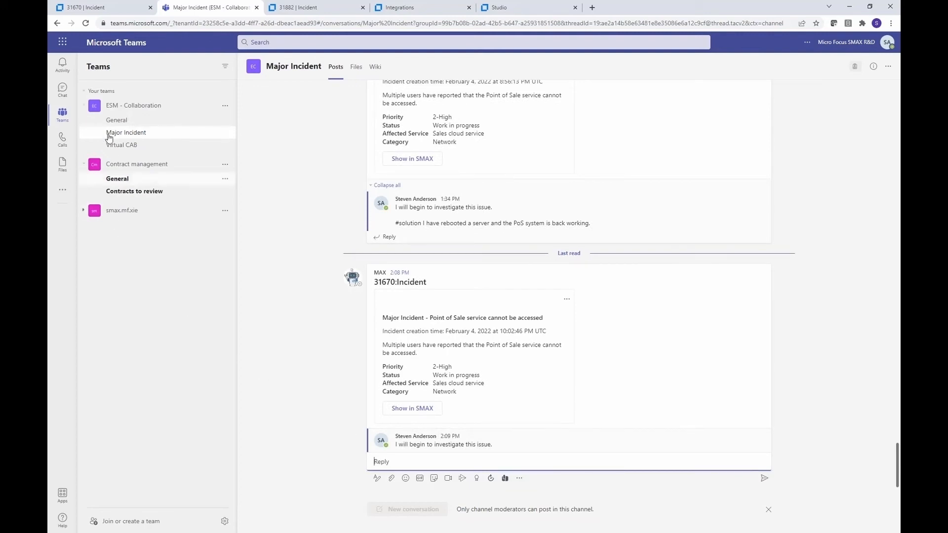
pyautogui.click(411, 408)
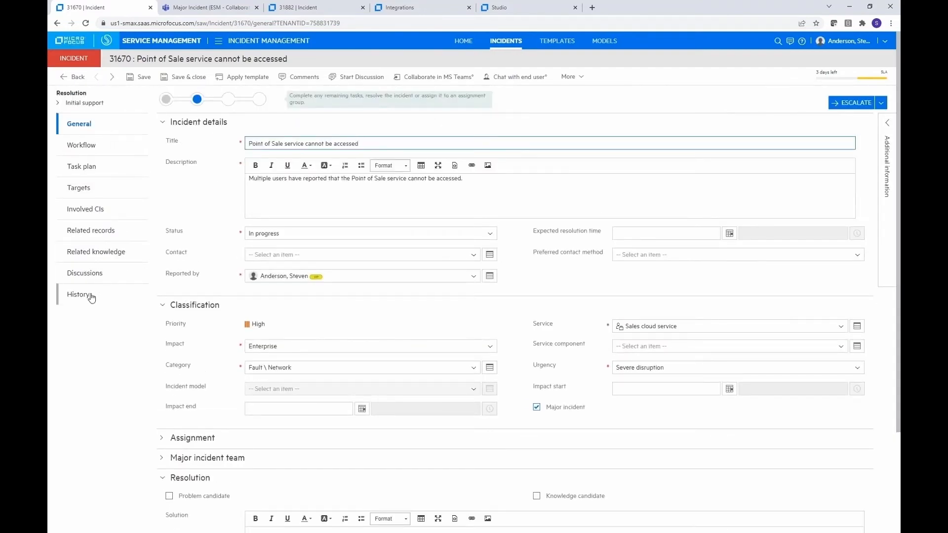
# Show incident 31670's Discussions section with the Teams-submitted investigation comment
pyautogui.click(85, 272)
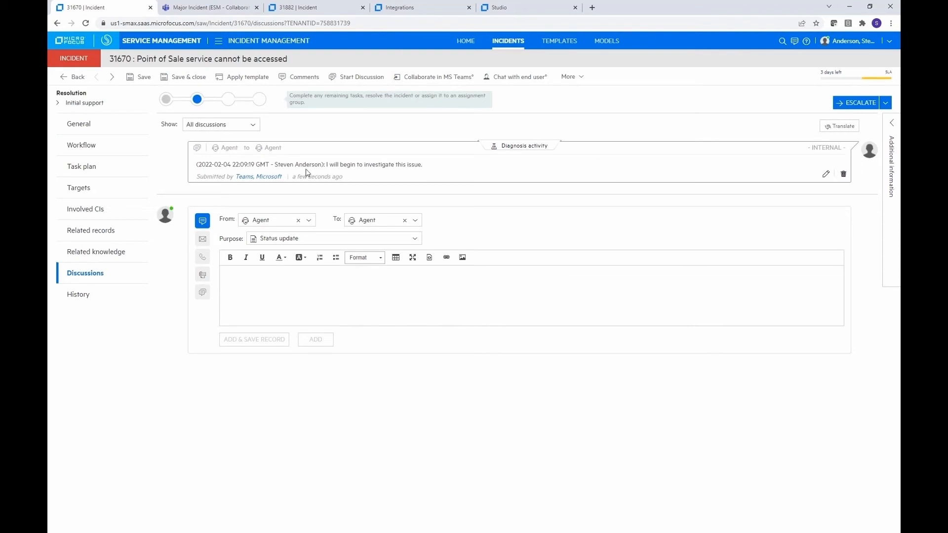
pyautogui.moveTo(437, 170)
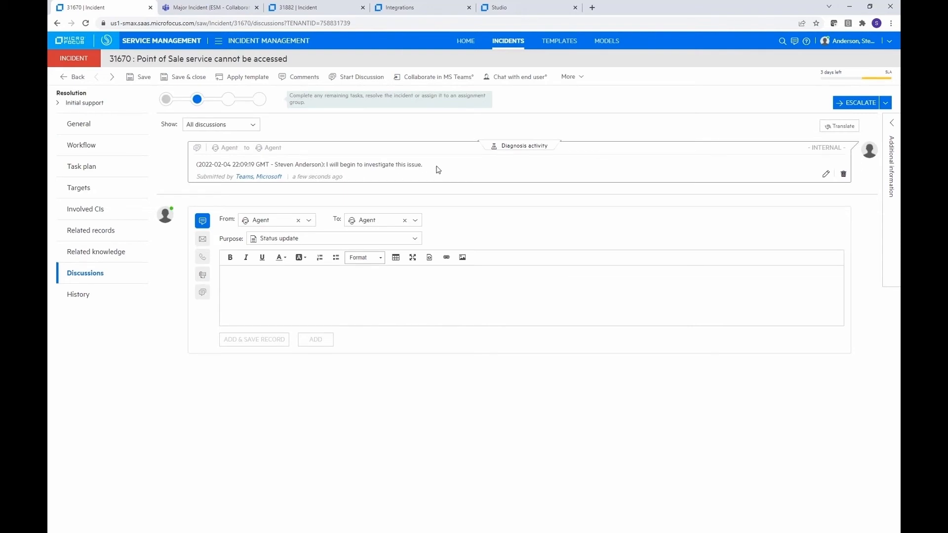
pyautogui.moveTo(354, 134)
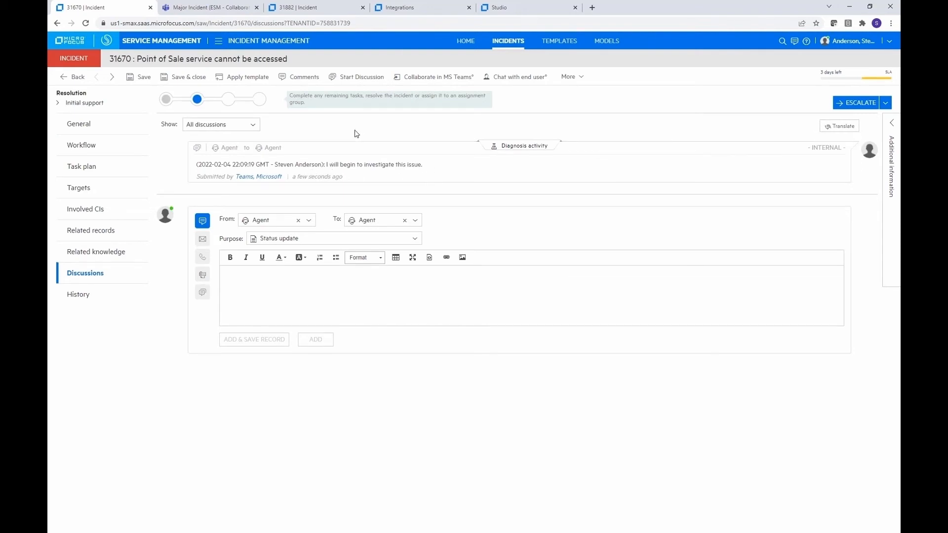
pyautogui.moveTo(316, 153)
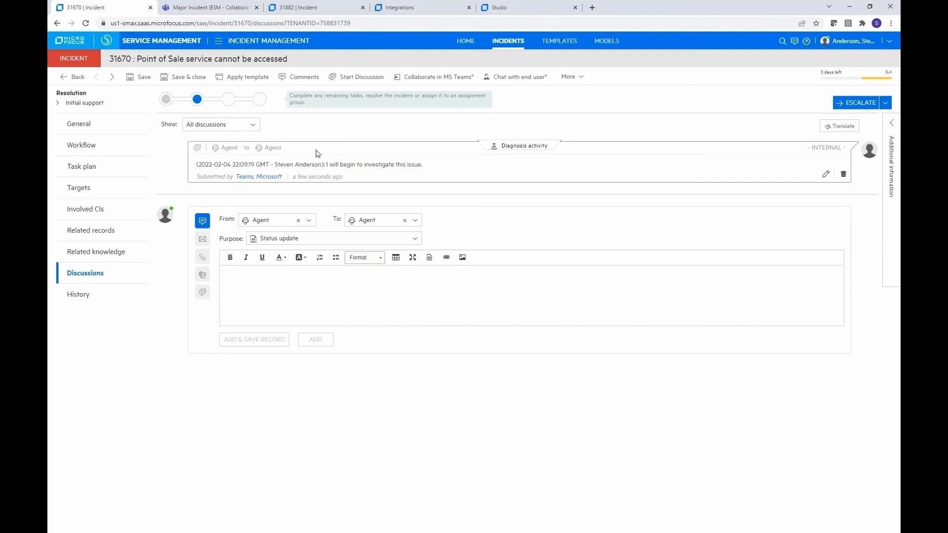
pyautogui.moveTo(287, 123)
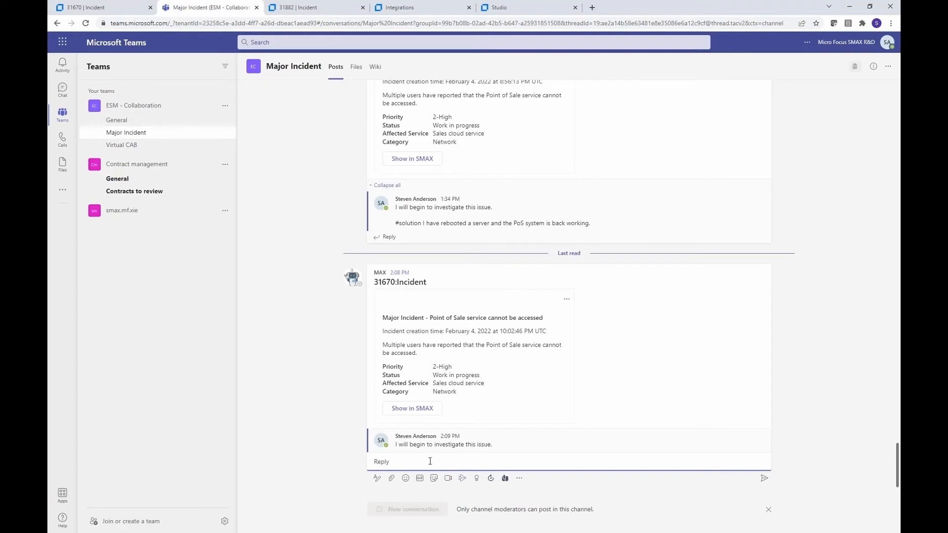
# Send the reply '#solution I have rebooted the server and now the PoS system is back working.'
pyautogui.write('#so')
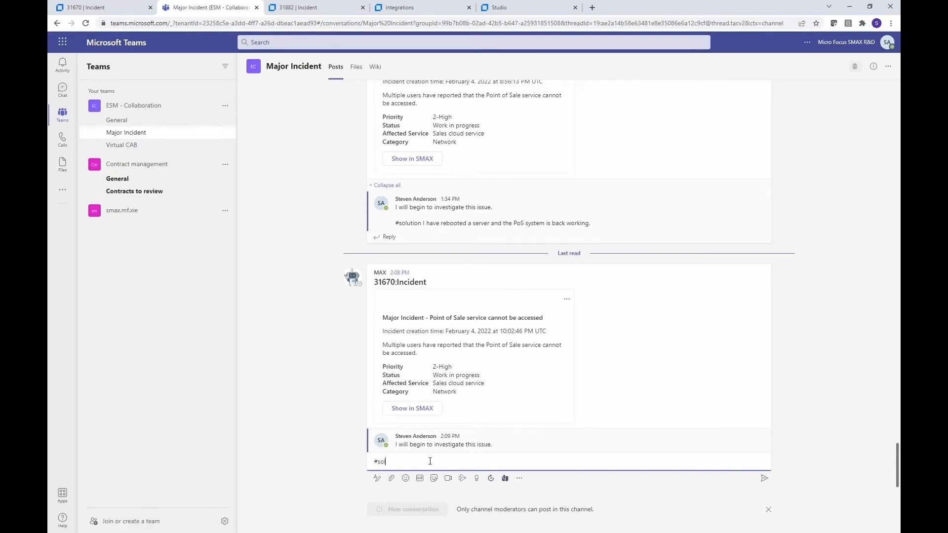
pyautogui.write('lution')
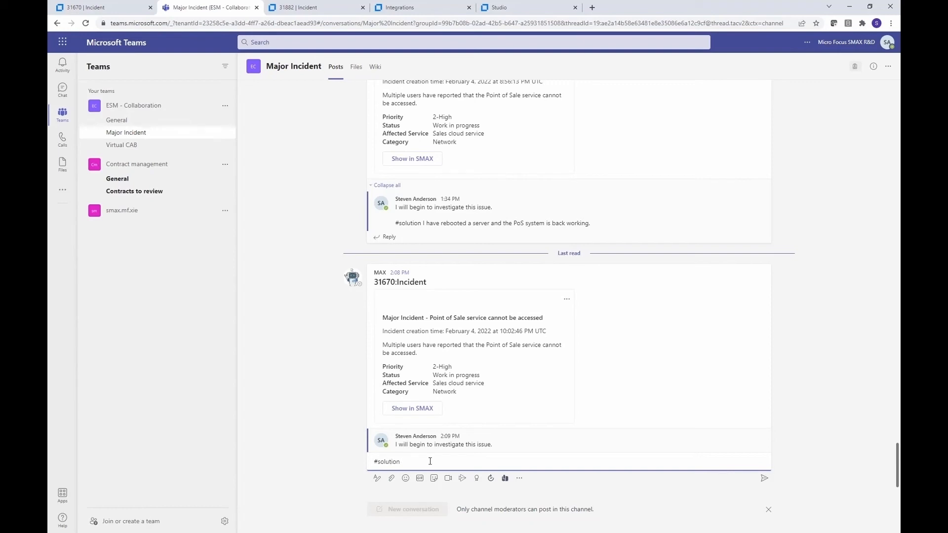
pyautogui.write('I have re')
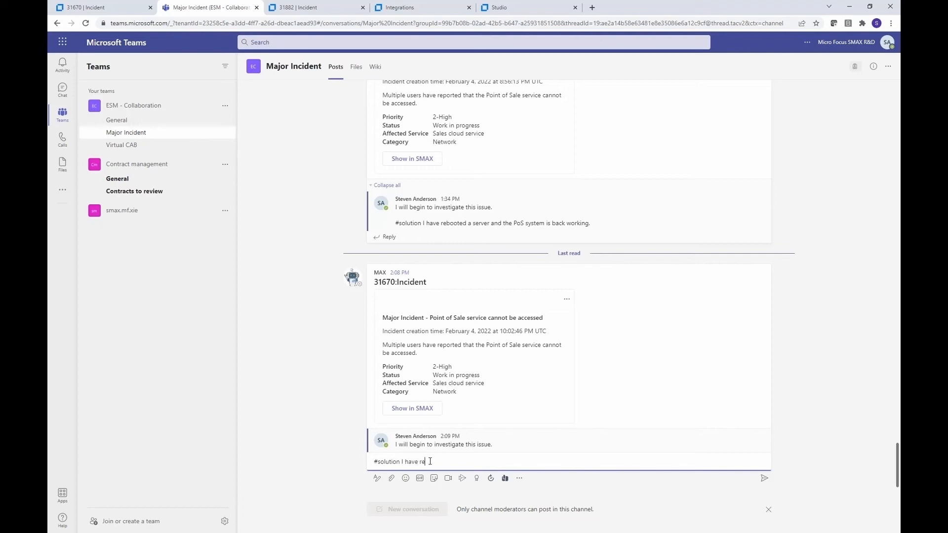
pyautogui.write('booted')
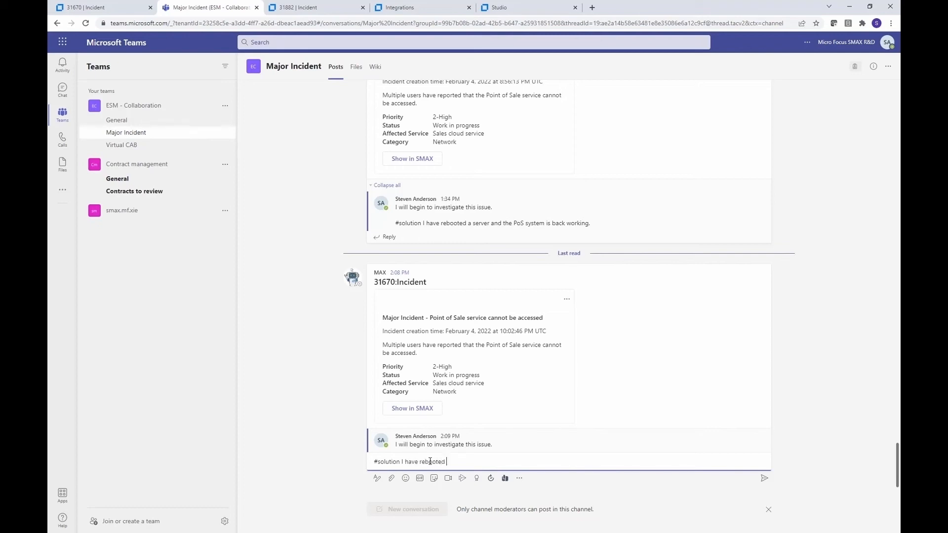
pyautogui.write('the service')
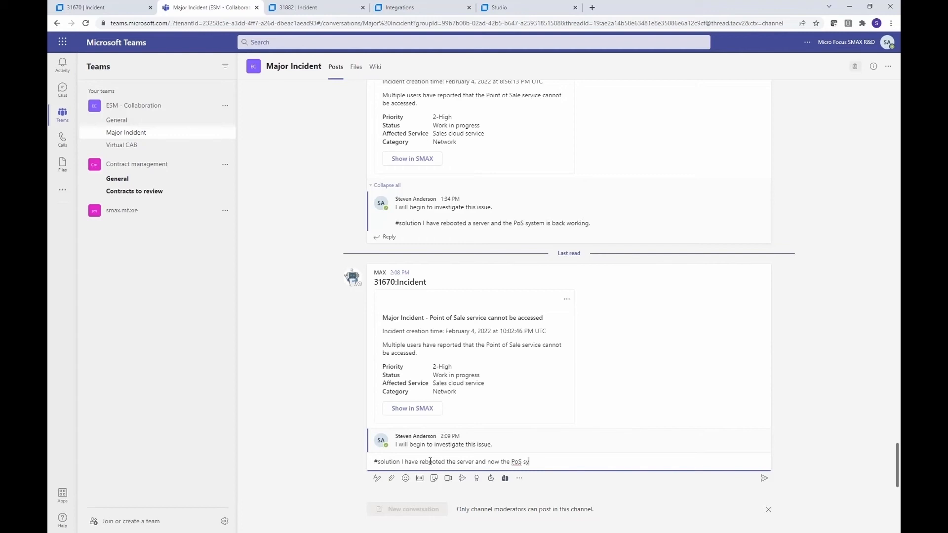
pyautogui.write('stem is back')
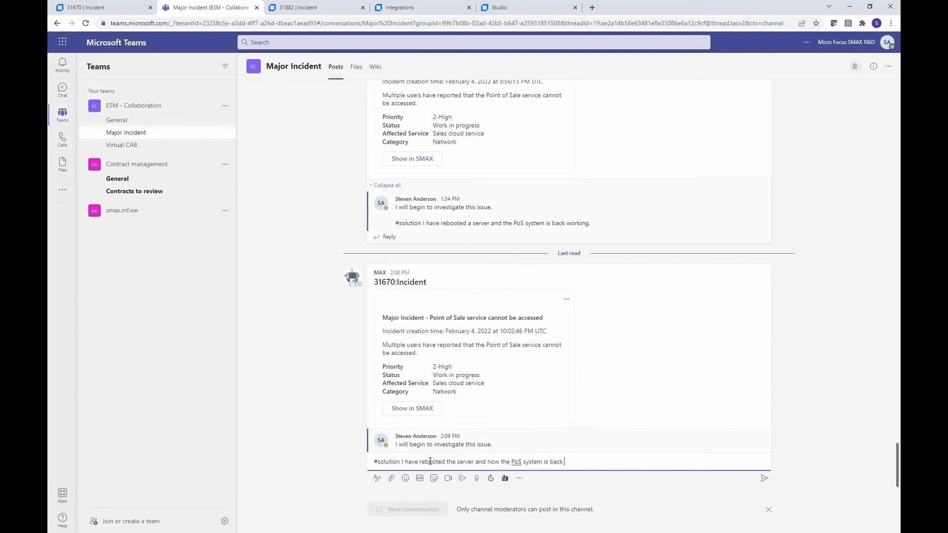
pyautogui.write('working.')
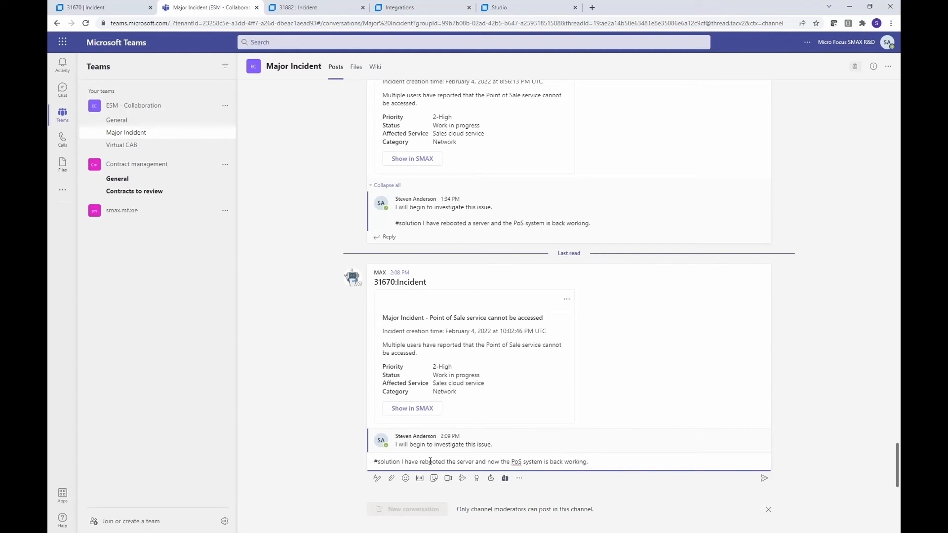
pyautogui.scroll(-3)
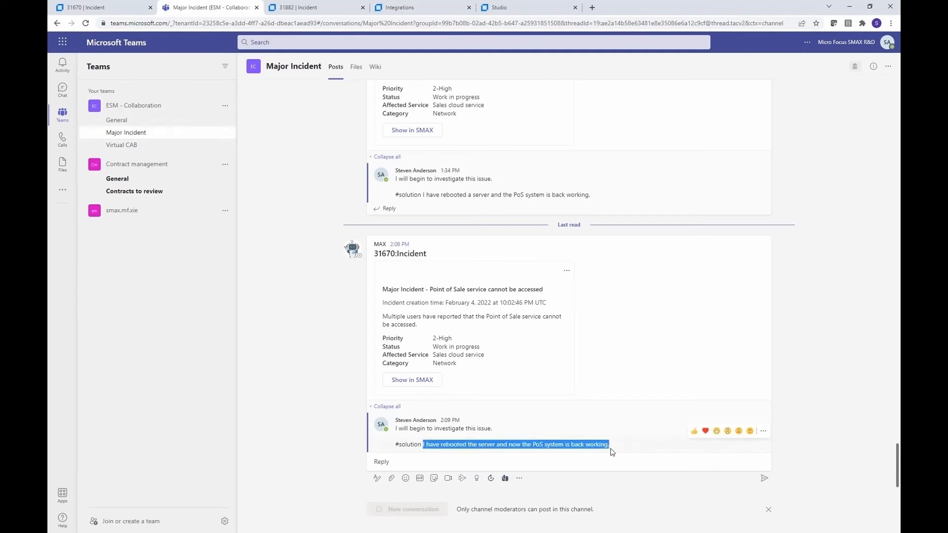
pyautogui.moveTo(272, 287)
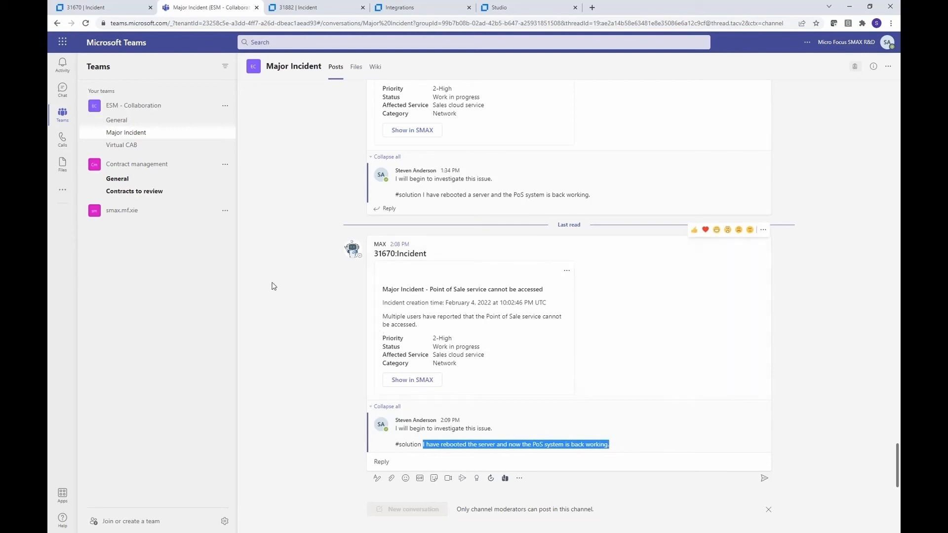
pyautogui.moveTo(119, 7)
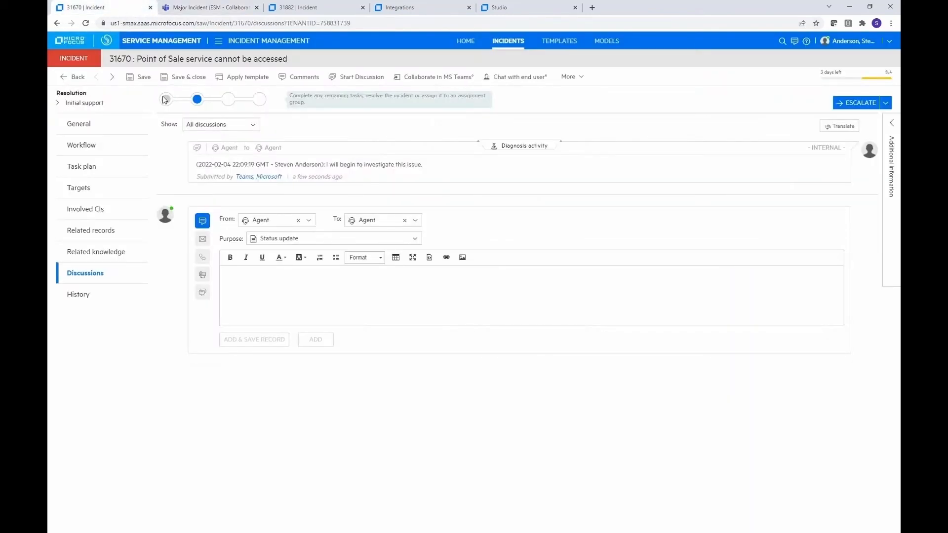
# Check the Solution field holds the Teams #solution text, then view it in Discussions
pyautogui.click(79, 124)
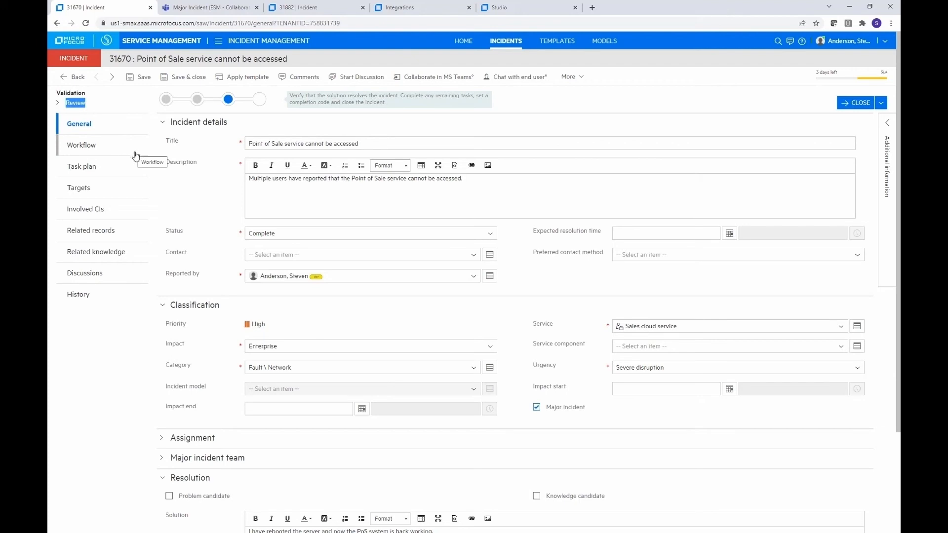
pyautogui.scroll(-3)
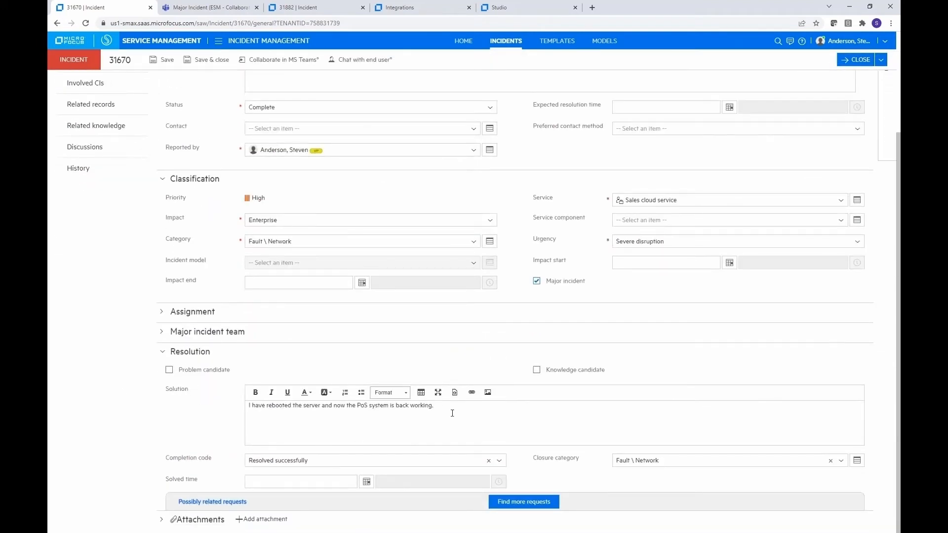
pyautogui.tripleClick(341, 405)
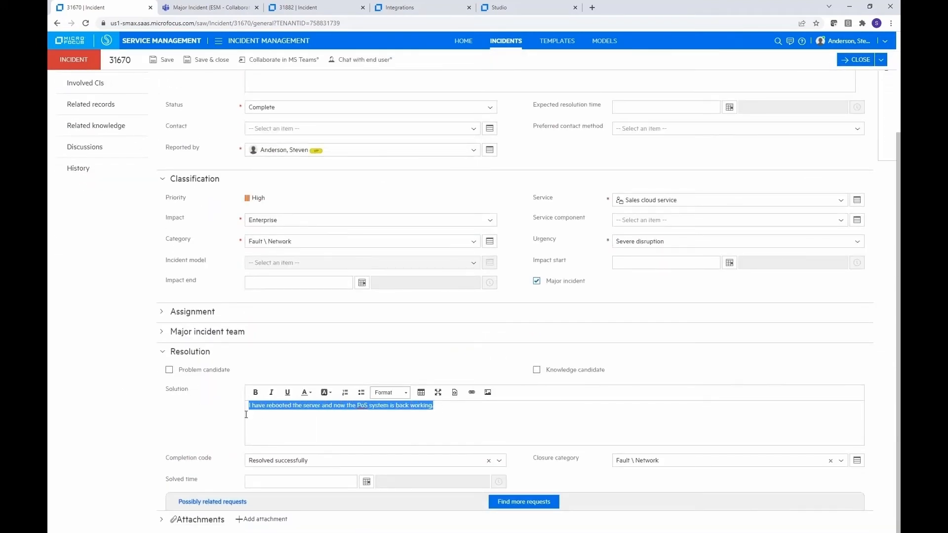
pyautogui.click(328, 432)
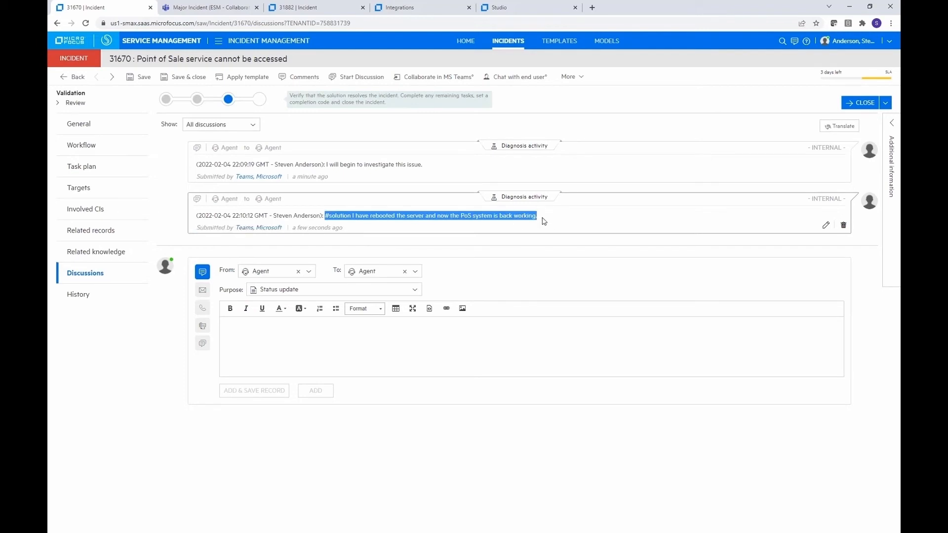
pyautogui.moveTo(544, 224)
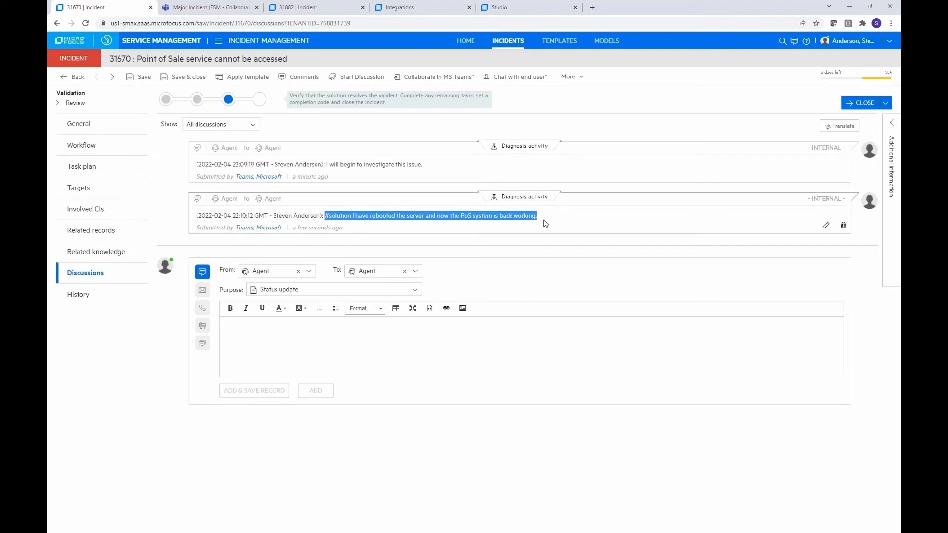
pyautogui.moveTo(394, 227)
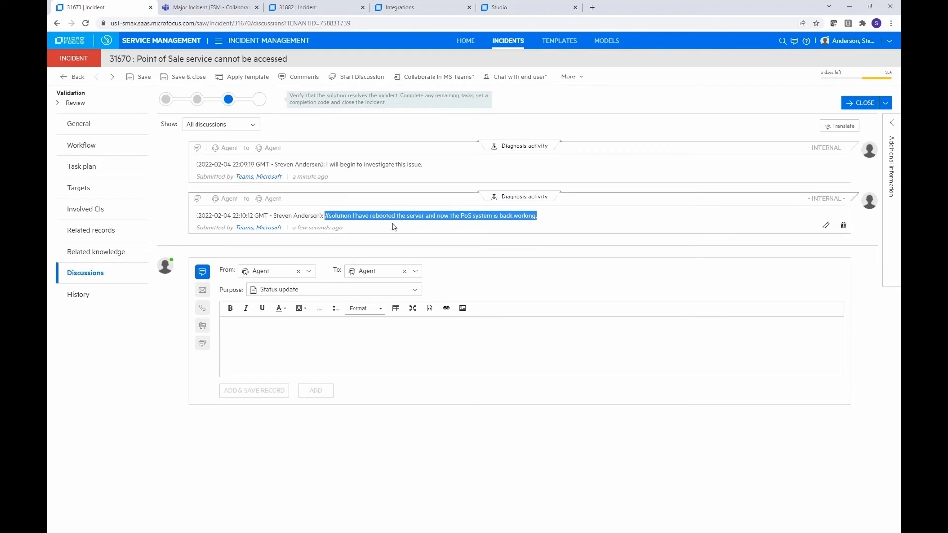
pyautogui.moveTo(429, 216)
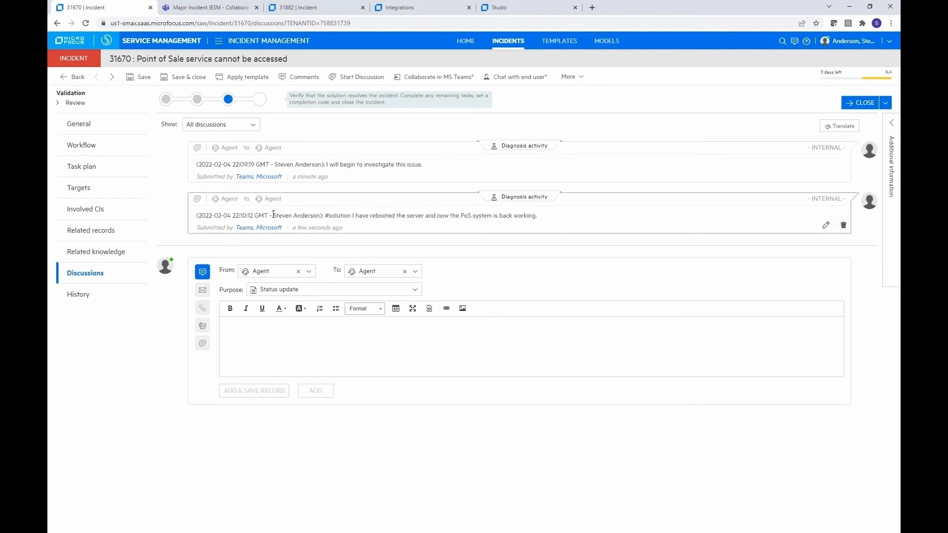
pyautogui.moveTo(317, 216)
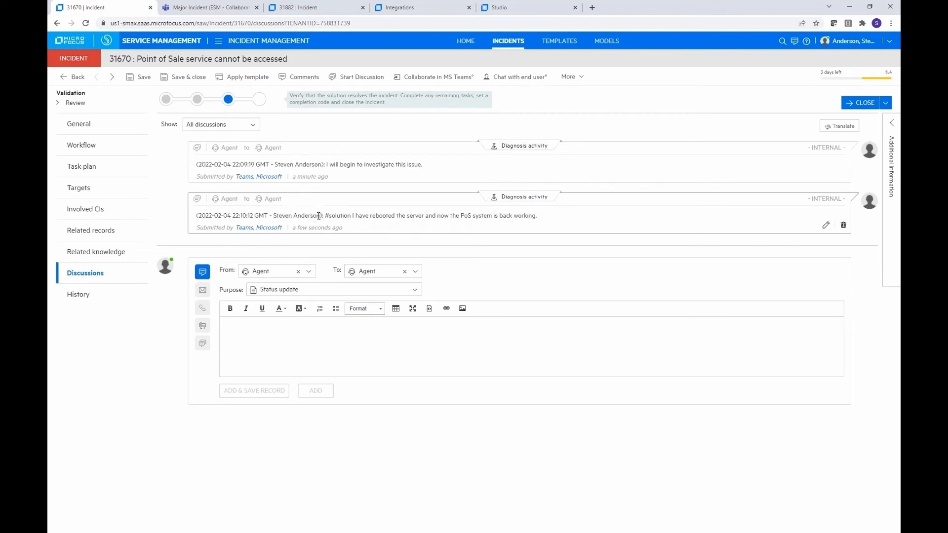
pyautogui.doubleClick(297, 216)
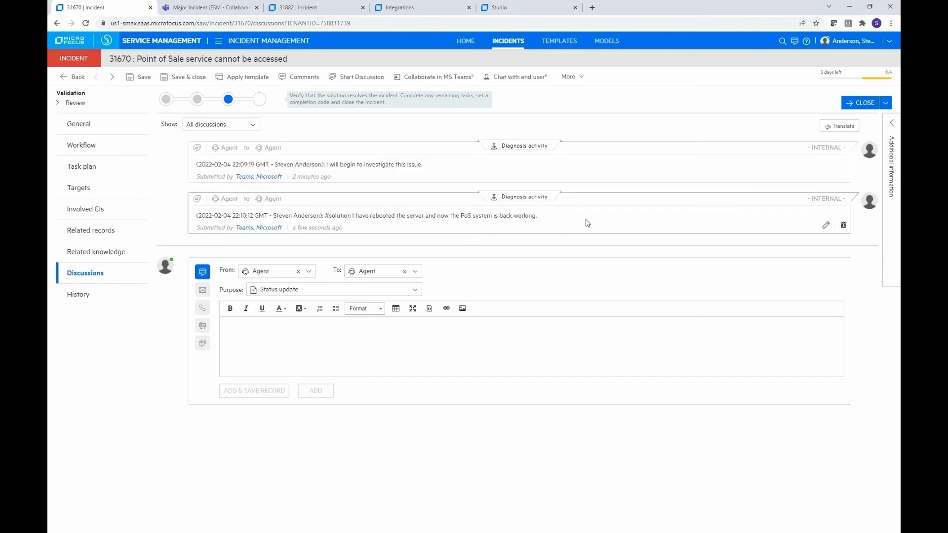
pyautogui.moveTo(588, 250)
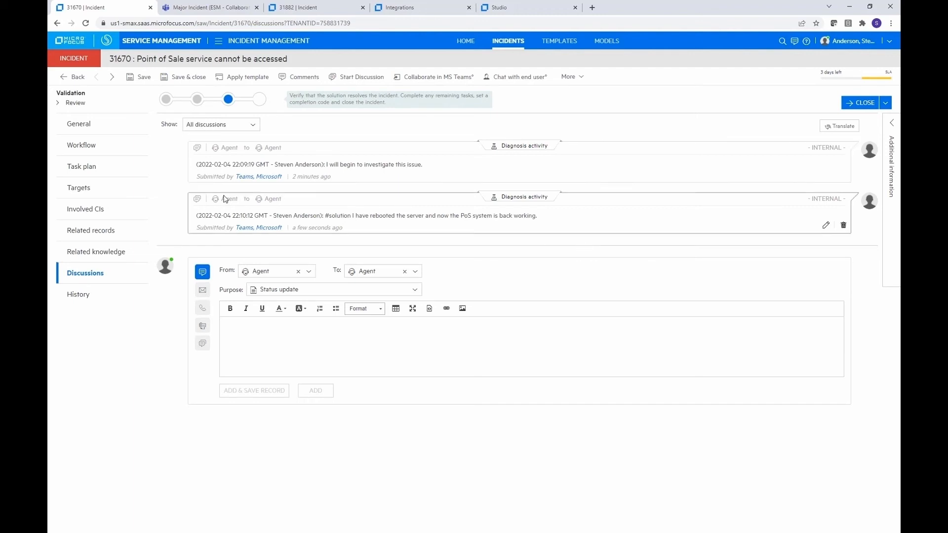
pyautogui.moveTo(282, 190)
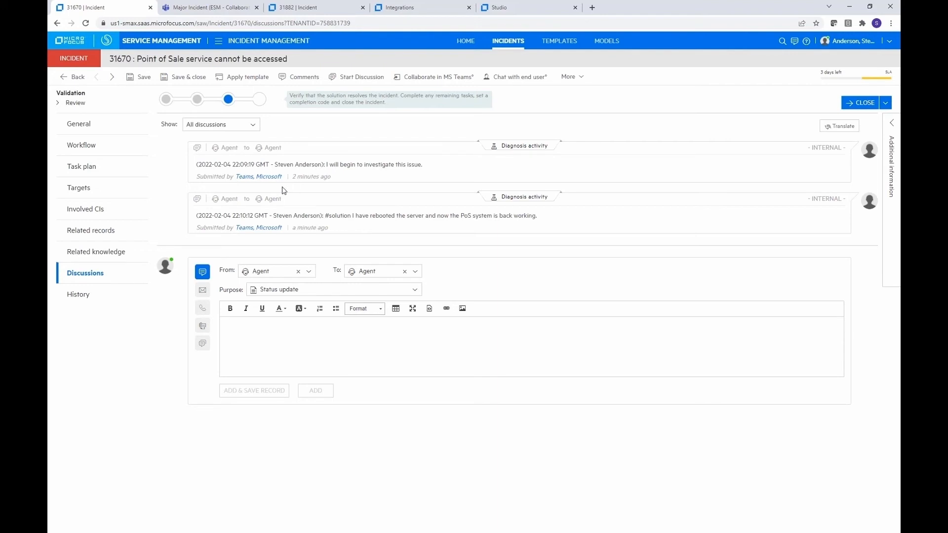
pyautogui.moveTo(107, 170)
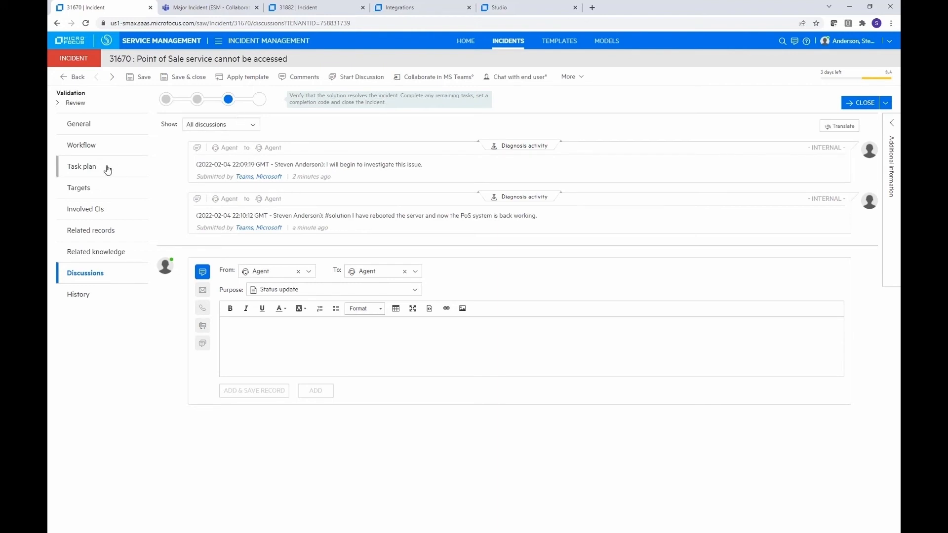
pyautogui.moveTo(128, 192)
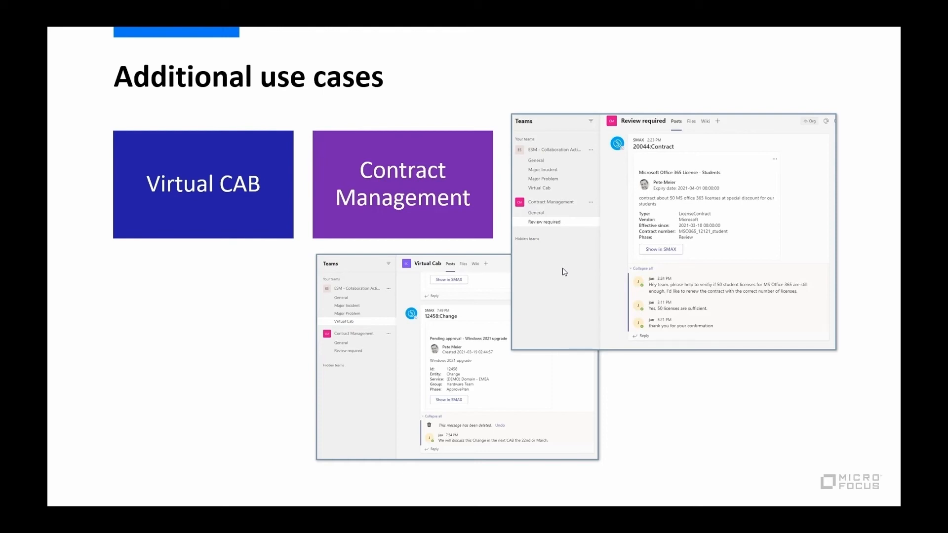
pyautogui.moveTo(530, 281)
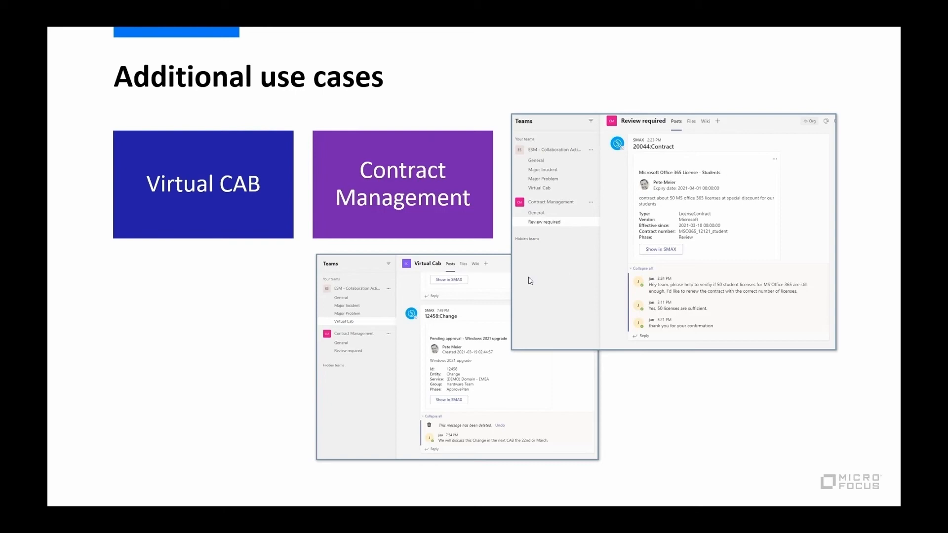
pyautogui.moveTo(351, 330)
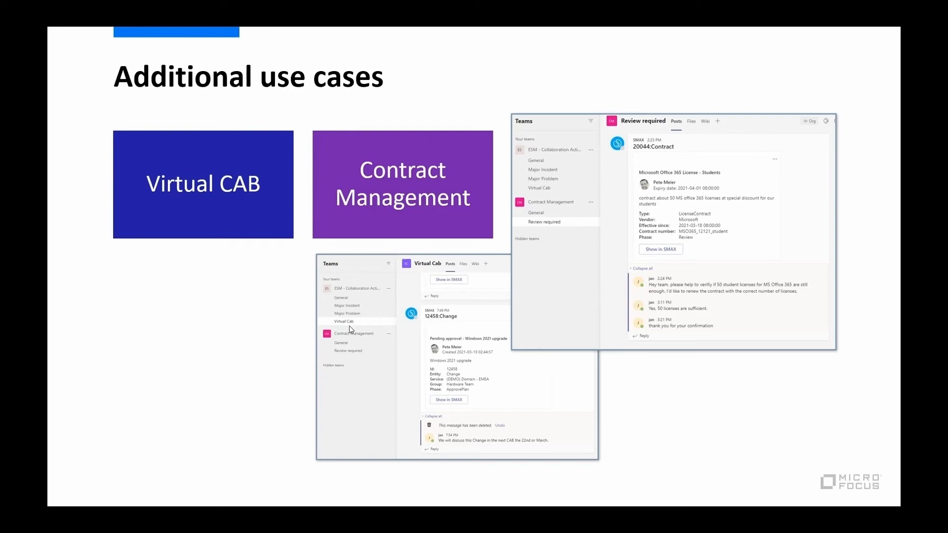
pyautogui.moveTo(350, 327)
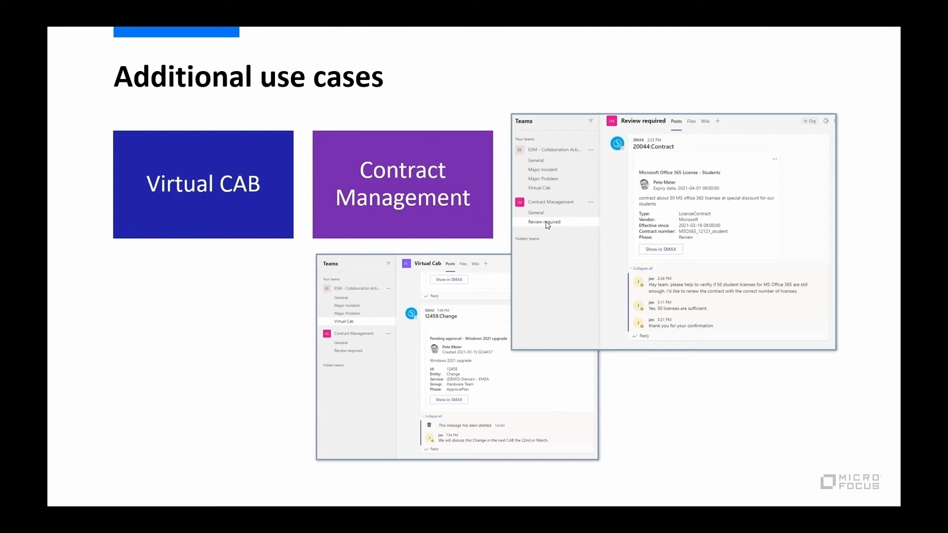
pyautogui.moveTo(629, 257)
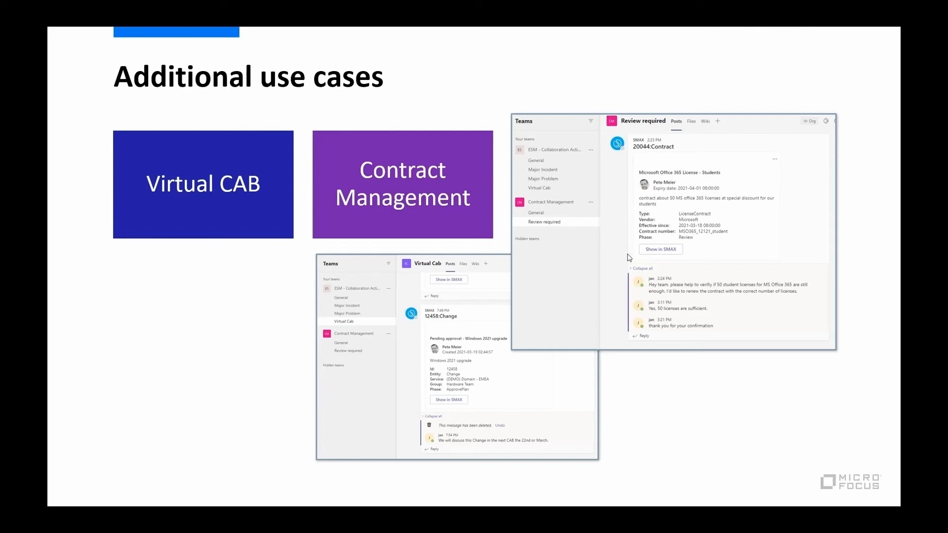
pyautogui.moveTo(729, 260)
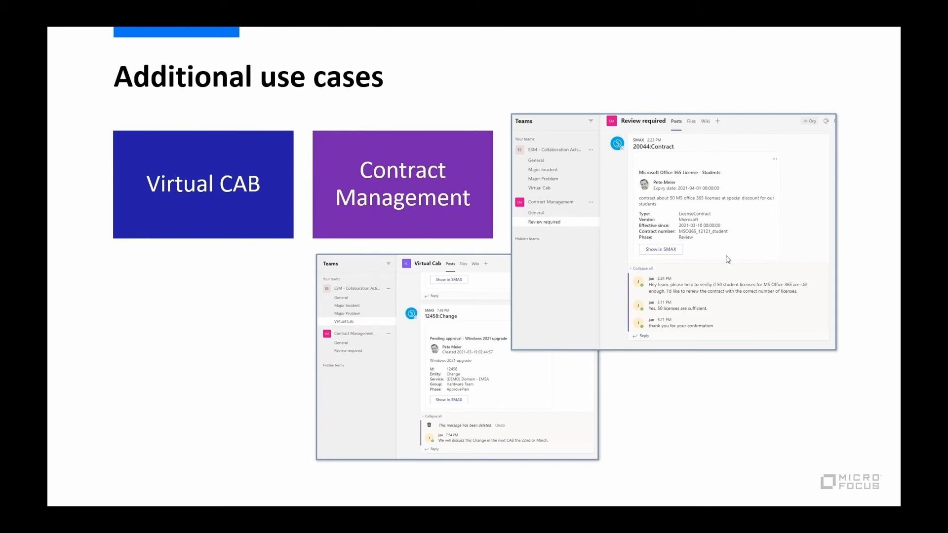
pyautogui.moveTo(590, 198)
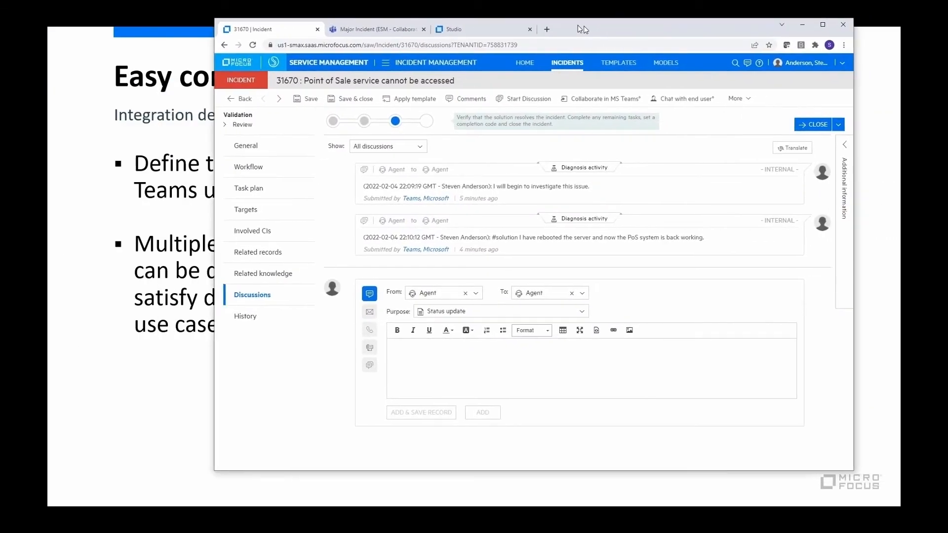
# Navigate to Integration Management's Integrations page and expand the Microsoft Teams scenarios
pyautogui.click(822, 25)
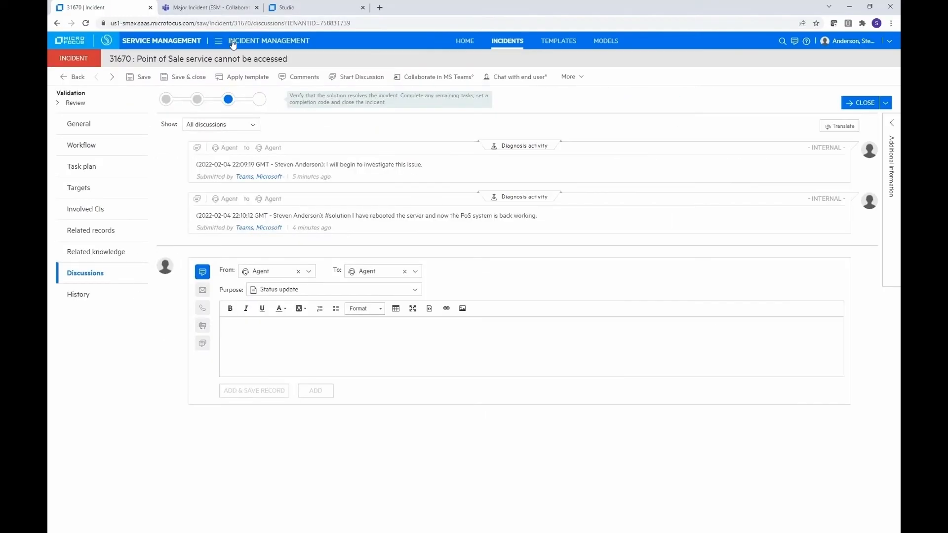
pyautogui.click(218, 41)
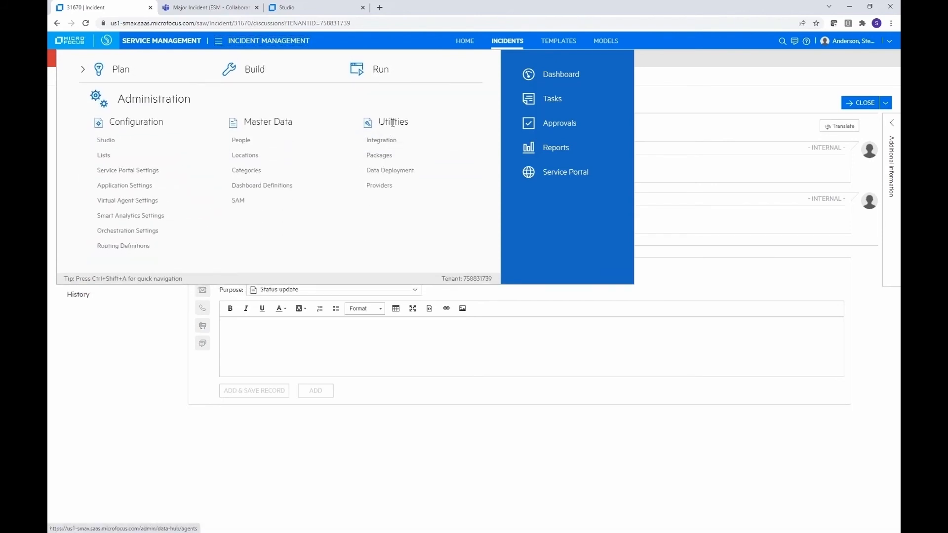
pyautogui.moveTo(392, 140)
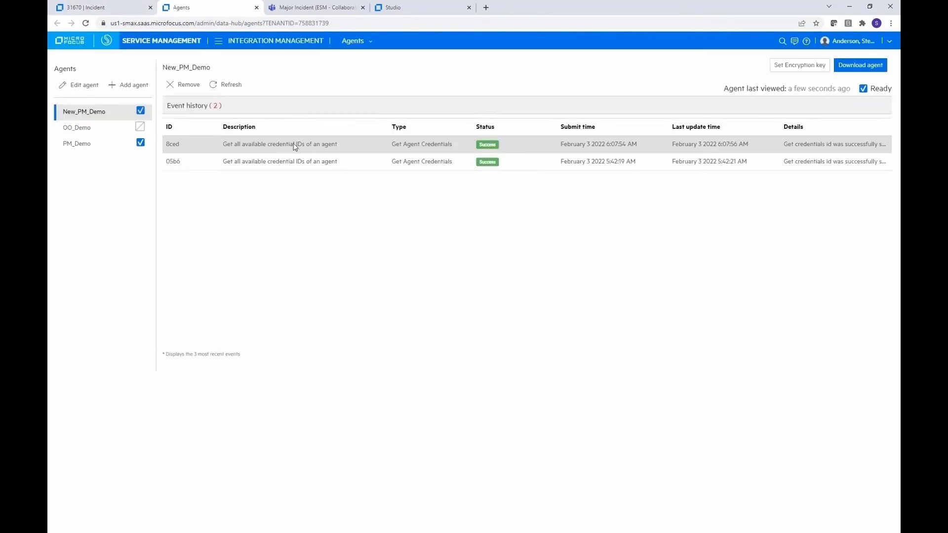
pyautogui.moveTo(368, 40)
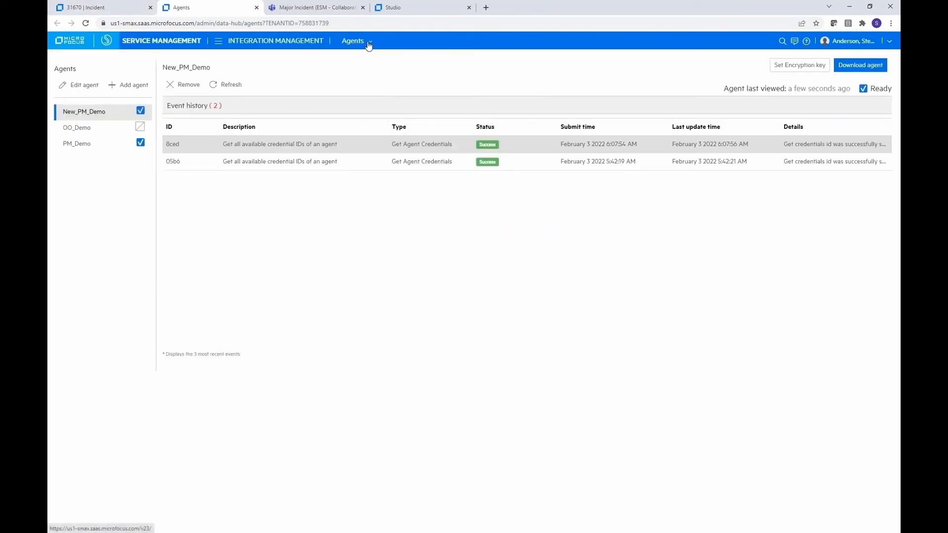
pyautogui.click(353, 41)
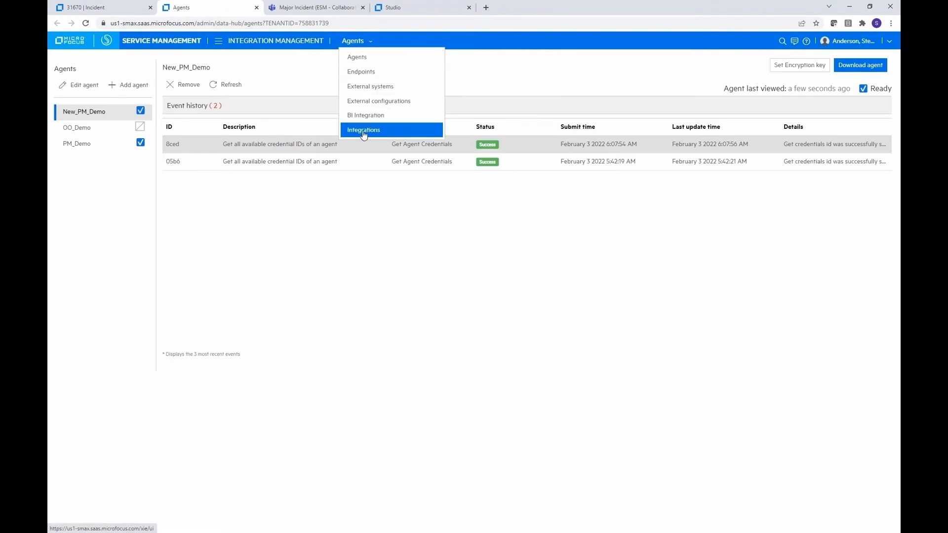
pyautogui.click(363, 129)
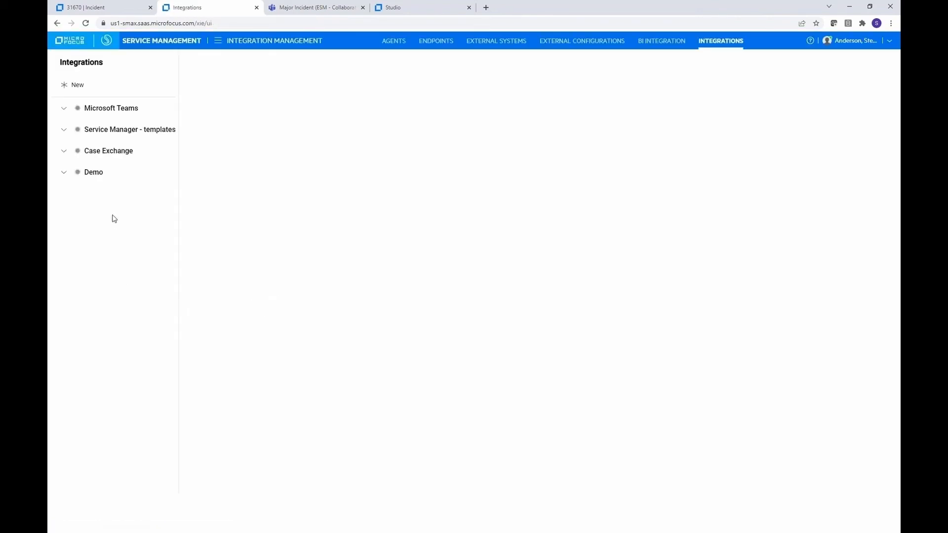
pyautogui.click(112, 108)
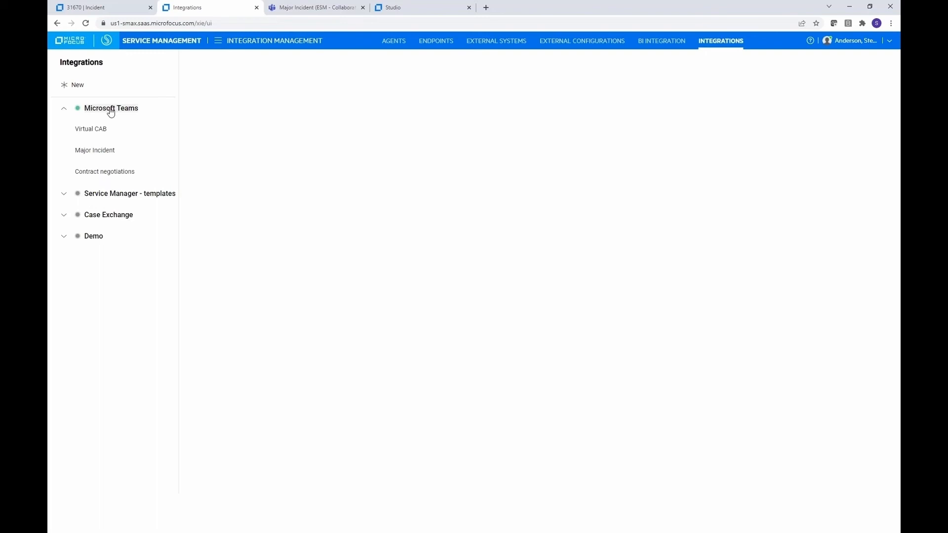
pyautogui.moveTo(99, 161)
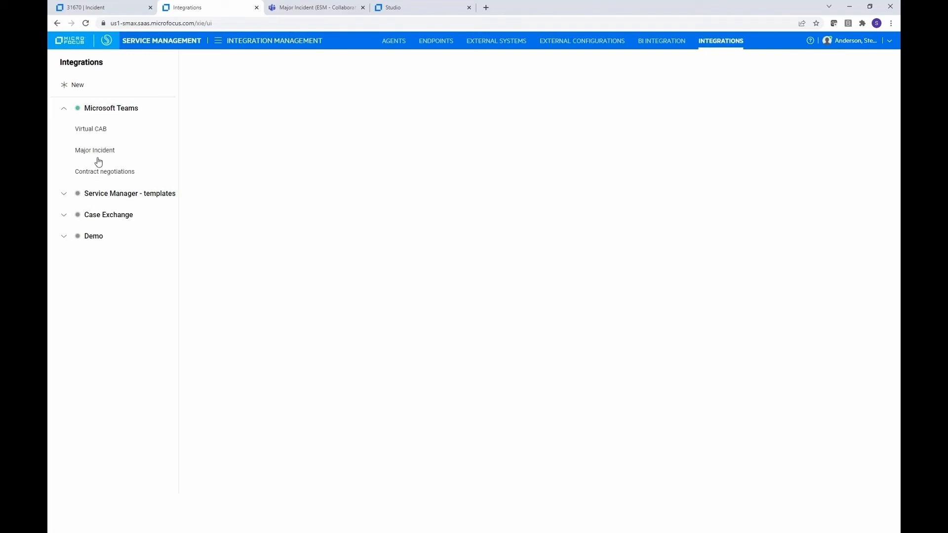
# Review the Major Incident scenario's name and channel and toggle 'Show user name in application' off and on
pyautogui.click(95, 150)
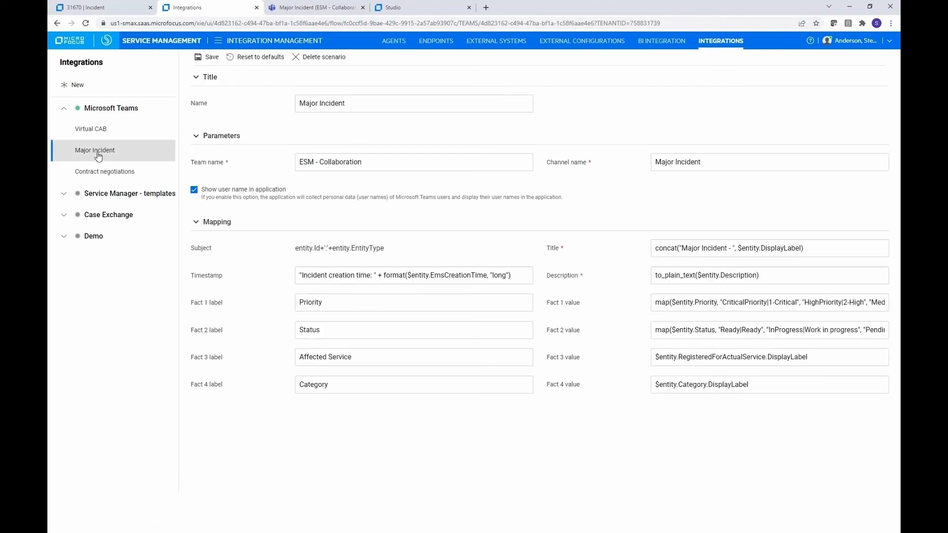
pyautogui.moveTo(101, 113)
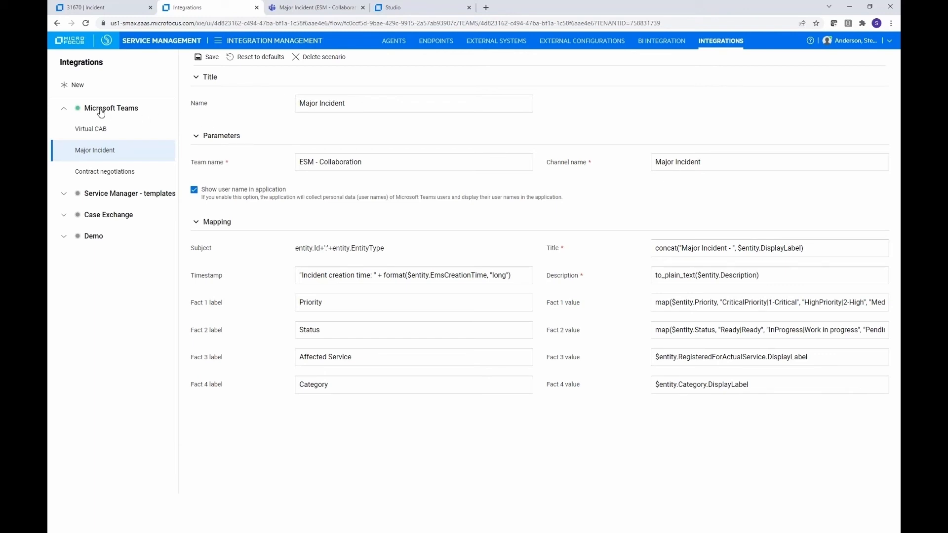
pyautogui.moveTo(139, 117)
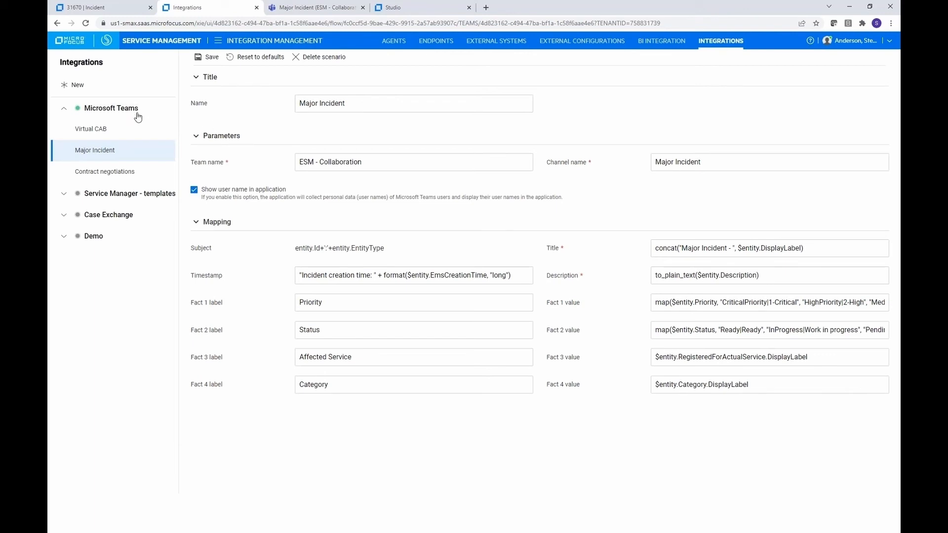
pyautogui.moveTo(540, 300)
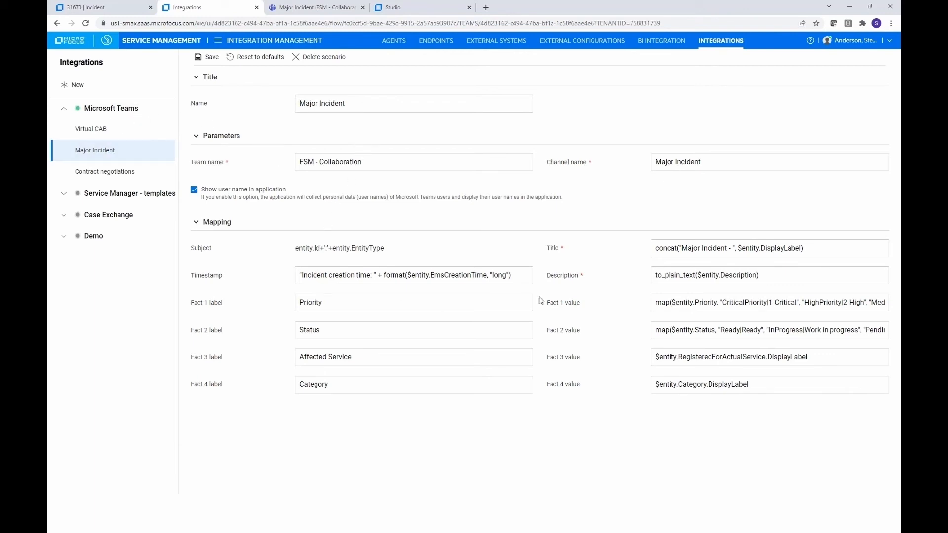
pyautogui.moveTo(272, 122)
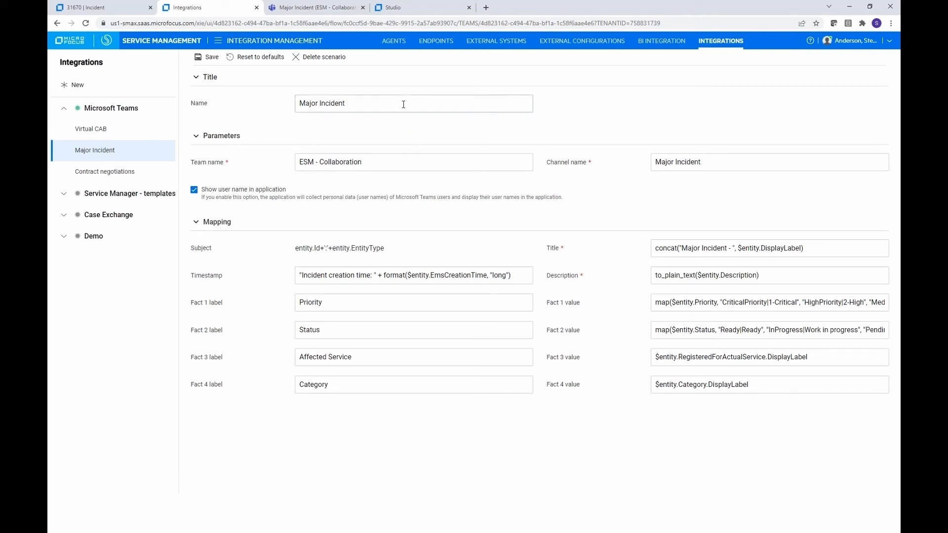
pyautogui.click(354, 102)
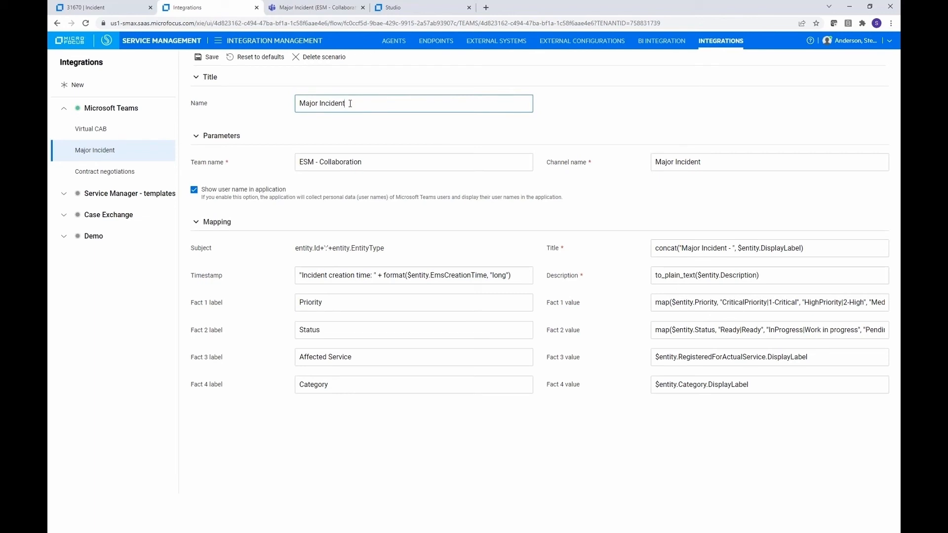
pyautogui.moveTo(542, 179)
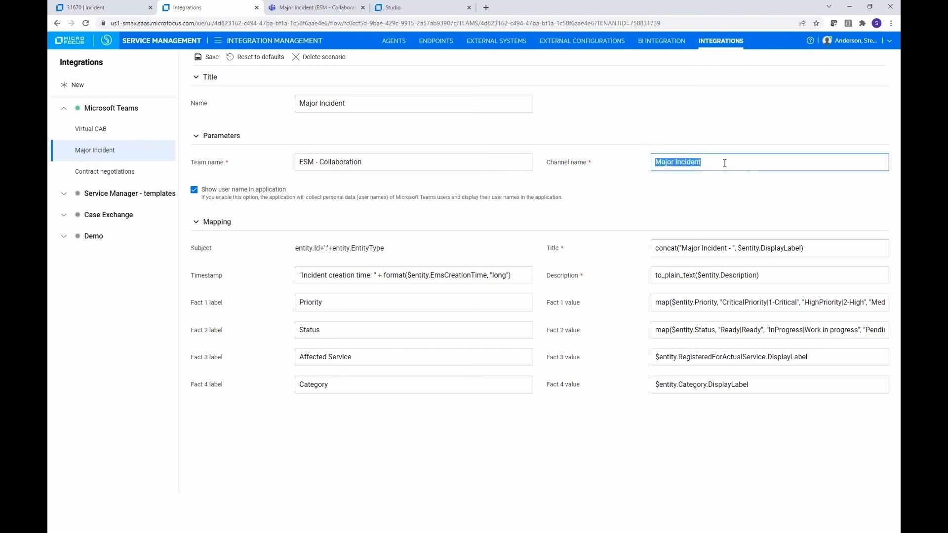
pyautogui.moveTo(719, 185)
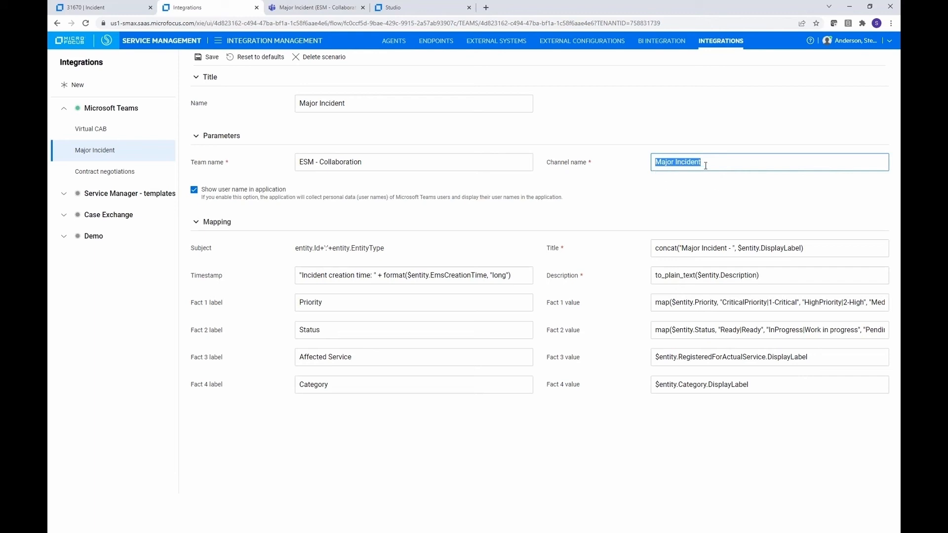
pyautogui.moveTo(378, 161)
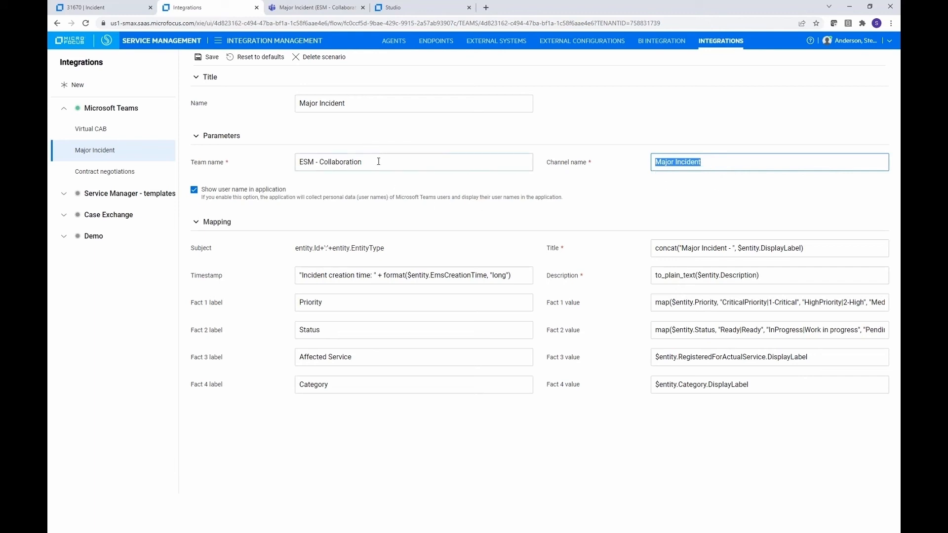
pyautogui.moveTo(433, 213)
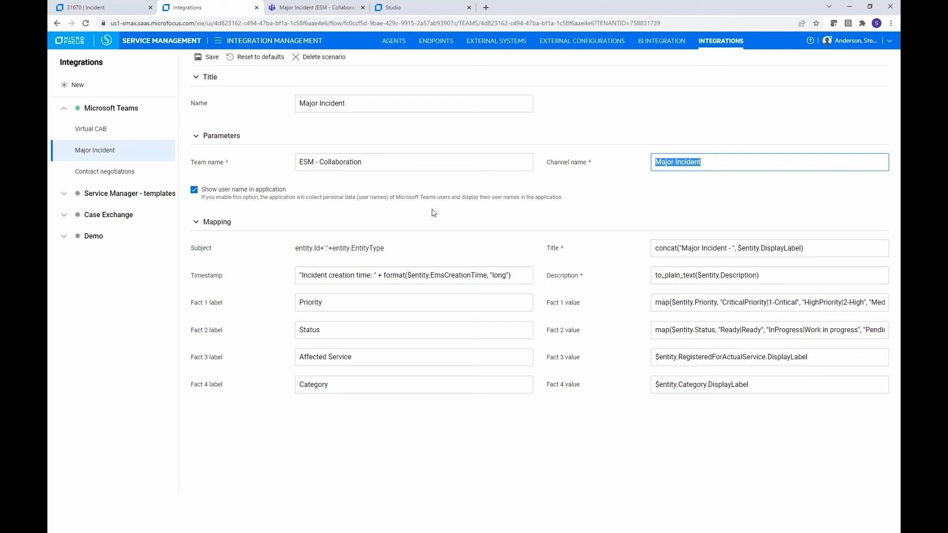
pyautogui.click(195, 190)
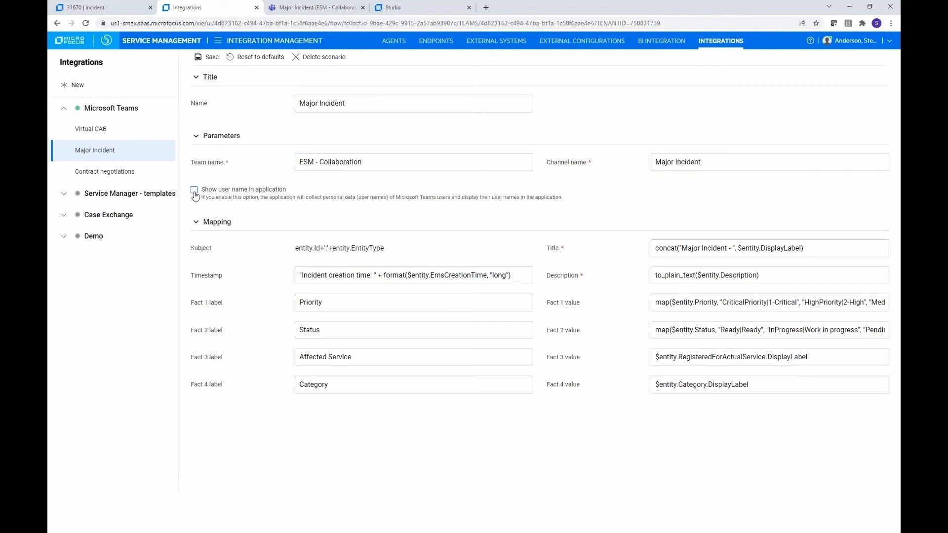
pyautogui.click(194, 190)
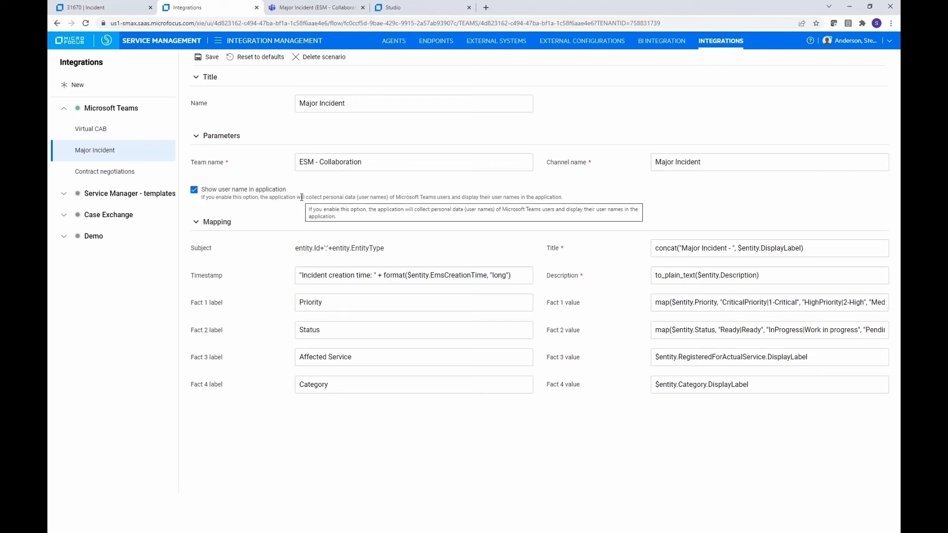
pyautogui.moveTo(398, 230)
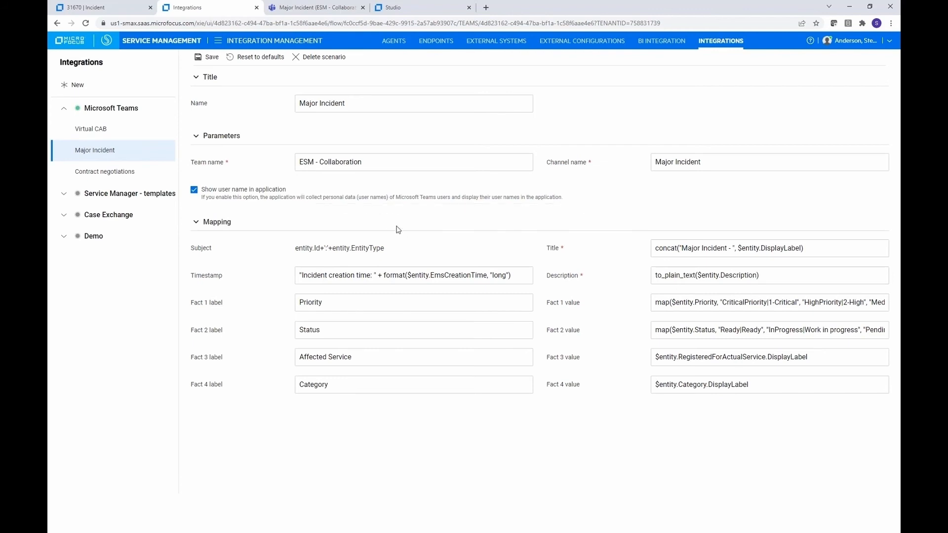
pyautogui.moveTo(431, 428)
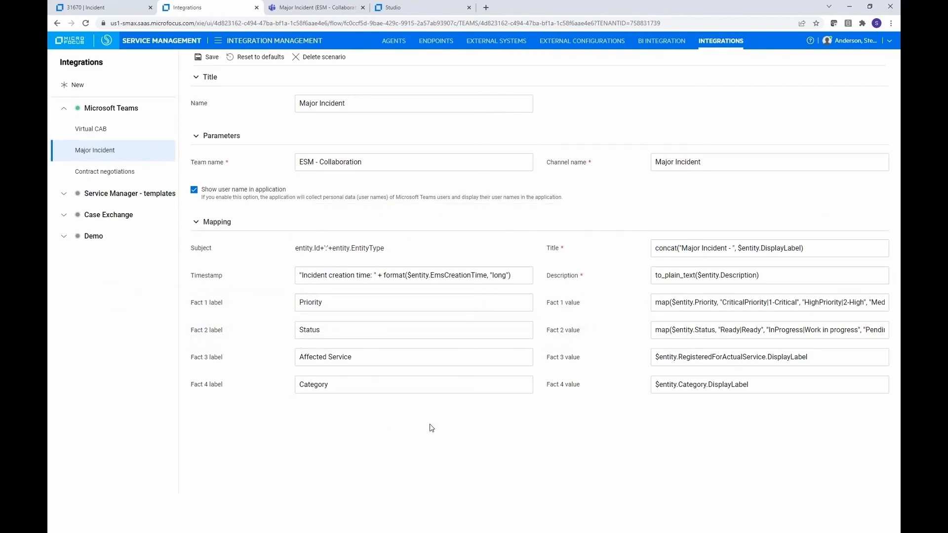
pyautogui.moveTo(457, 427)
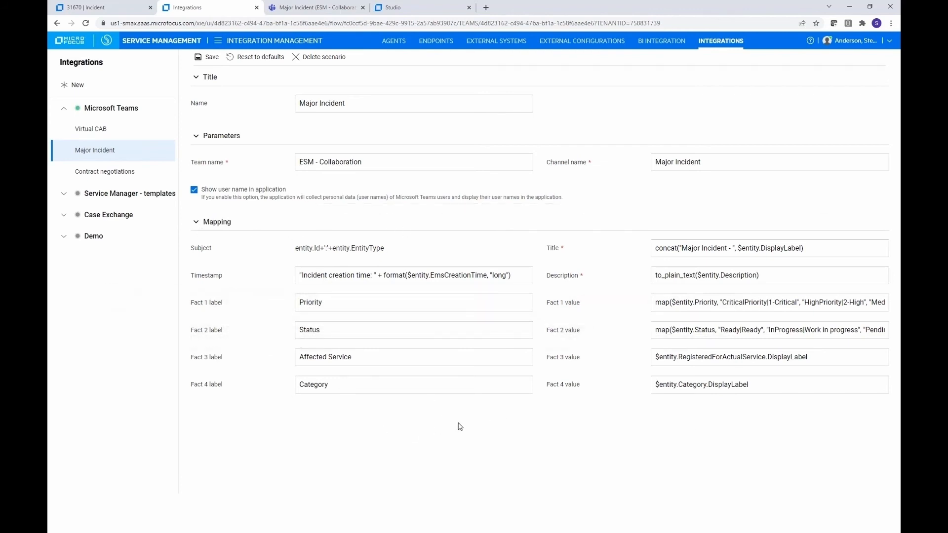
pyautogui.moveTo(579, 429)
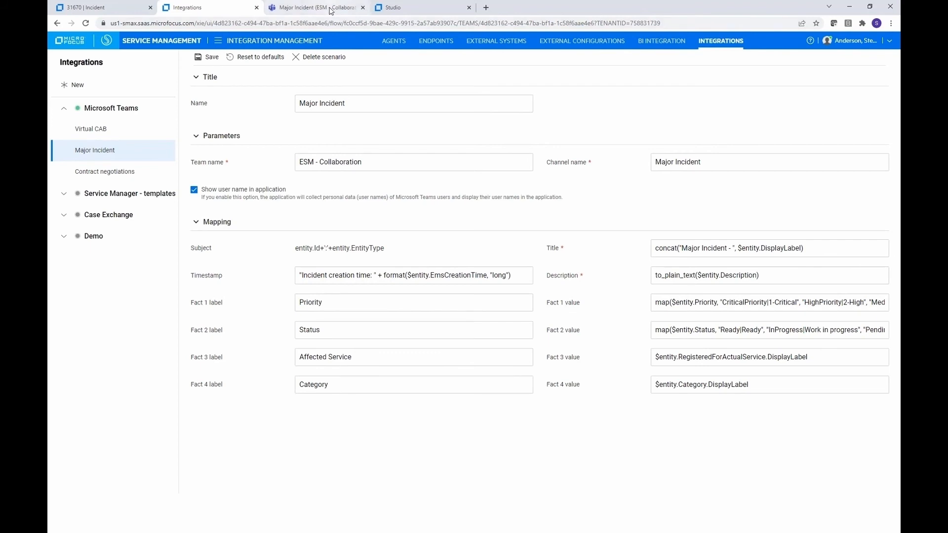
# Review the incident 31670 card in the Major Incident Teams channel, highlighting its description text
pyautogui.click(314, 7)
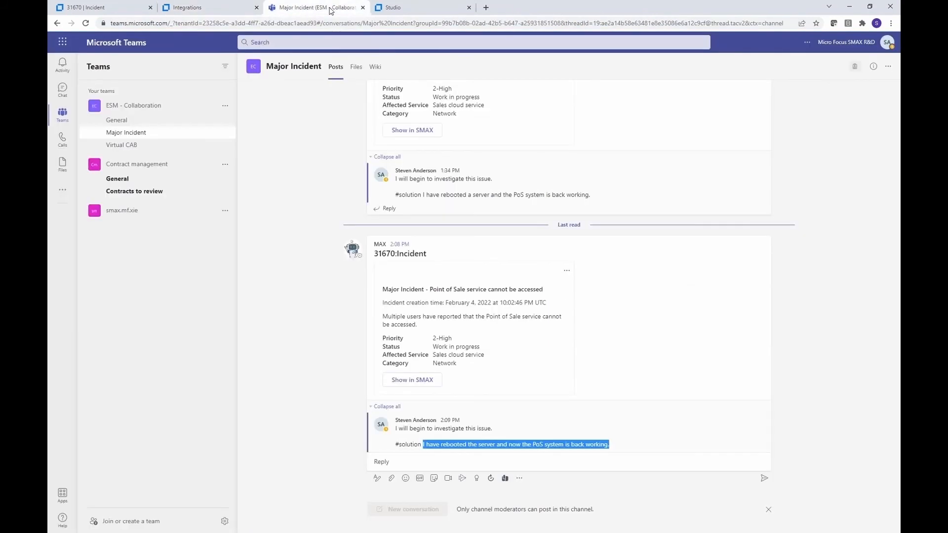
pyautogui.moveTo(383, 292)
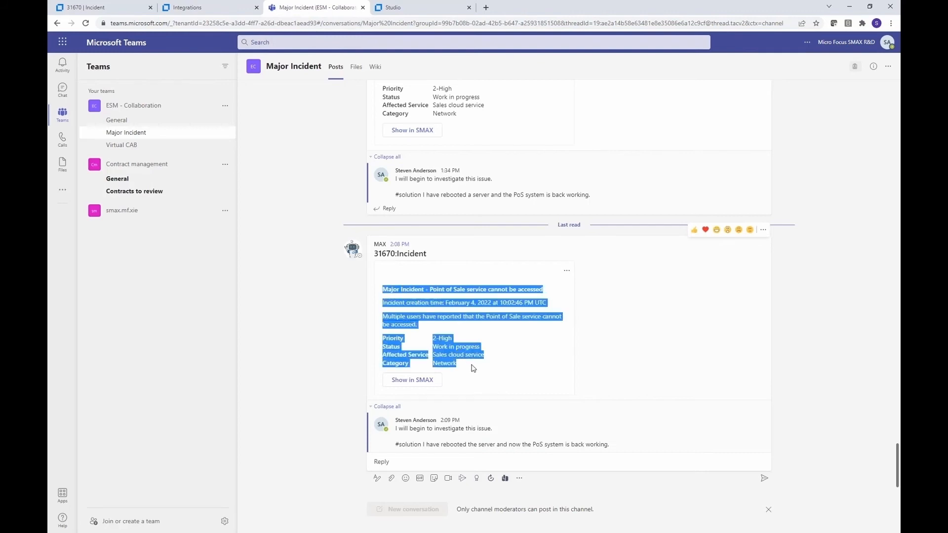
pyautogui.click(382, 289)
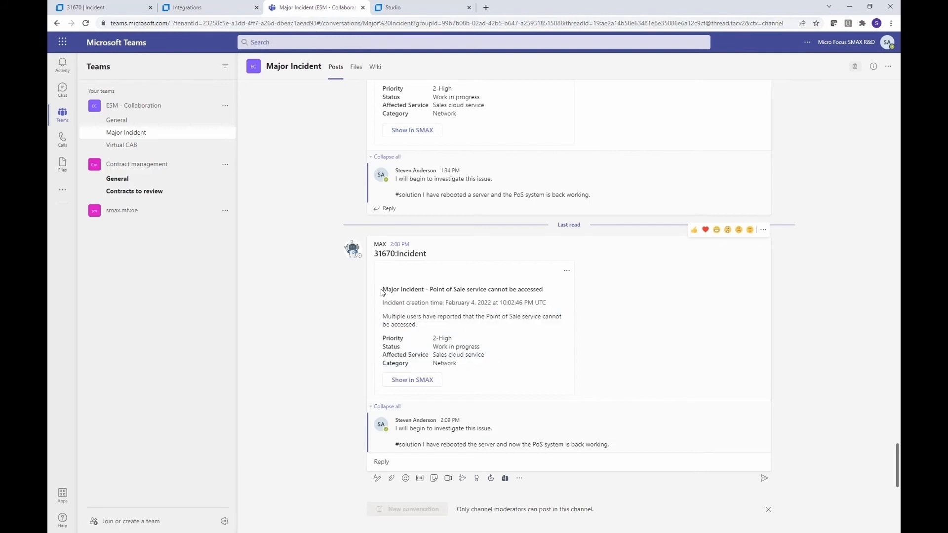
pyautogui.doubleClick(403, 289)
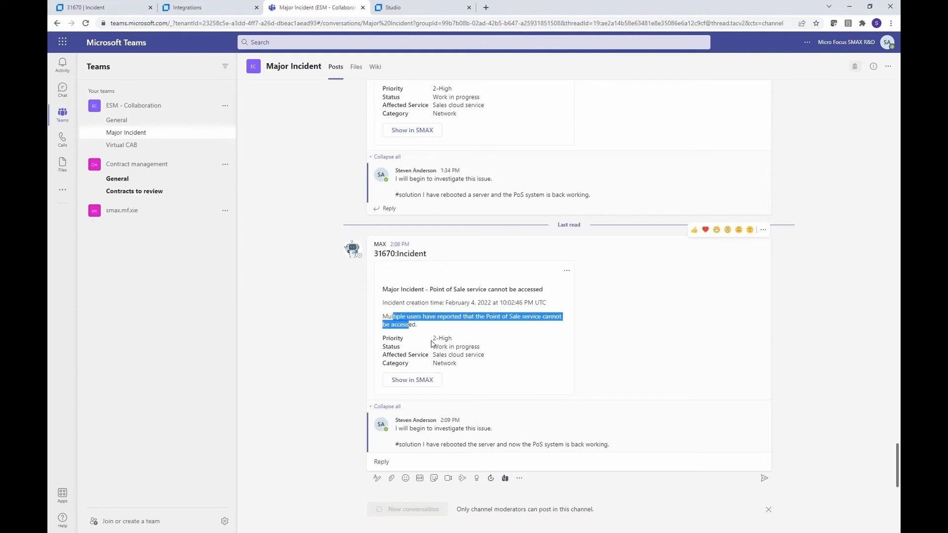
pyautogui.click(454, 354)
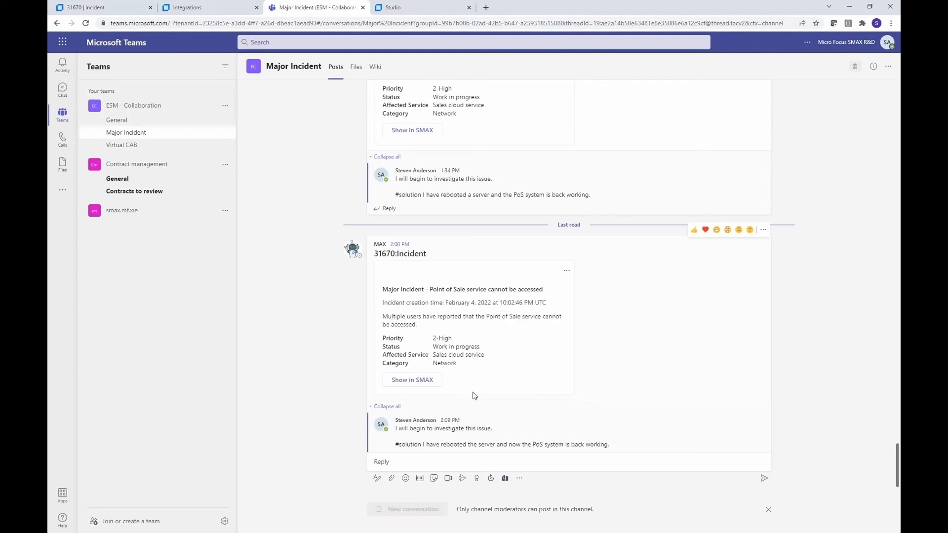
pyautogui.moveTo(371, 225)
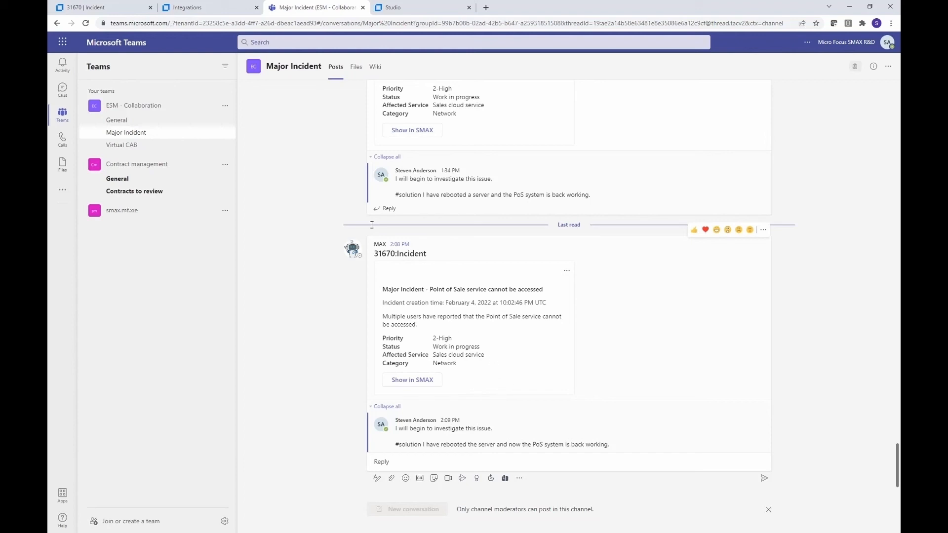
# Switch back to the Major Incident scenario settings in SMAX Integration Management
pyautogui.click(209, 7)
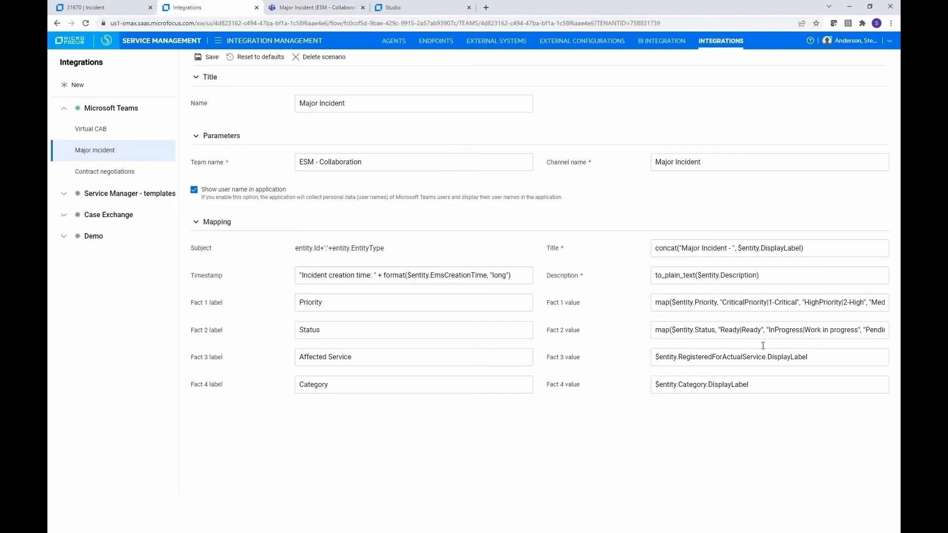
pyautogui.moveTo(676, 414)
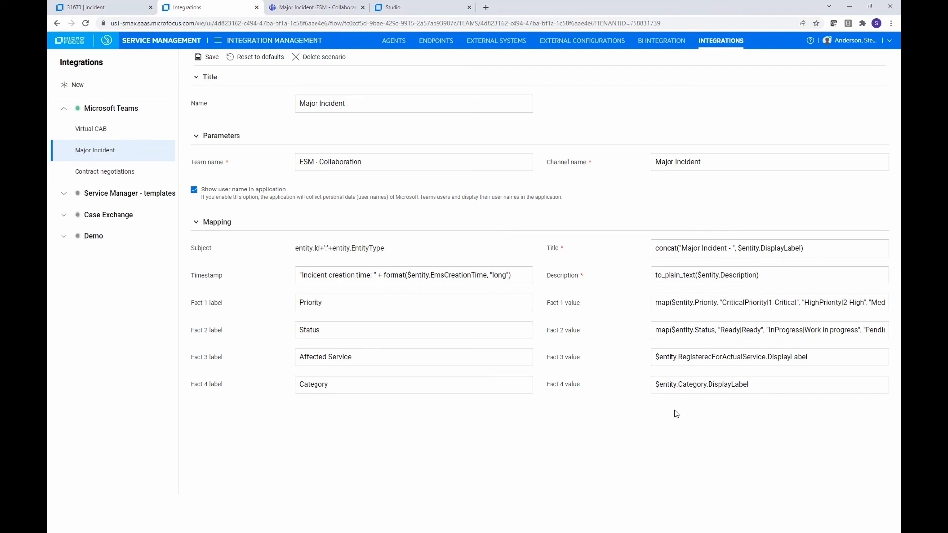
pyautogui.moveTo(414, 402)
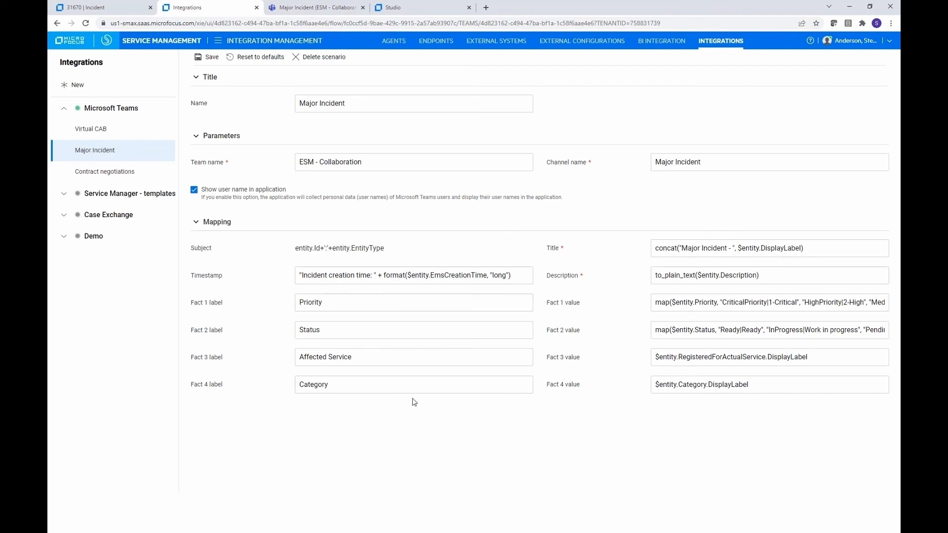
pyautogui.moveTo(683, 437)
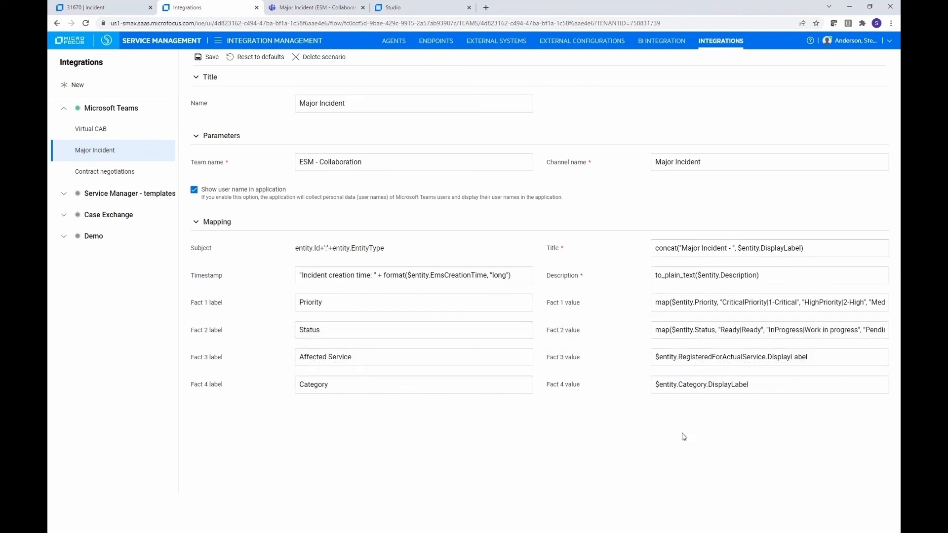
pyautogui.moveTo(677, 433)
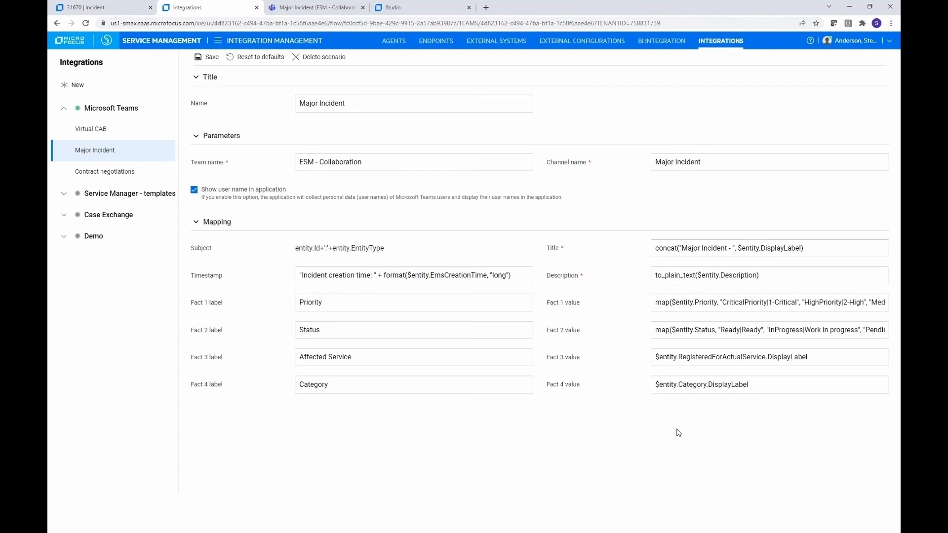
pyautogui.moveTo(340, 310)
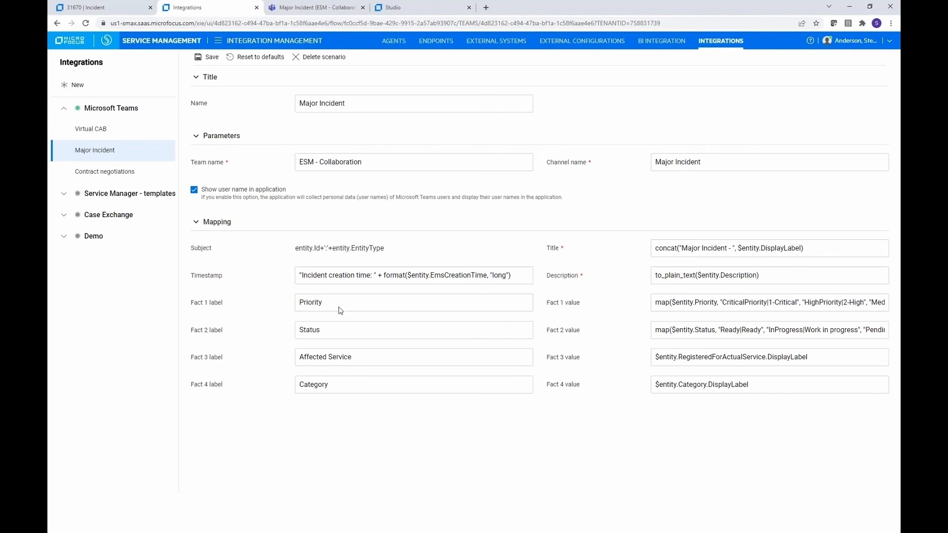
pyautogui.moveTo(872, 7)
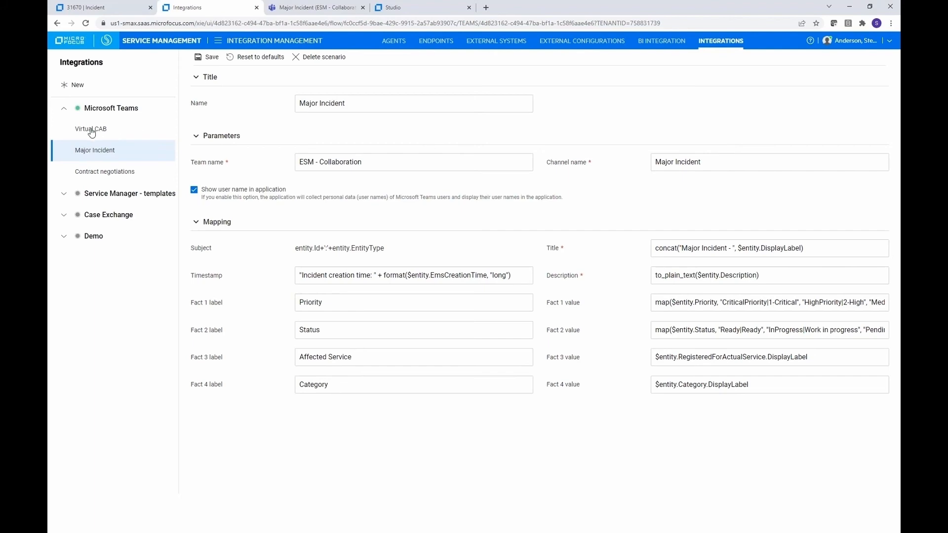
# Review the Virtual CAB scenario, leaving the previous one without saving changes
pyautogui.click(91, 129)
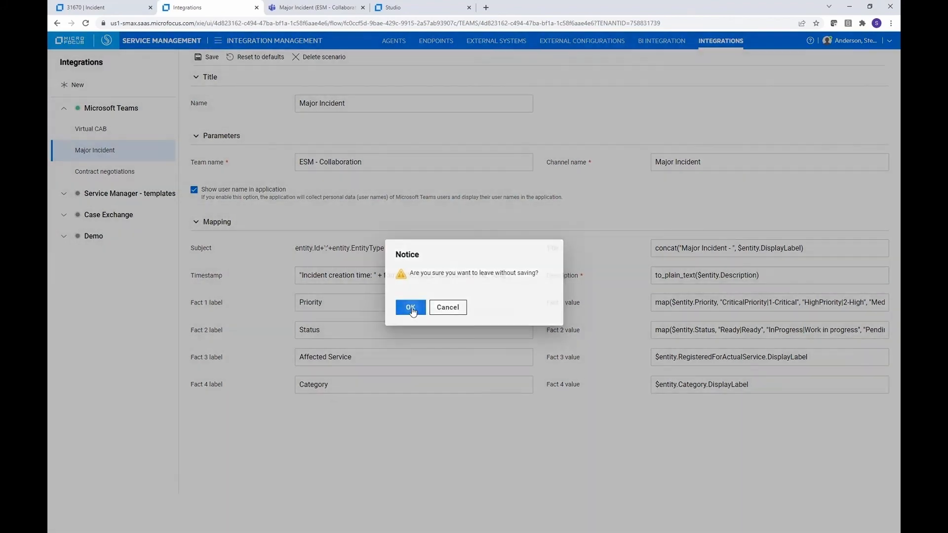
pyautogui.click(410, 307)
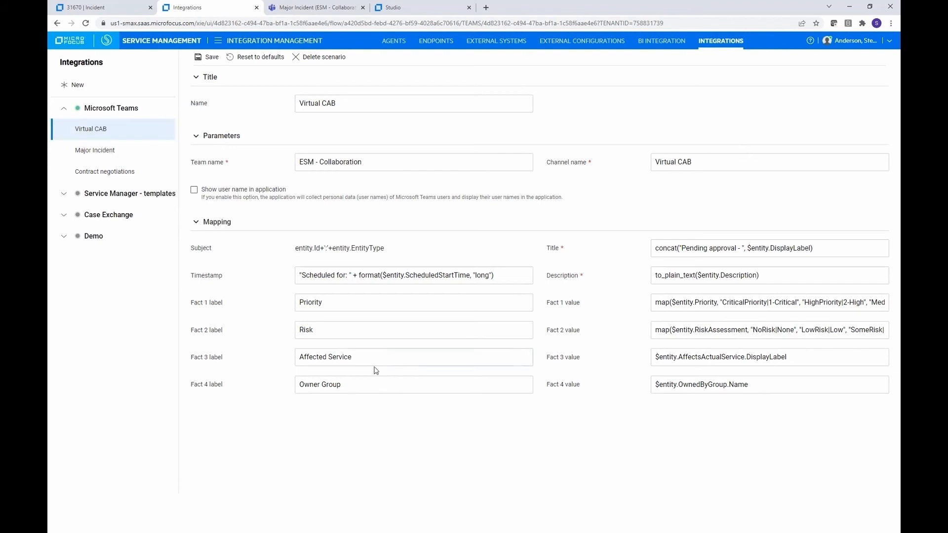
pyautogui.moveTo(569, 374)
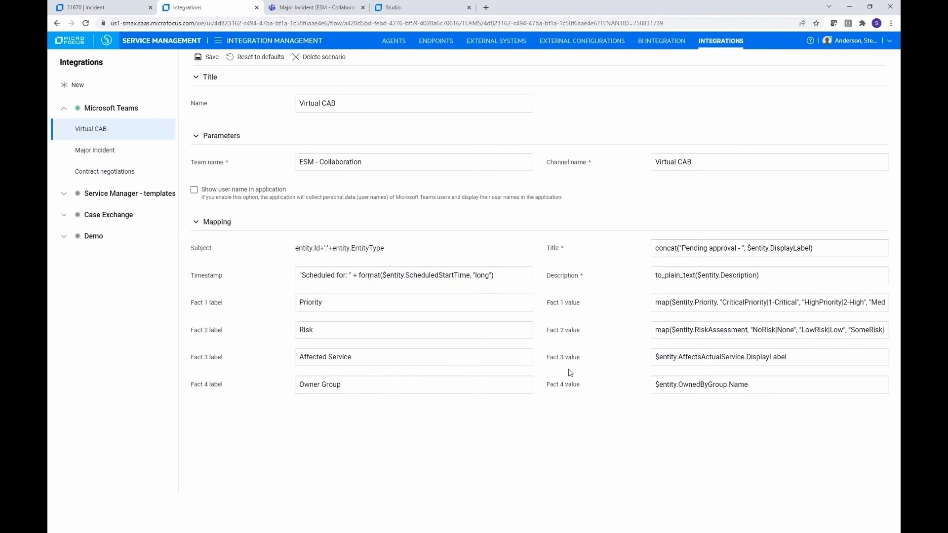
pyautogui.click(414, 330)
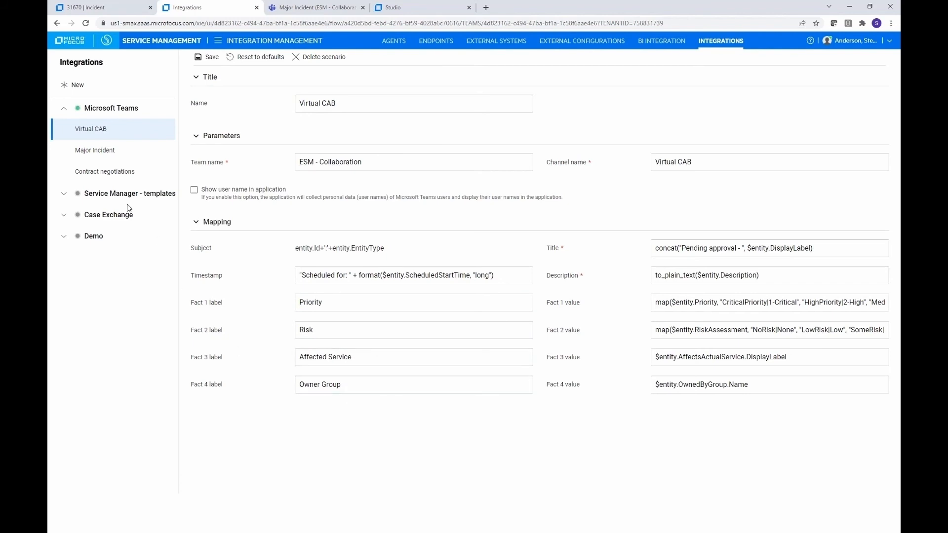
# Review the Contract negotiations scenario for the Contracts to review channel
pyautogui.click(104, 171)
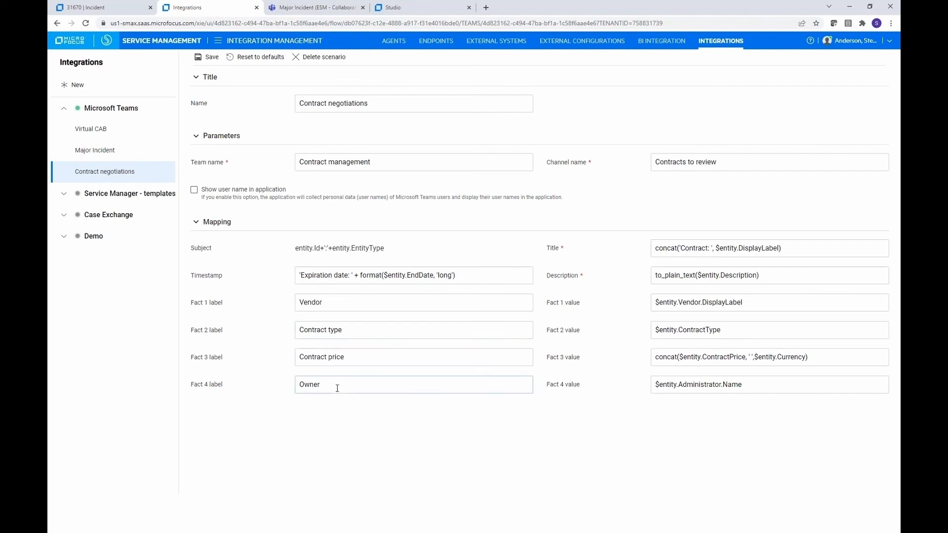
pyautogui.moveTo(350, 382)
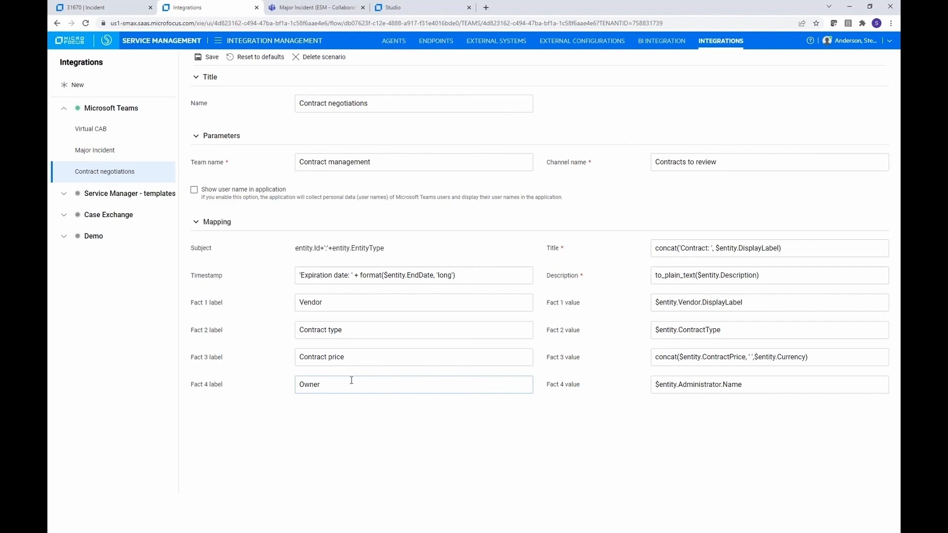
pyautogui.click(849, 7)
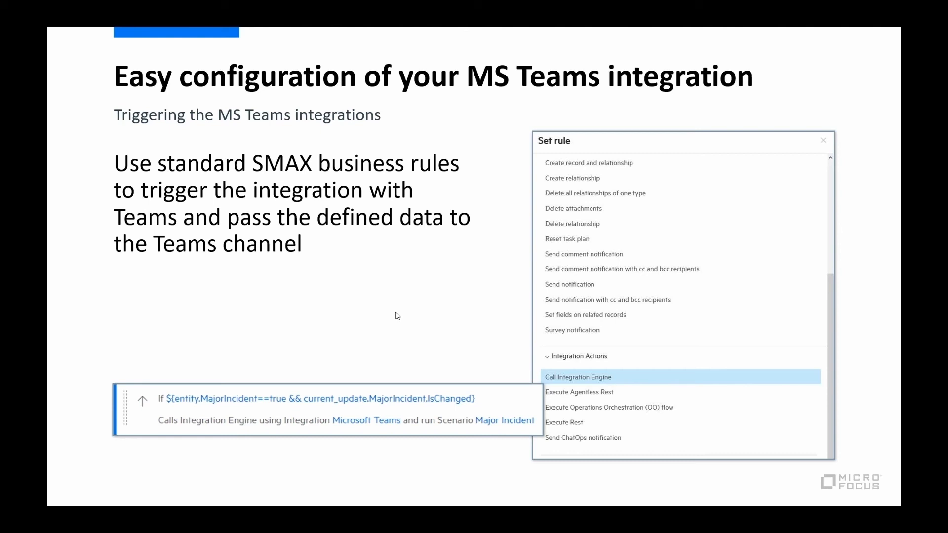
pyautogui.moveTo(598, 380)
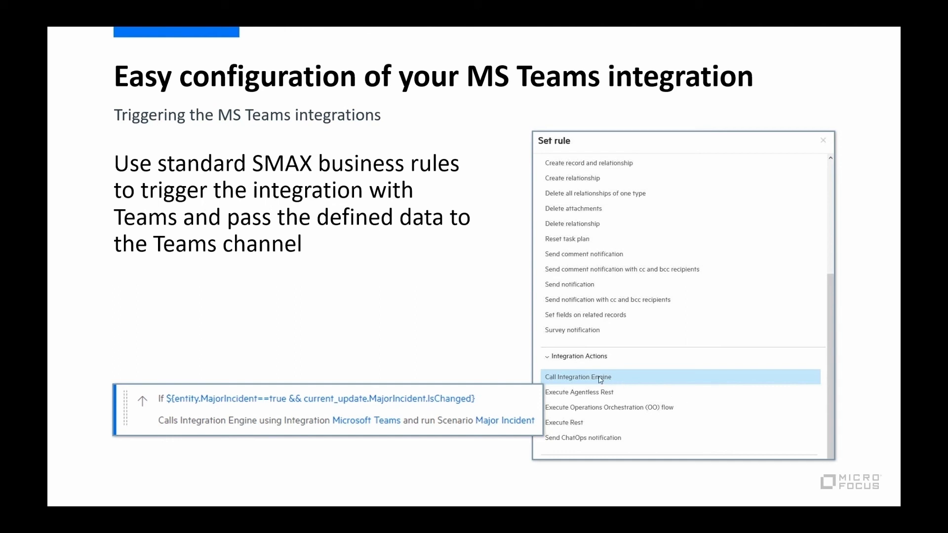
pyautogui.moveTo(639, 382)
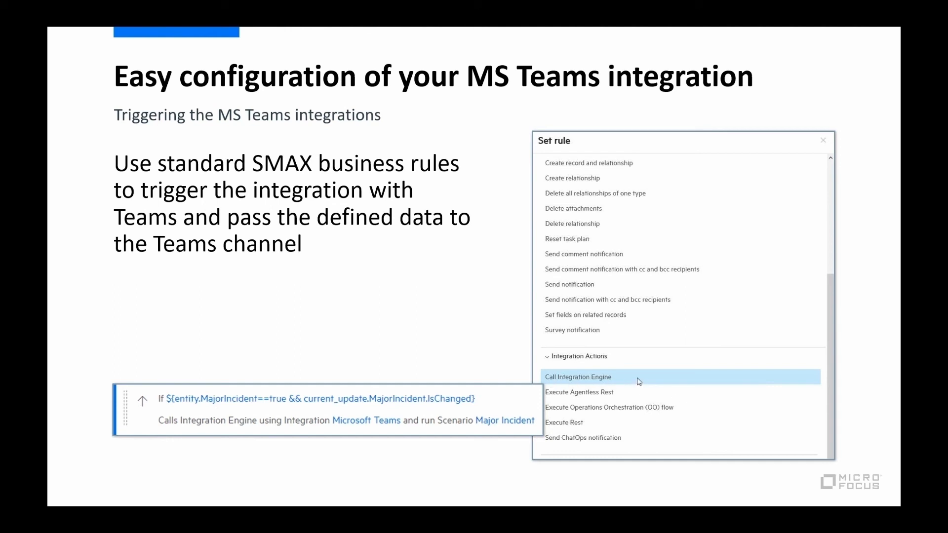
pyautogui.moveTo(187, 381)
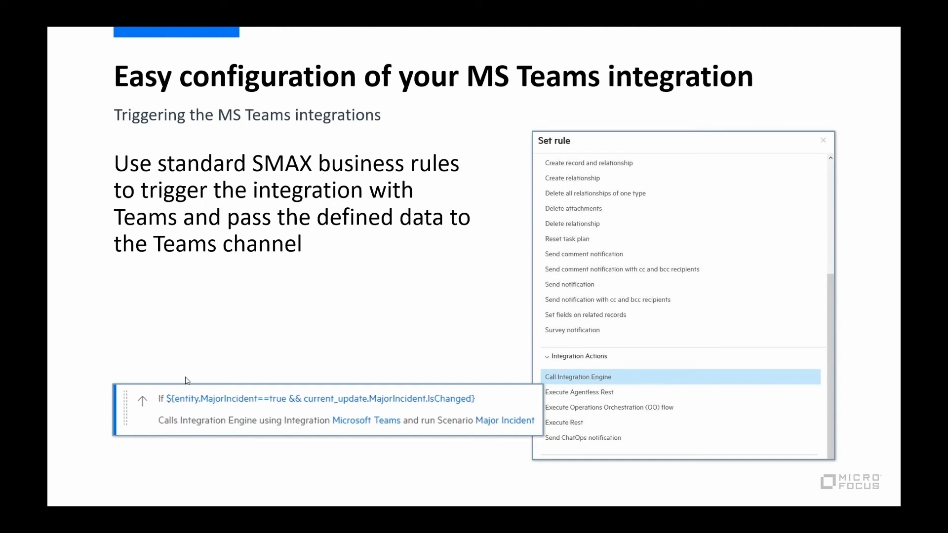
pyautogui.moveTo(257, 424)
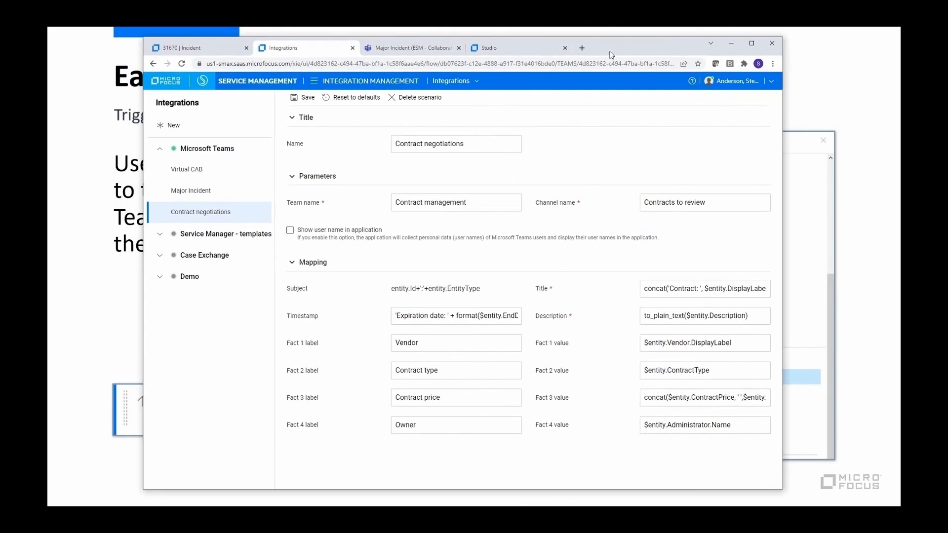
pyautogui.moveTo(192, 169)
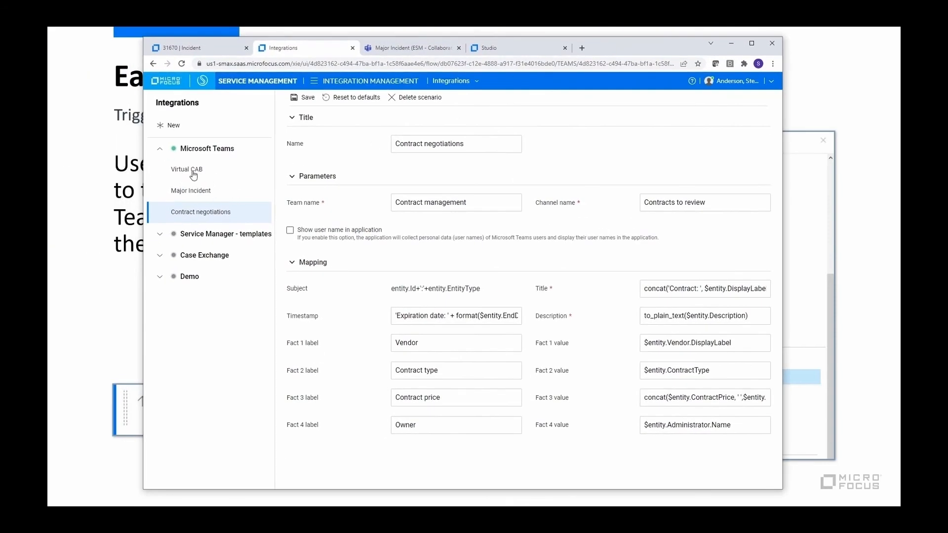
pyautogui.moveTo(198, 191)
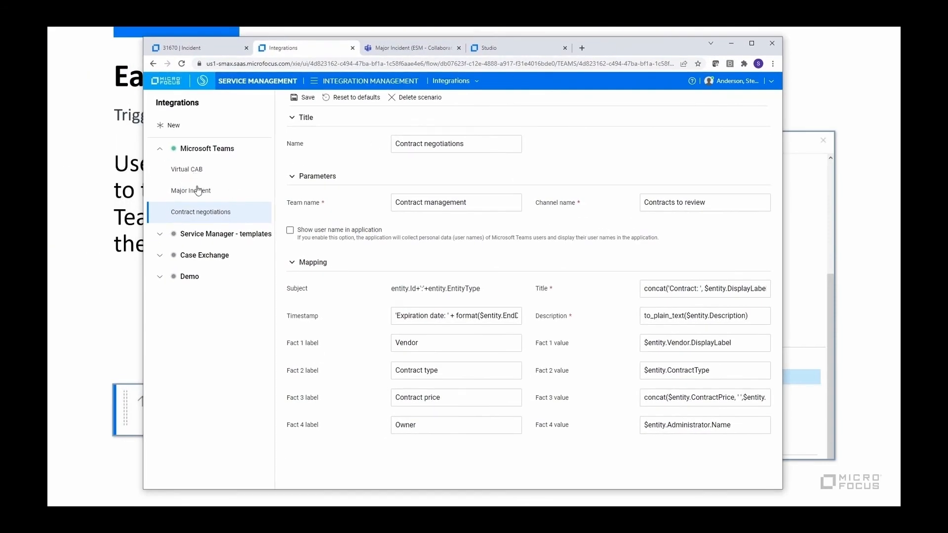
# Reopen the Major Incident scenario and switch over to SMAX Studio's Incident business rules
pyautogui.click(191, 190)
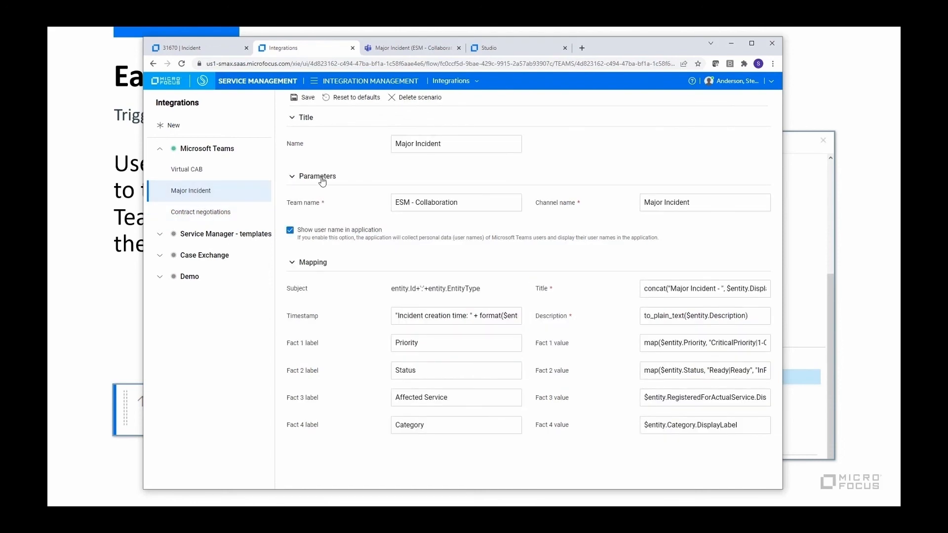
pyautogui.click(752, 43)
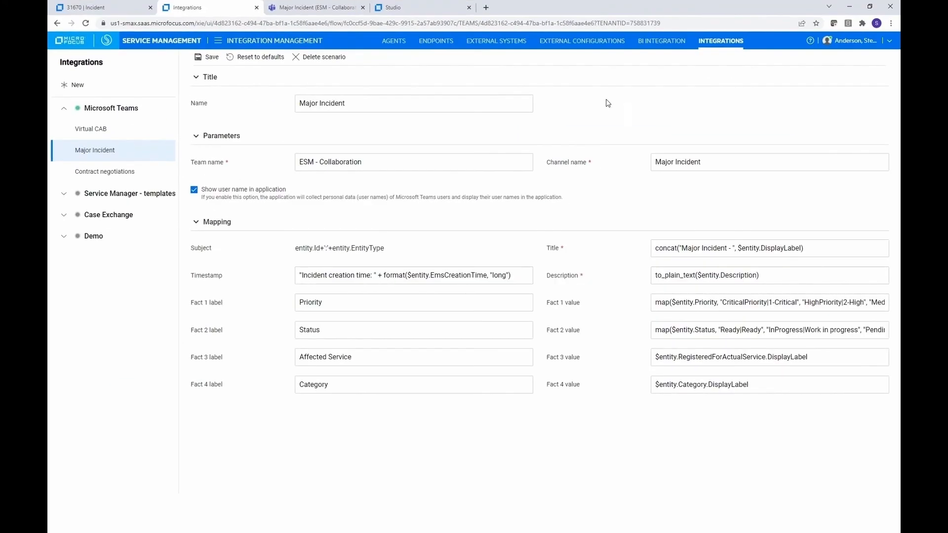
pyautogui.click(402, 7)
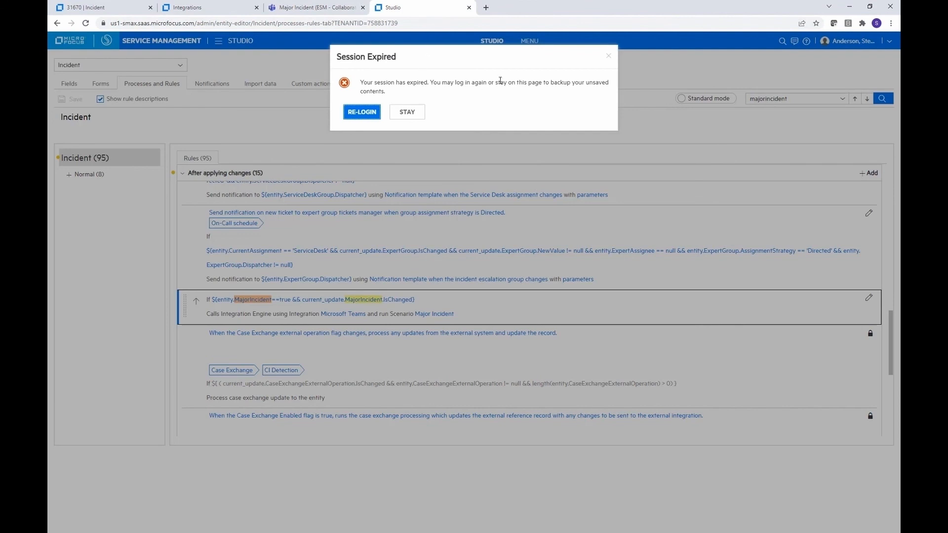
# Stay in the session, clear the rule search and collapse After applying changes to the category list
pyautogui.click(406, 112)
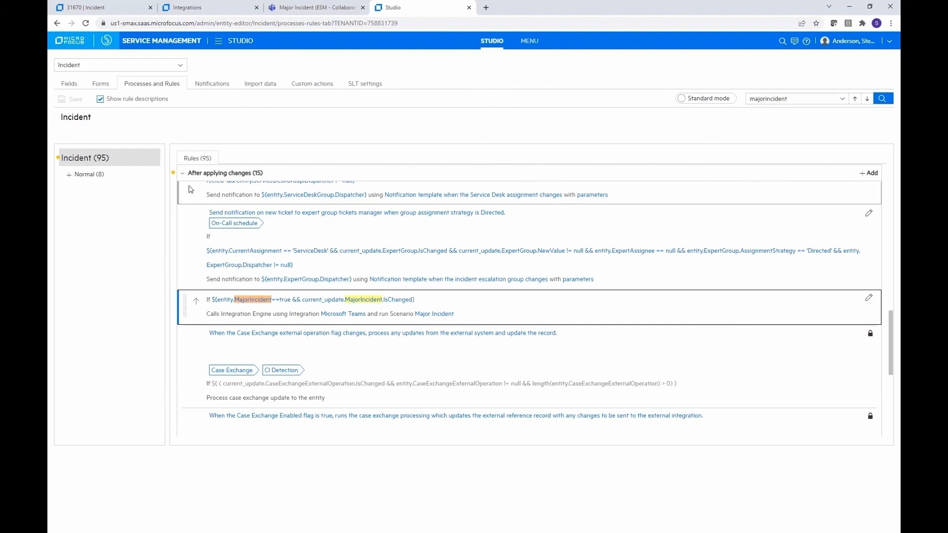
pyautogui.moveTo(224, 173)
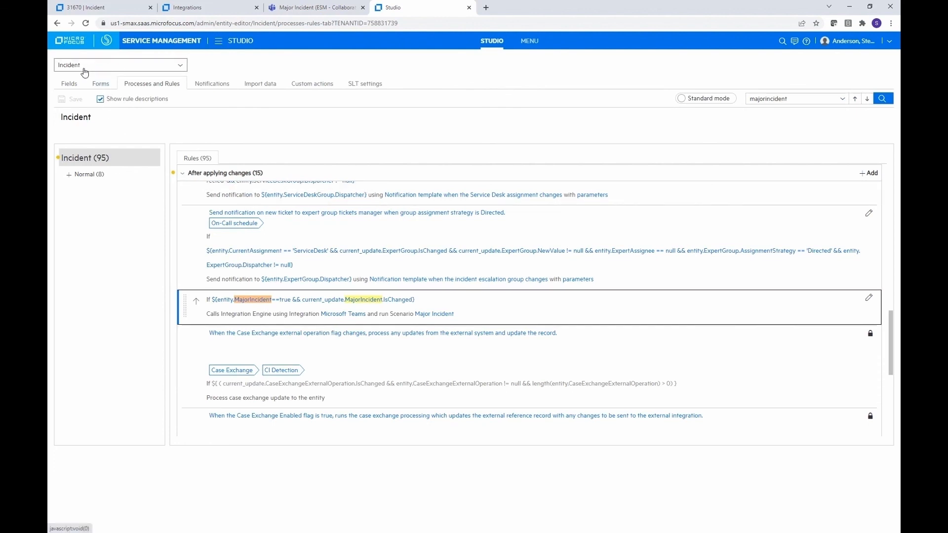
pyautogui.moveTo(112, 161)
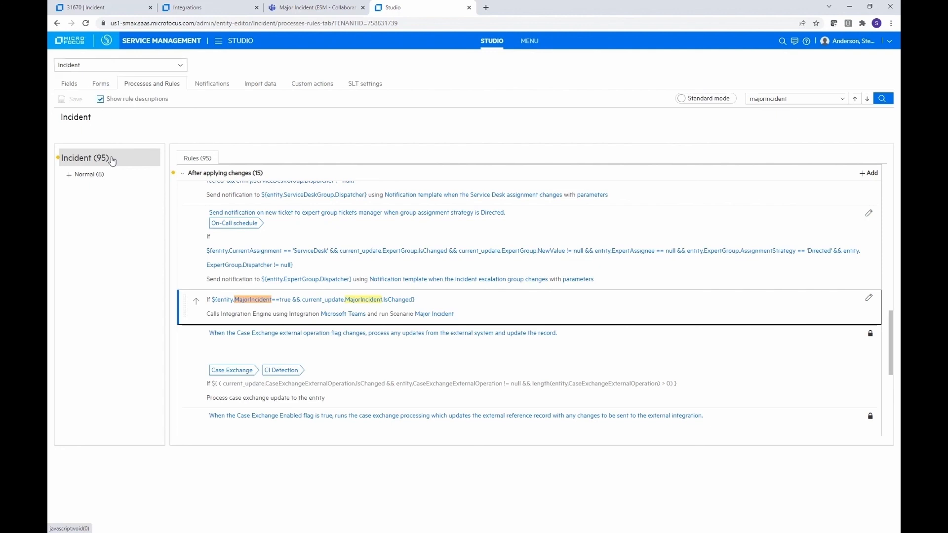
pyautogui.moveTo(814, 112)
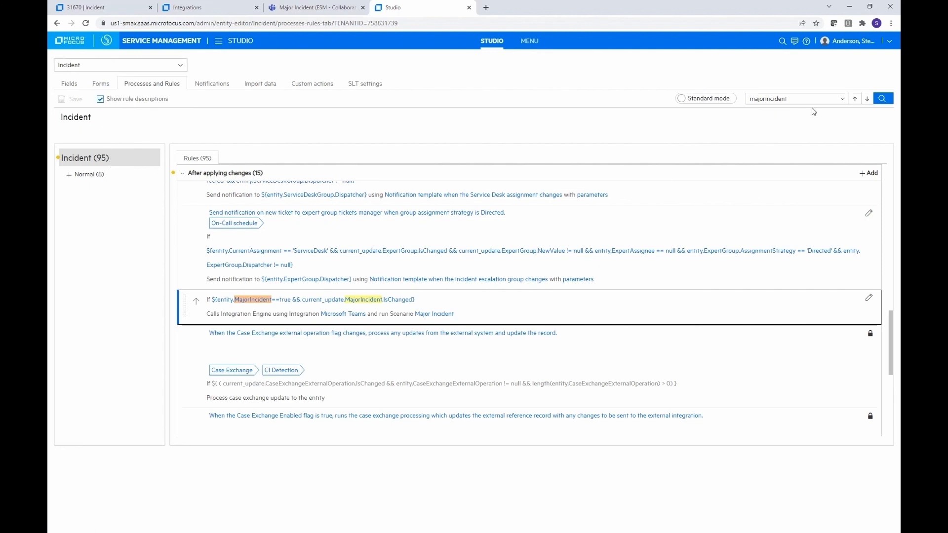
pyautogui.click(792, 97)
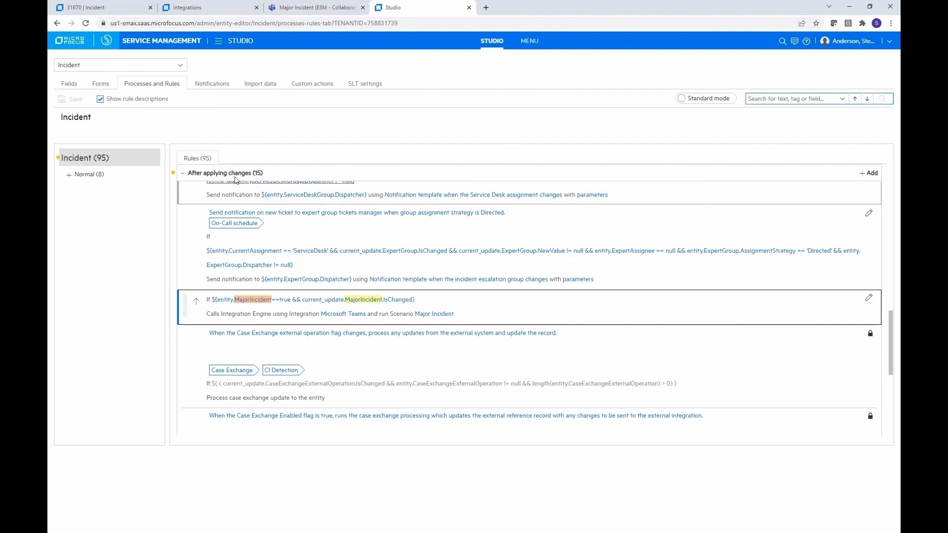
pyautogui.click(182, 173)
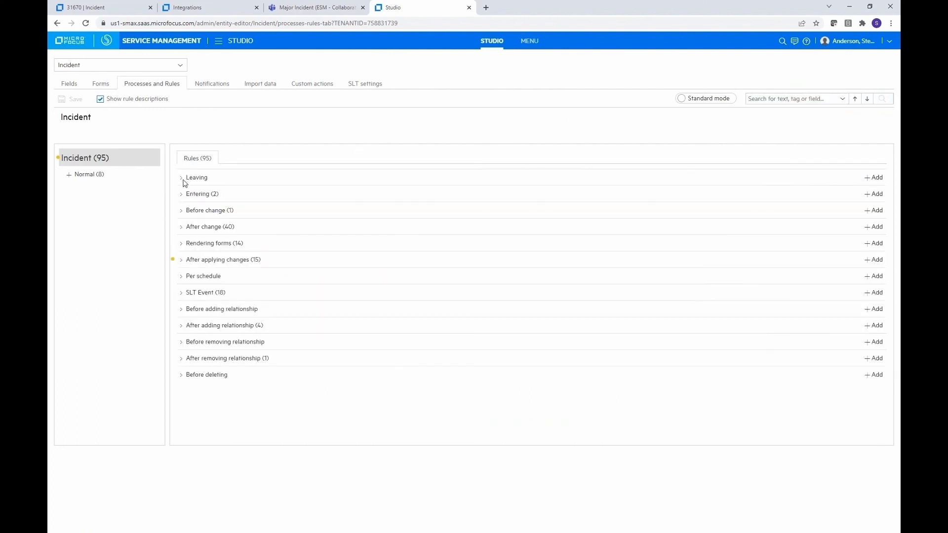
pyautogui.moveTo(197, 110)
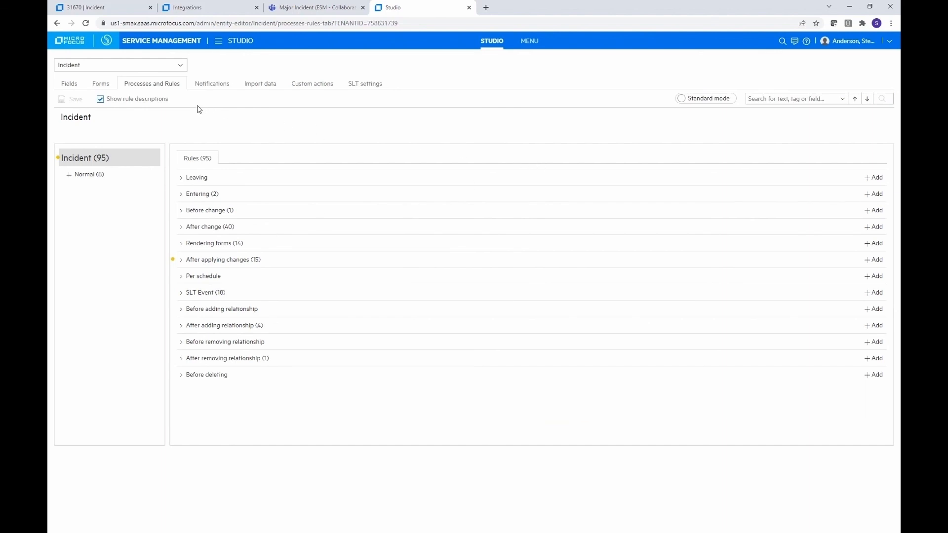
pyautogui.moveTo(77, 168)
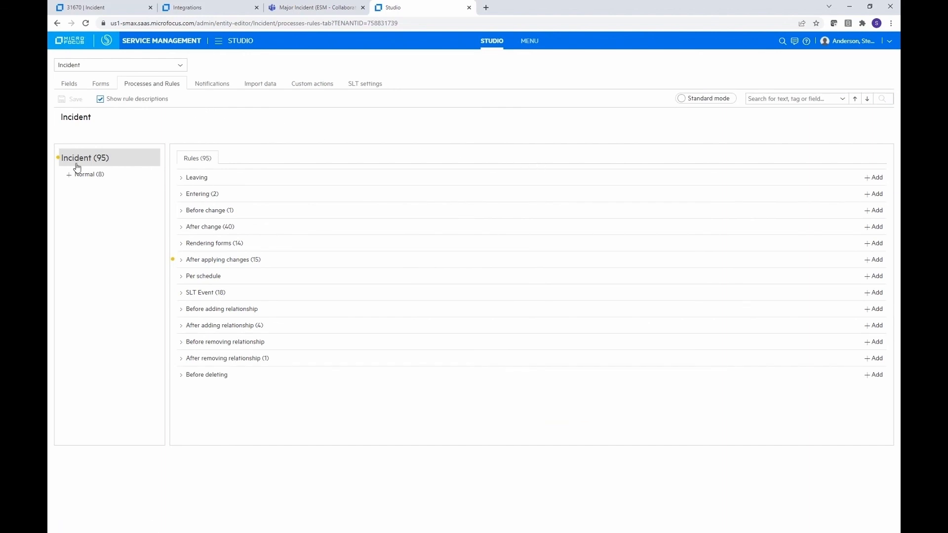
pyautogui.moveTo(216, 260)
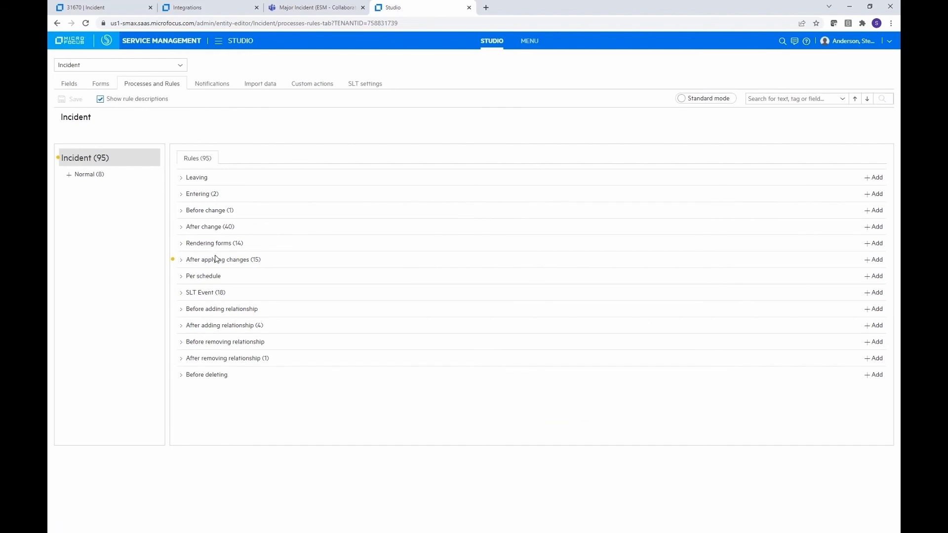
pyautogui.moveTo(194, 267)
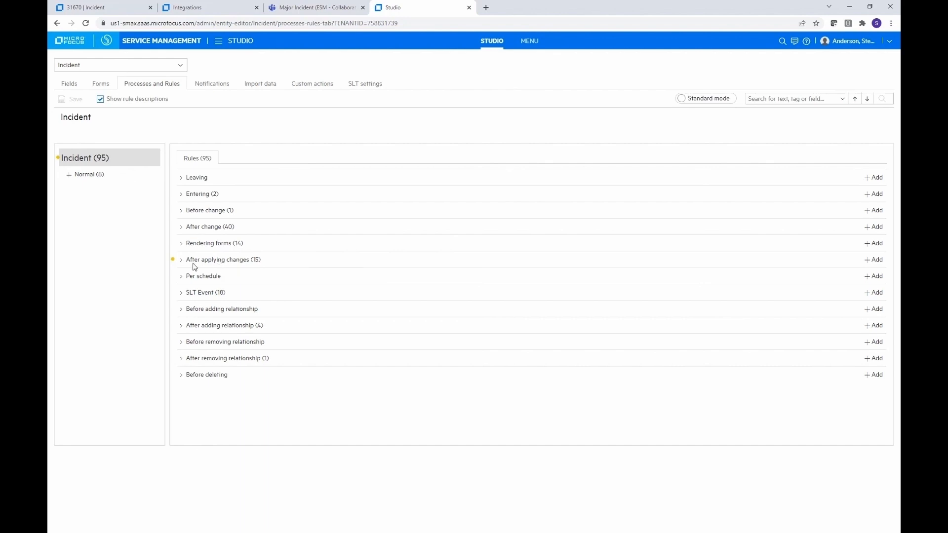
pyautogui.moveTo(185, 265)
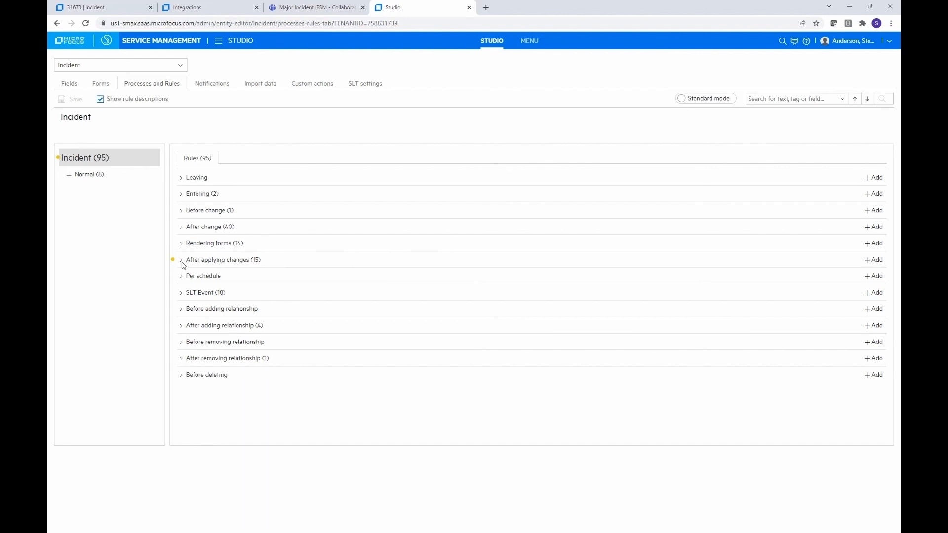
# Search Incident rules for 'majorincident' and reach the rule running the Teams Major Incident scenario
pyautogui.click(182, 260)
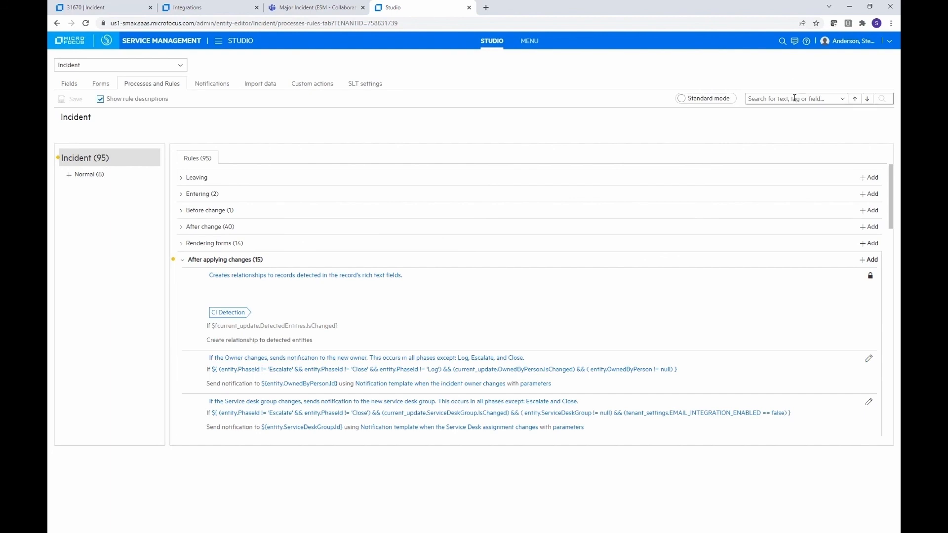
pyautogui.write('major')
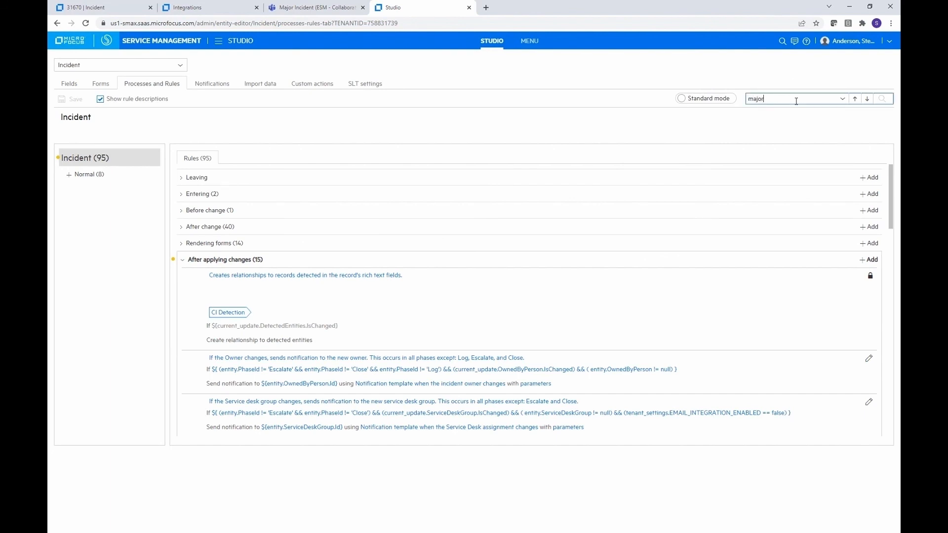
pyautogui.write('incident')
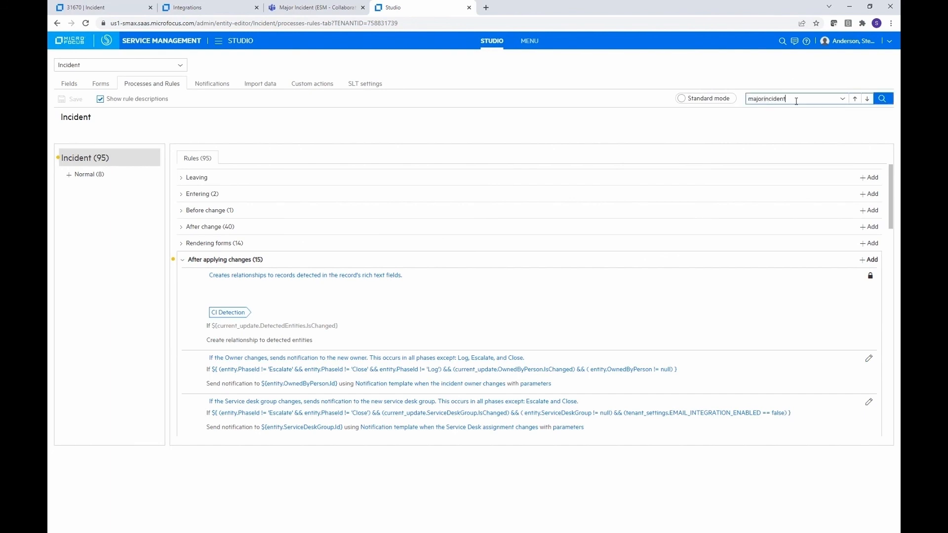
pyautogui.click(883, 99)
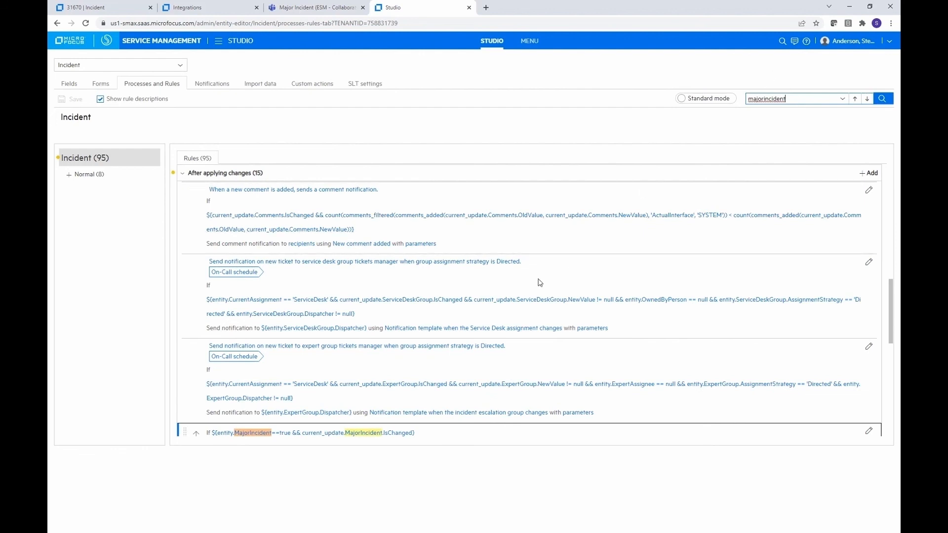
pyautogui.scroll(-3)
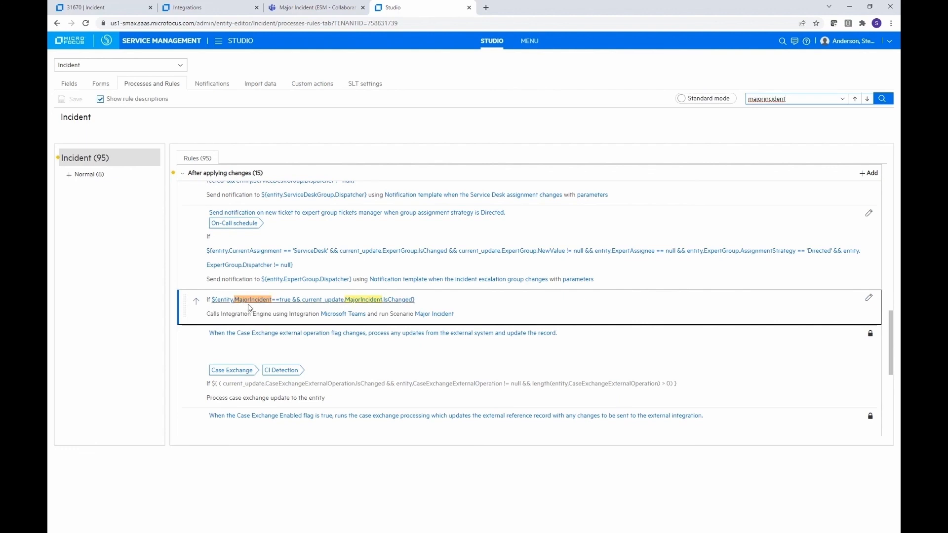
pyautogui.moveTo(208, 315)
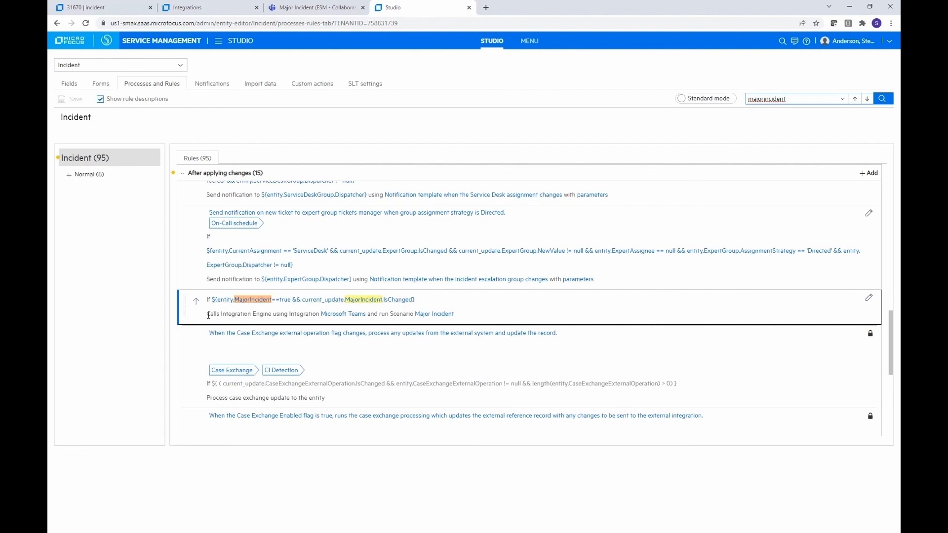
pyautogui.moveTo(342, 314)
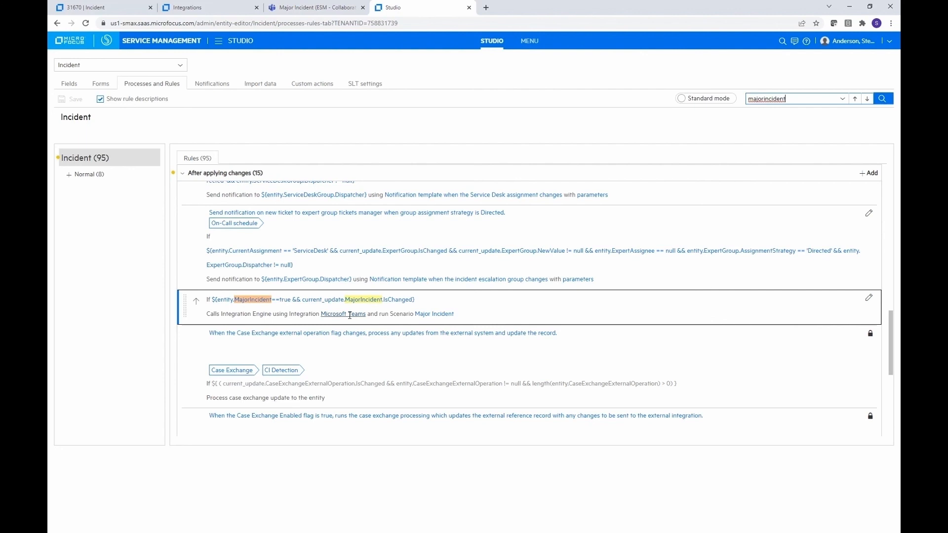
pyautogui.click(344, 313)
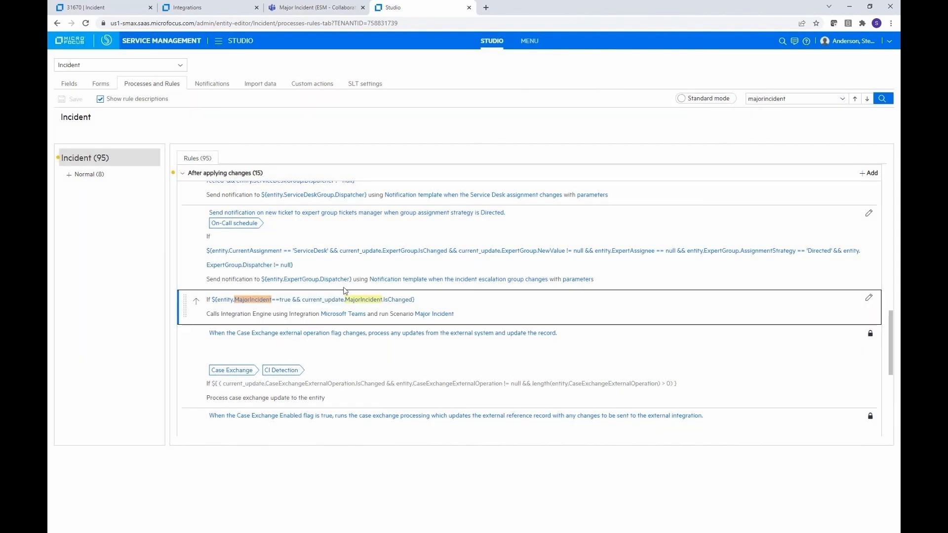
pyautogui.moveTo(420, 315)
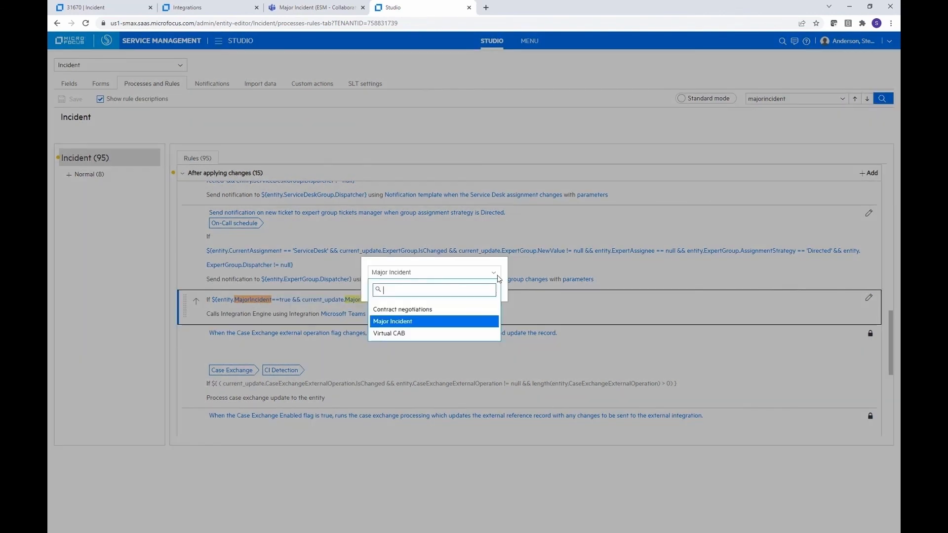
pyautogui.moveTo(437, 333)
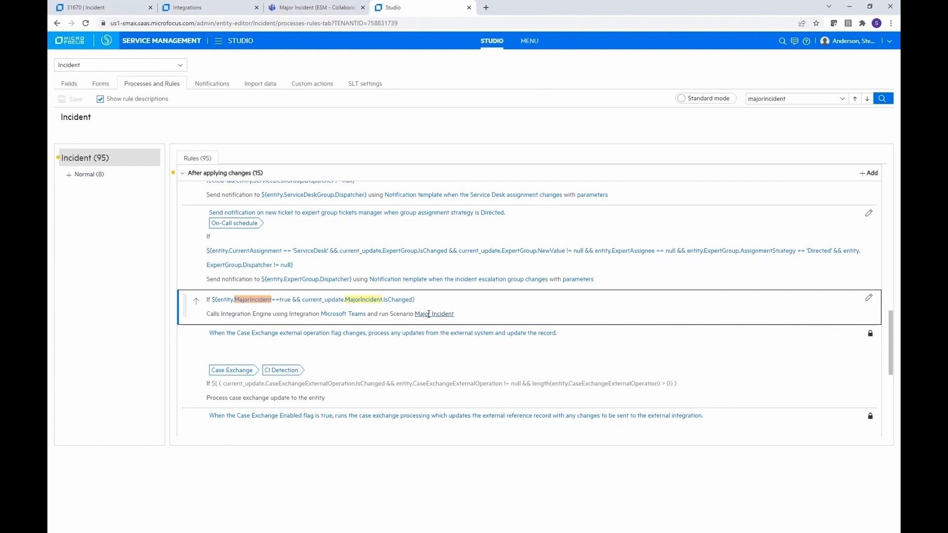
pyautogui.moveTo(510, 319)
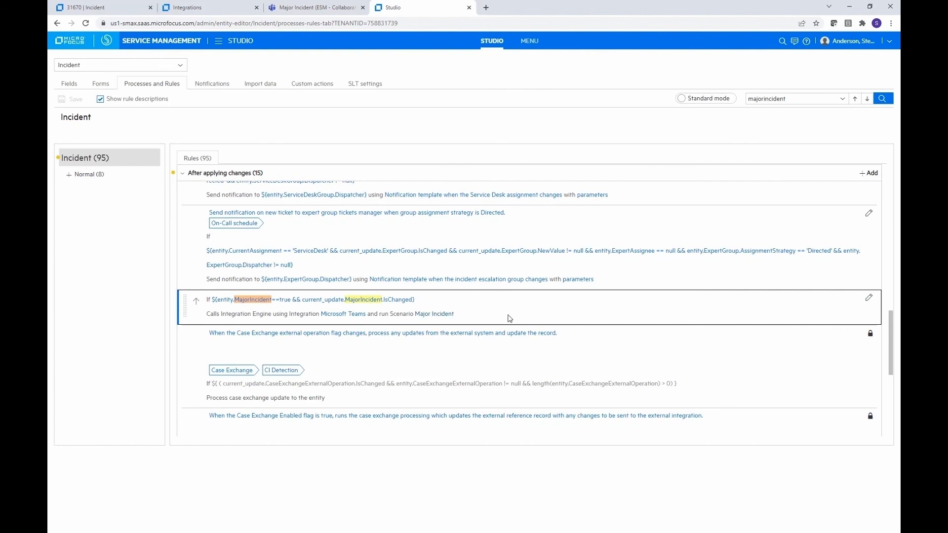
pyautogui.moveTo(505, 320)
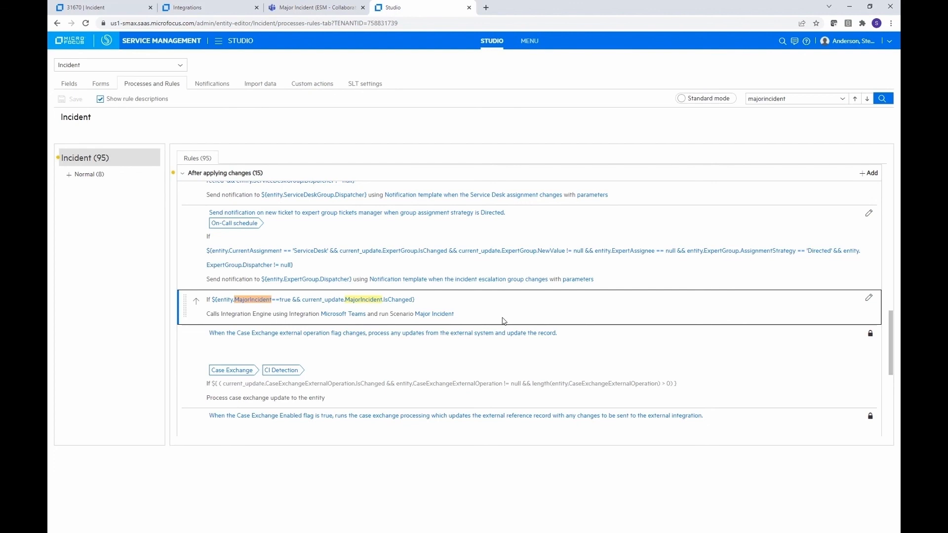
pyautogui.moveTo(896, 55)
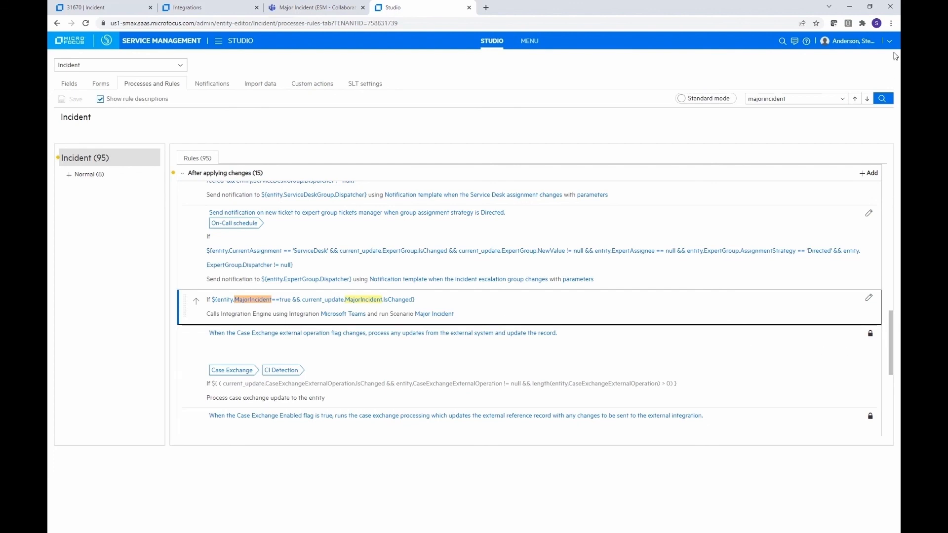